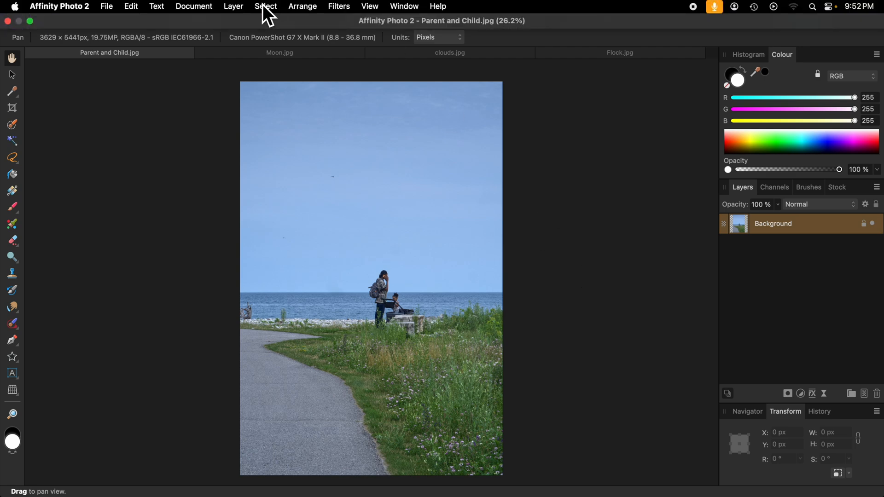
# Add a new fill layer with a vertical black-to-white linear gradient over the photo
pyautogui.click(233, 5)
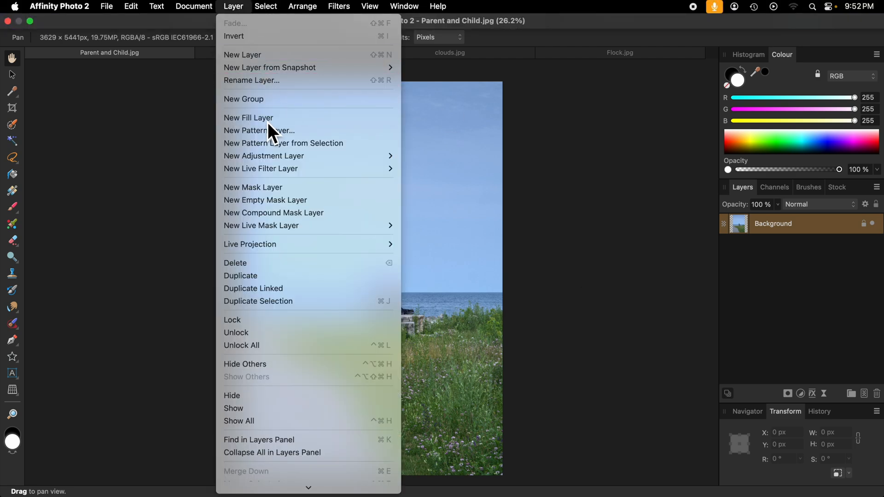
pyautogui.click(248, 118)
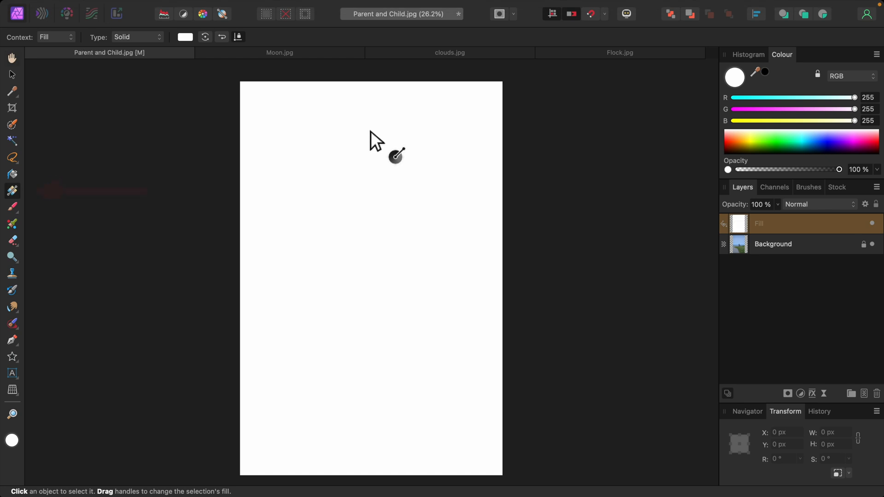
pyautogui.moveTo(360, 120); pyautogui.dragTo(356, 374)
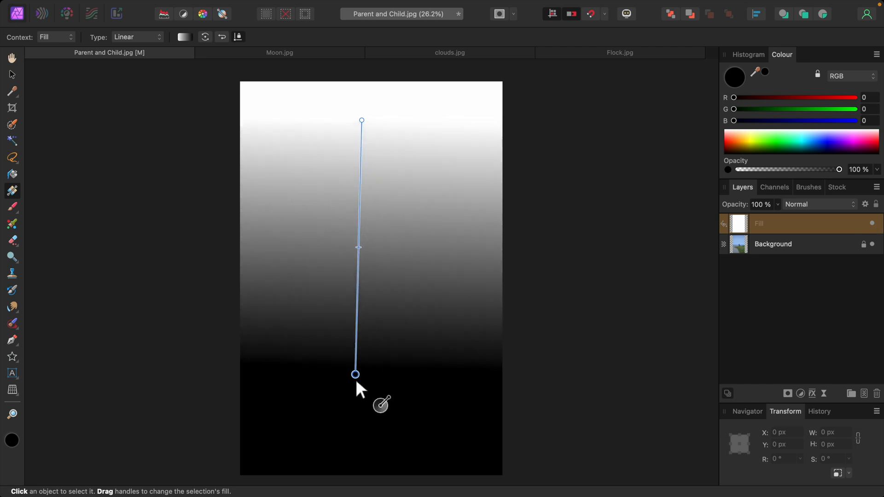
pyautogui.moveTo(355, 374); pyautogui.dragTo(358, 413)
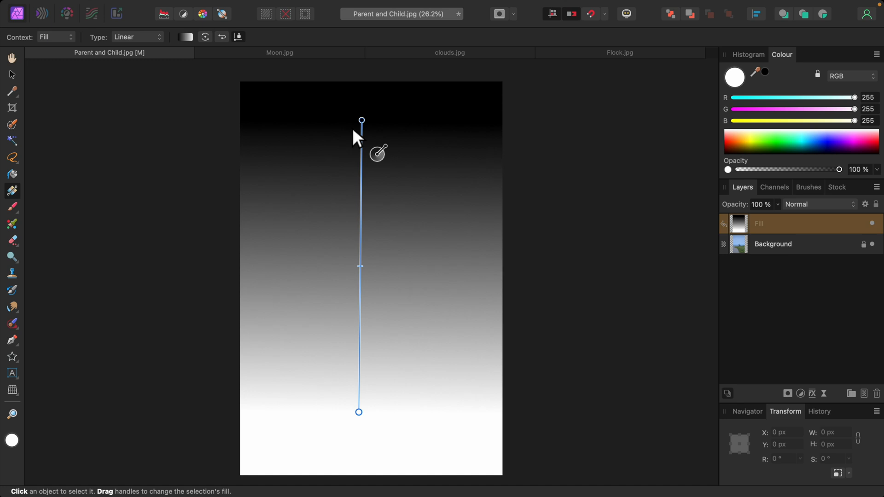
pyautogui.moveTo(360, 120)
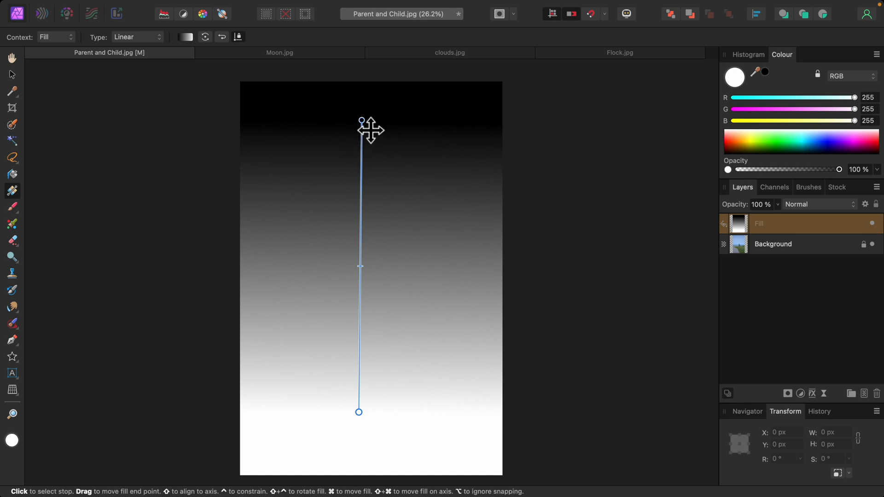
# Recolour the gradient stops blue, purple-pink and yellow and shift the blend midpoint
pyautogui.click(361, 119)
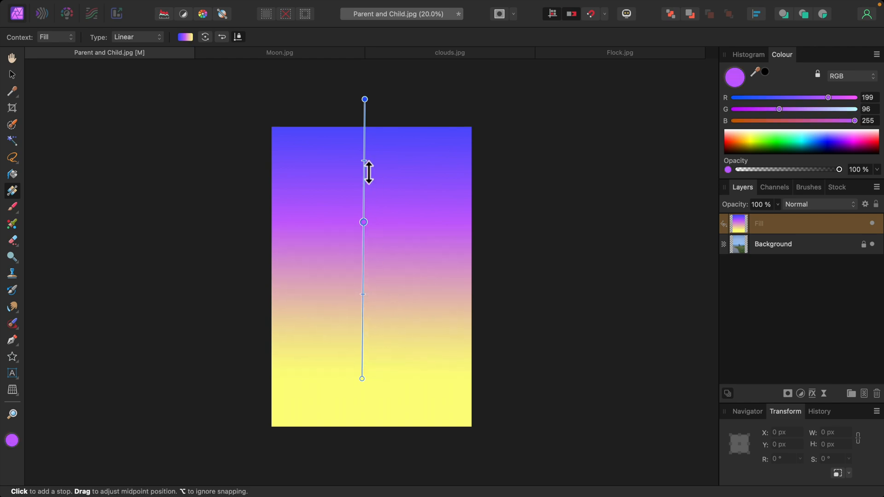
pyautogui.moveTo(363, 171); pyautogui.dragTo(363, 306)
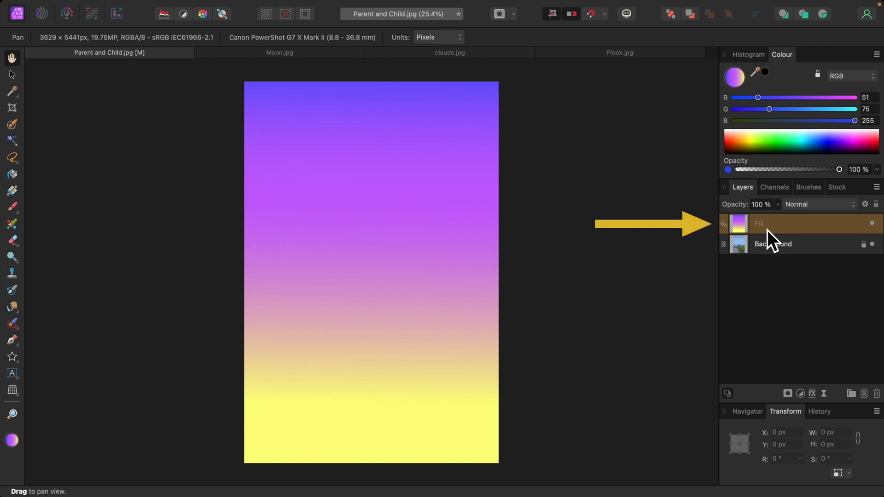
# Rename the fill layer to 'Sky backdrop'
pyautogui.doubleClick(759, 222)
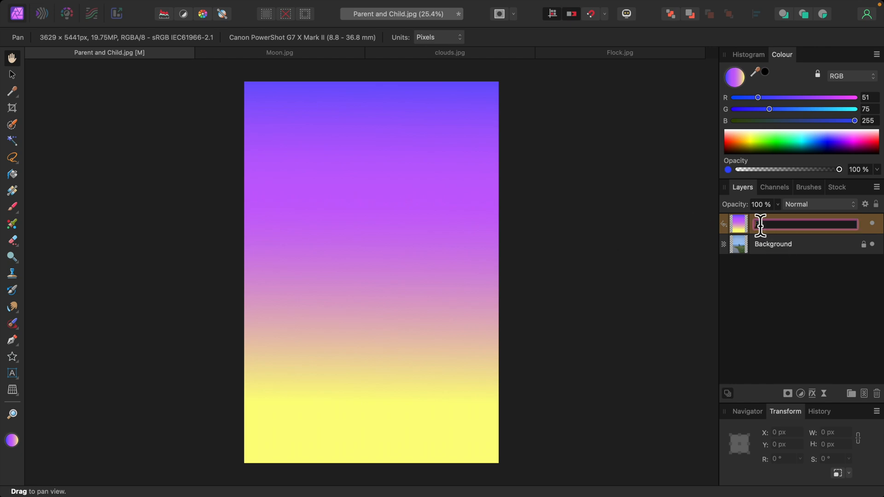
pyautogui.write('Sky backdrop')
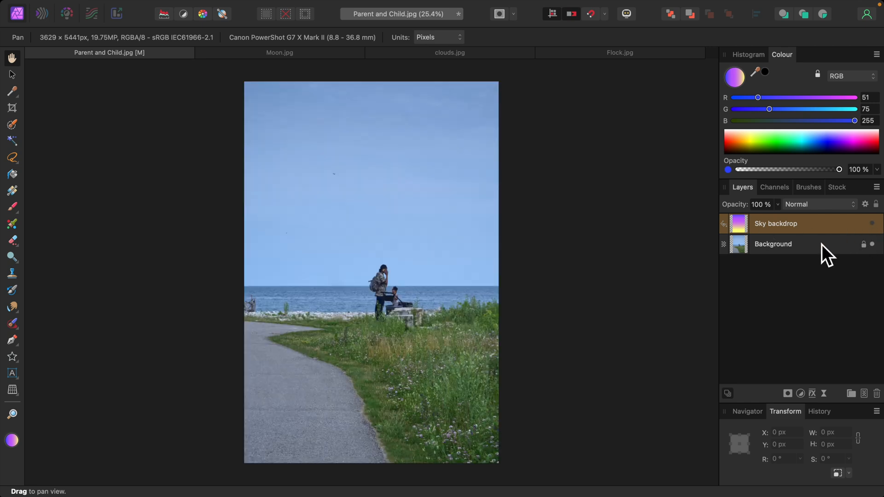
# Flood-select the blue sky on the Background photo layer
pyautogui.click(772, 244)
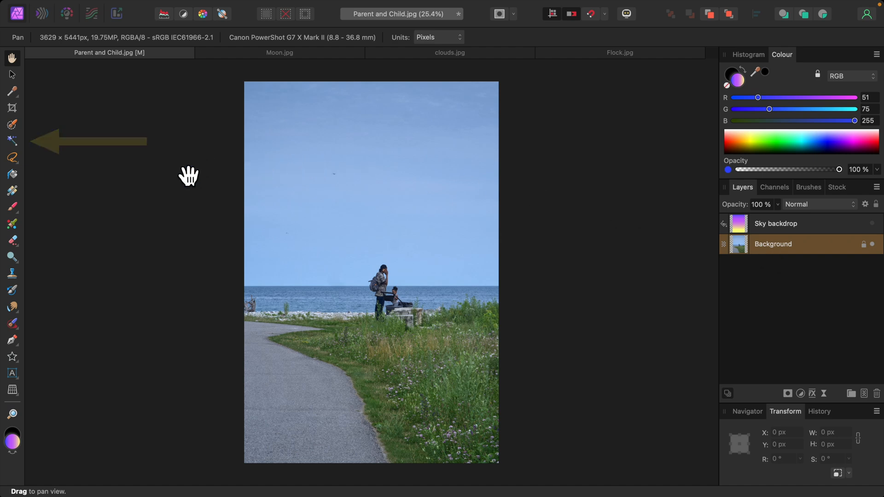
pyautogui.click(10, 141)
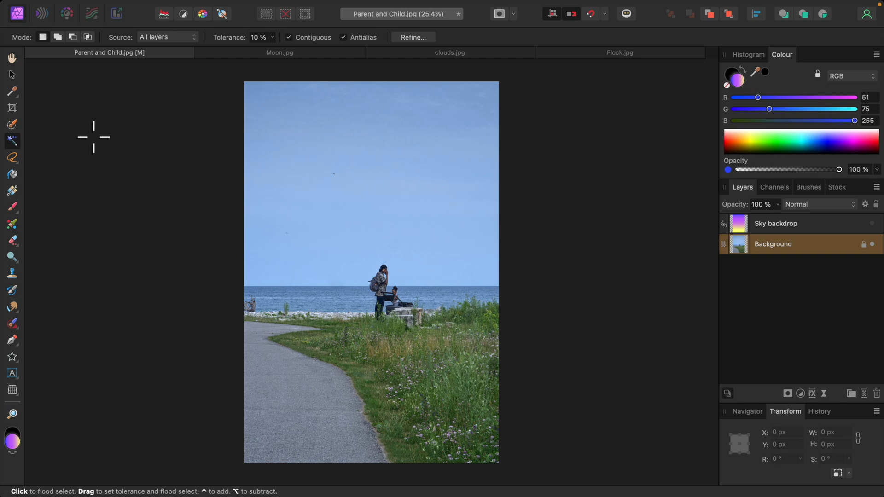
pyautogui.moveTo(183, 141)
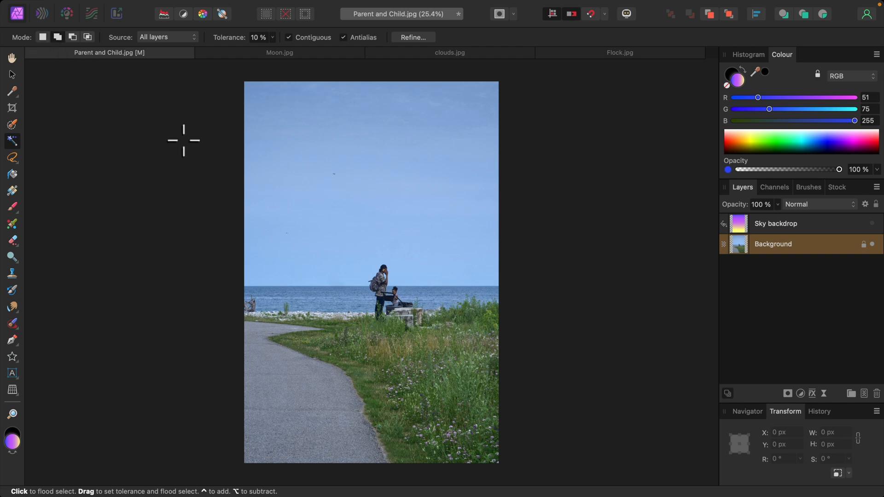
pyautogui.moveTo(296, 178)
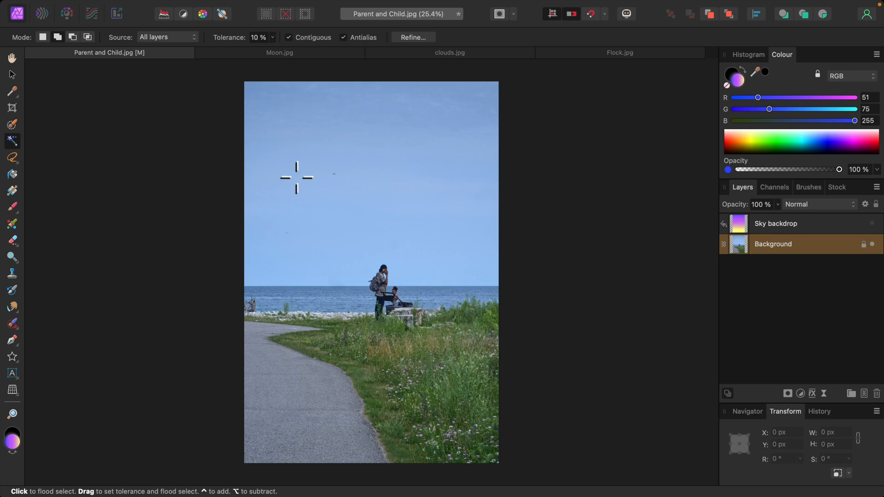
pyautogui.click(296, 177)
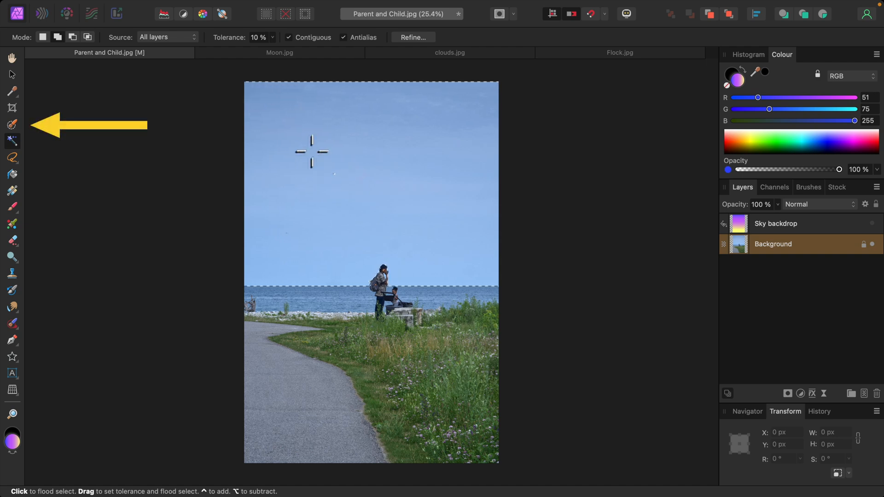
# Refine the sky selection with the Selection Brush in Subtract mode around the figures
pyautogui.click(11, 122)
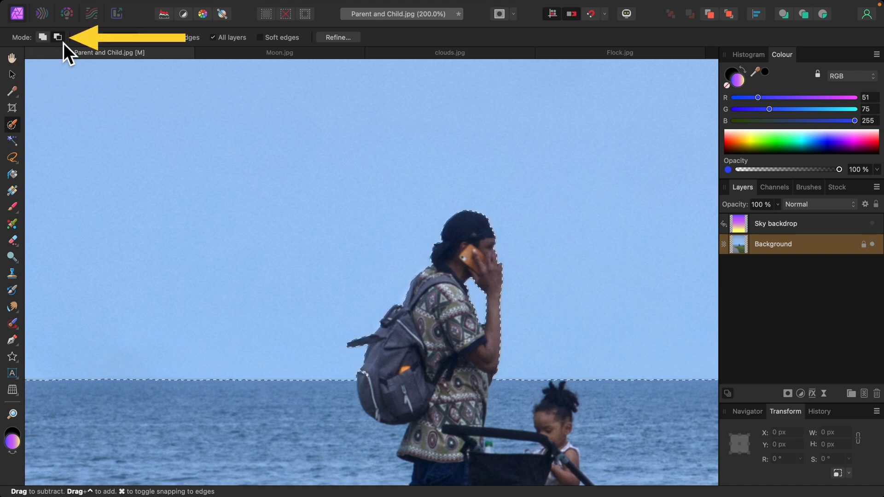
pyautogui.click(56, 37)
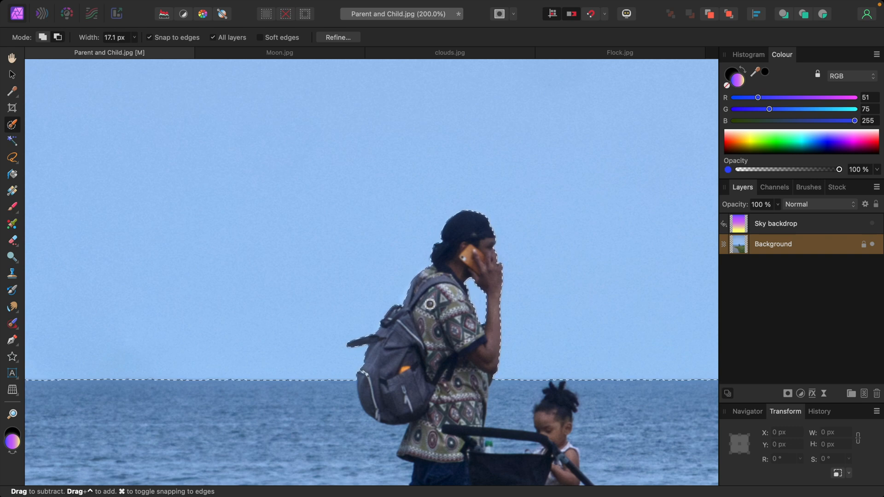
pyautogui.moveTo(380, 388)
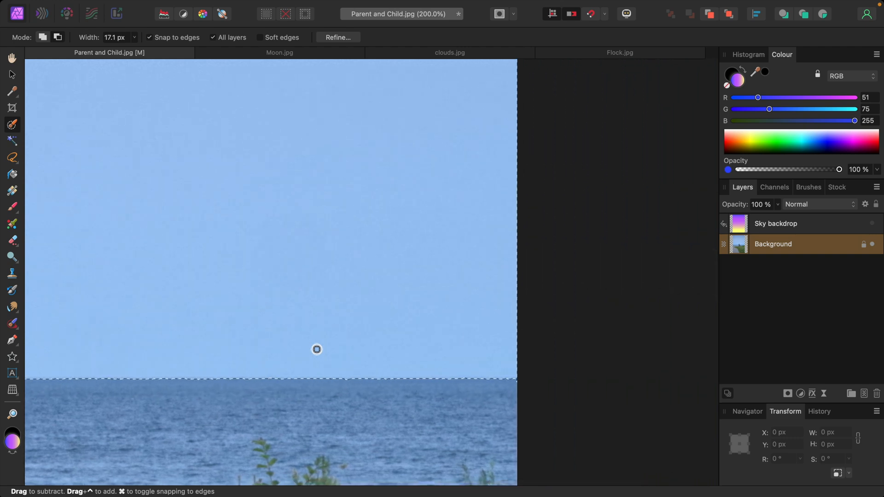
pyautogui.moveTo(453, 410)
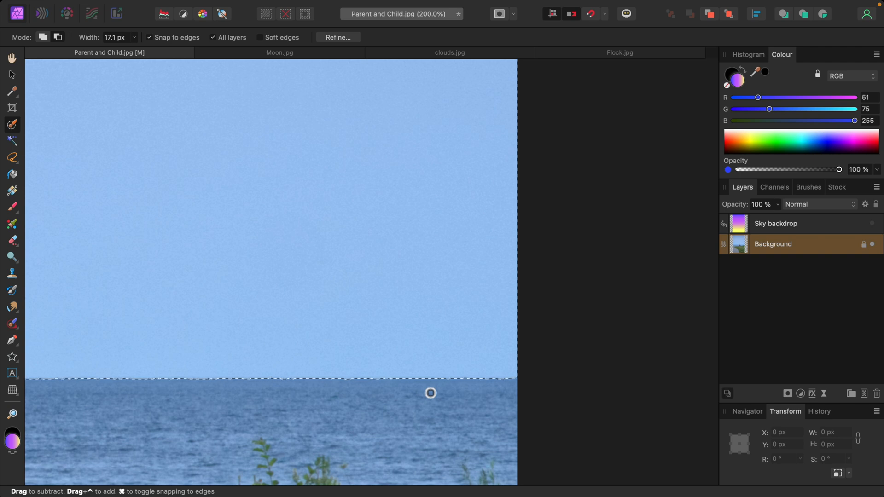
pyautogui.press('cmd+0')
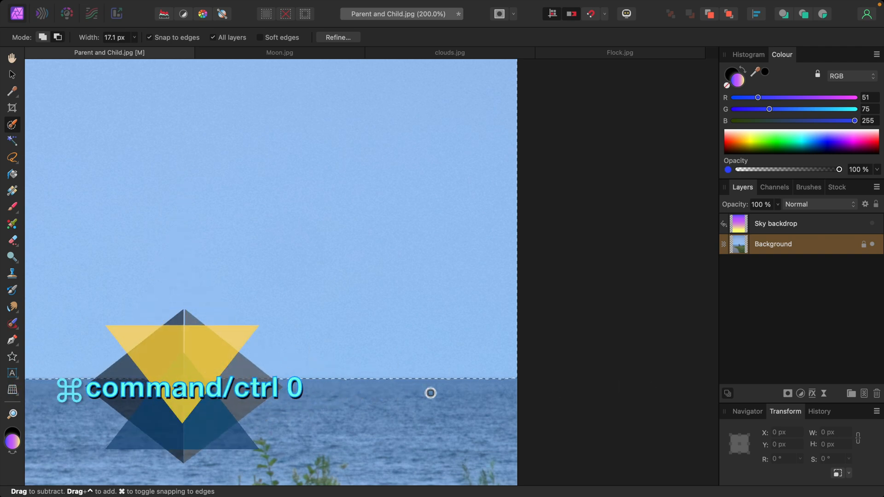
# Mask the Sky backdrop layer to the sky selection and deselect
pyautogui.press('cmd+0')
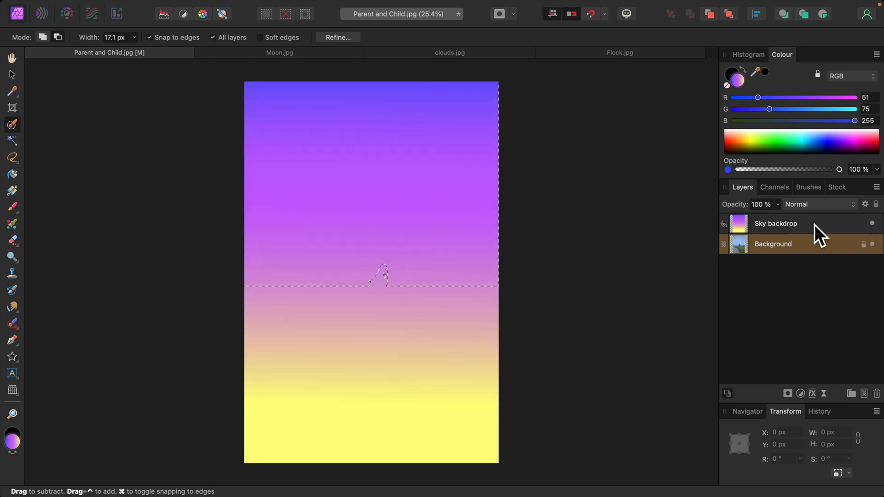
pyautogui.click(784, 224)
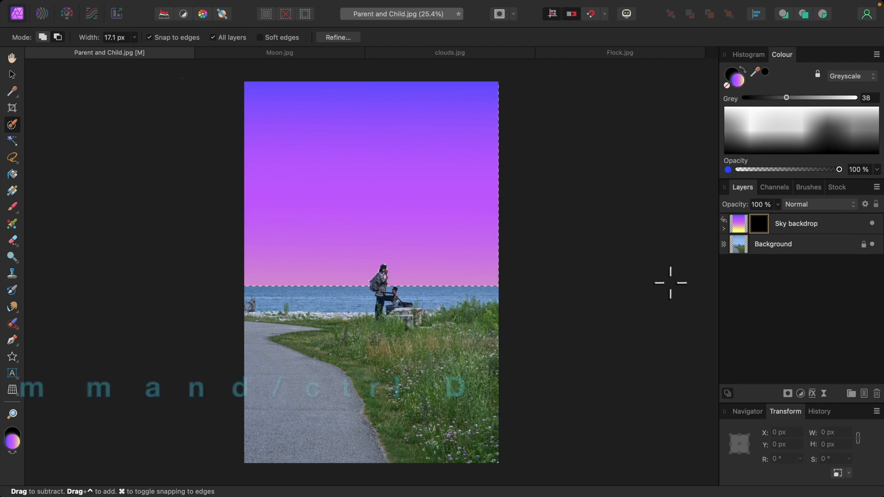
pyautogui.press('cmd+d')
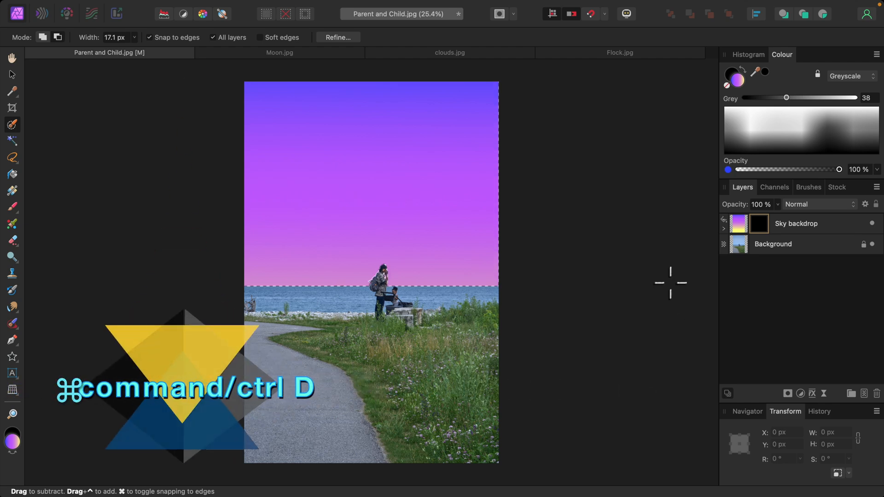
pyautogui.press('Cmd+D')
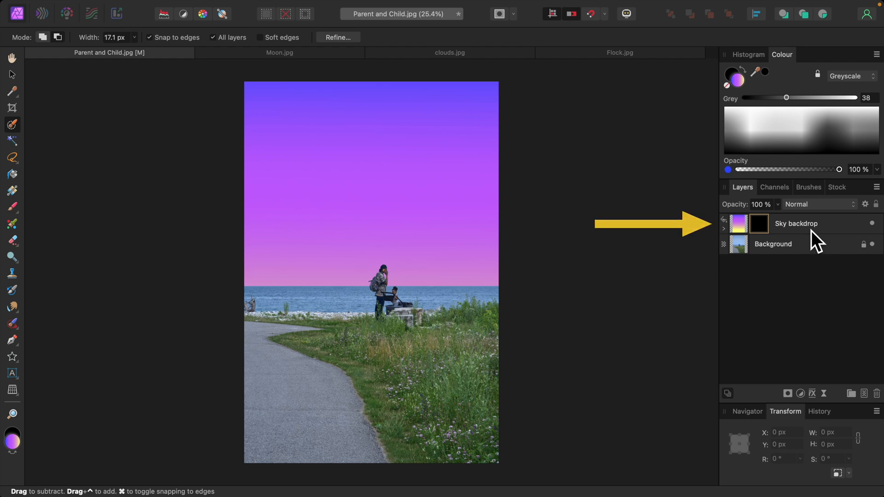
pyautogui.click(796, 223)
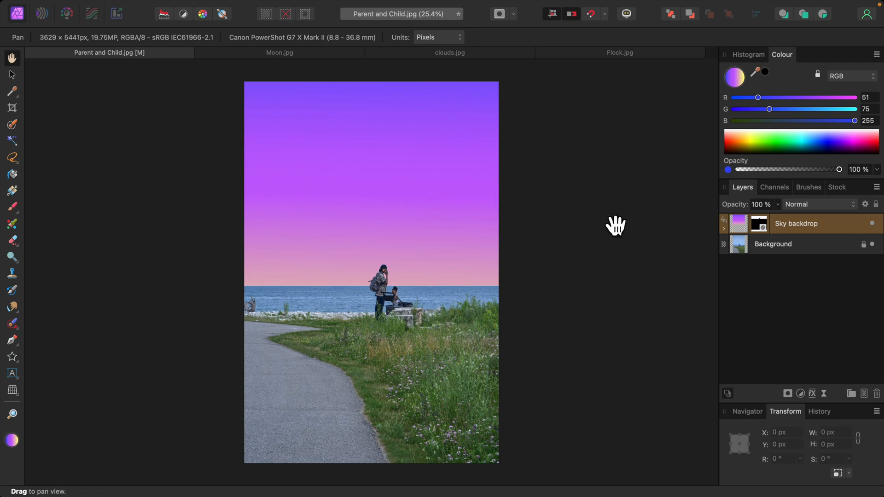
pyautogui.moveTo(620, 227)
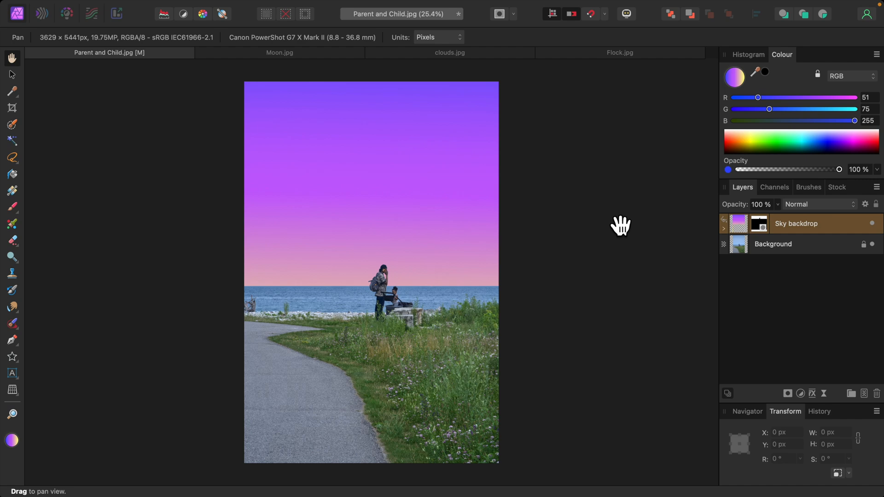
pyautogui.moveTo(608, 204)
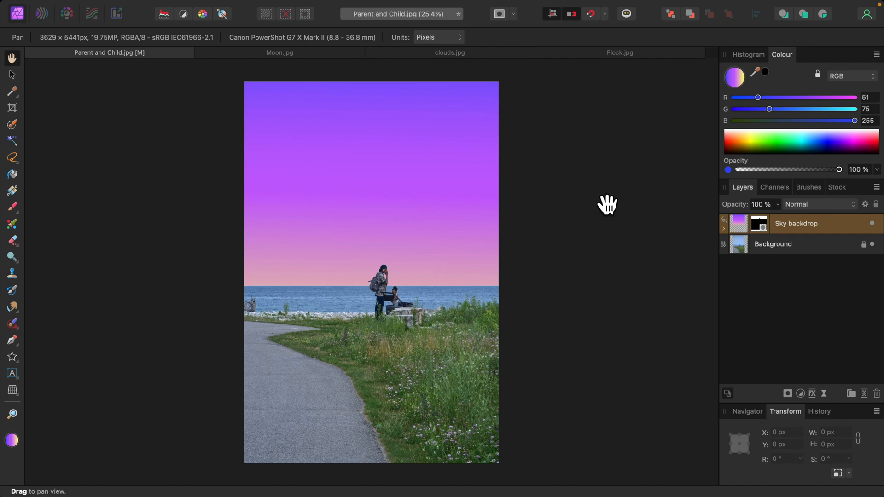
# Select the full moon in Moon.jpg with the Selection Brush and copy it
pyautogui.click(278, 52)
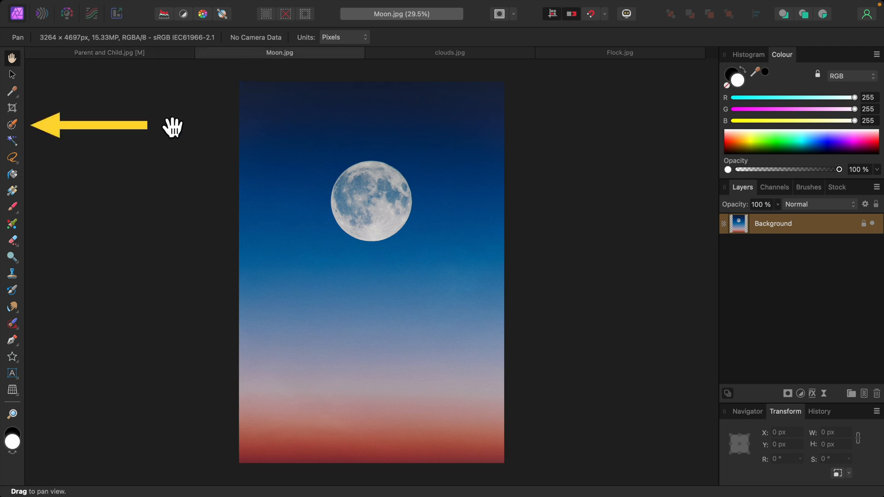
pyautogui.click(9, 124)
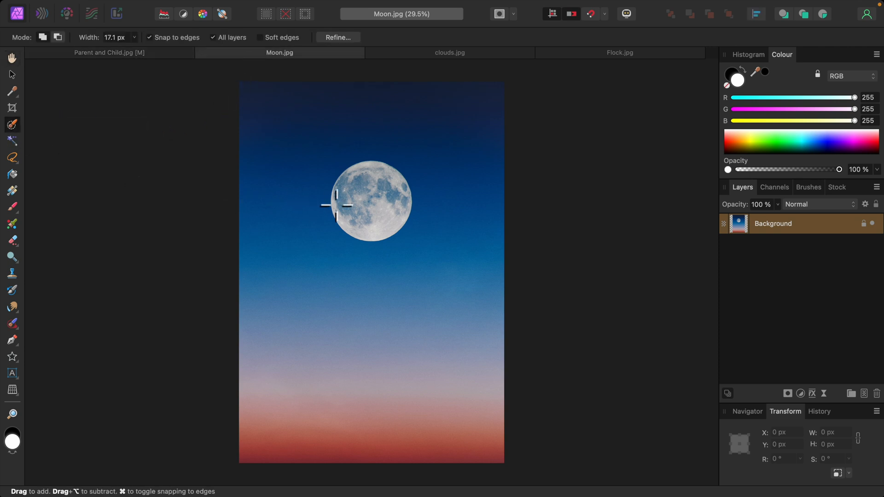
pyautogui.moveTo(382, 211)
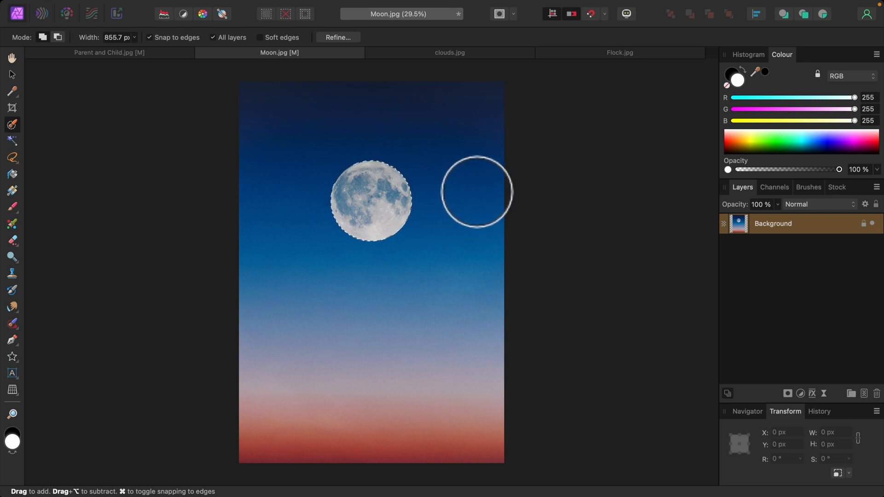
pyautogui.press('Cmd+C')
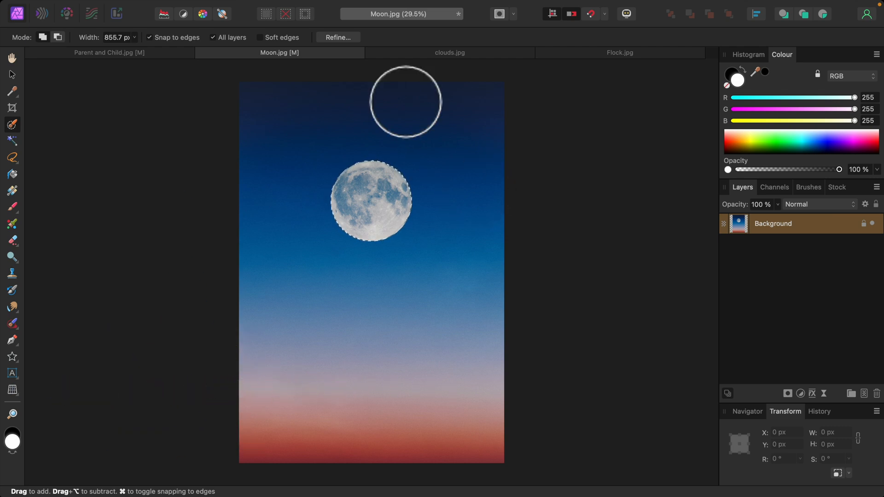
pyautogui.click(132, 6)
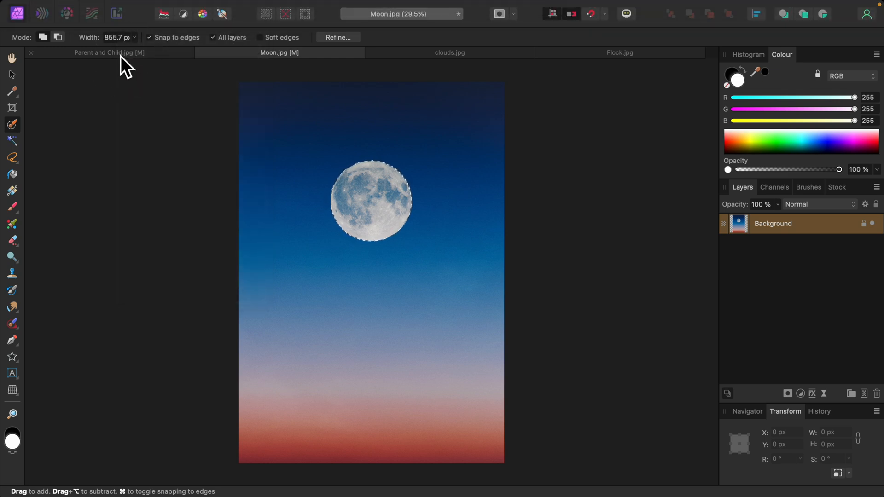
pyautogui.press('cmd+v')
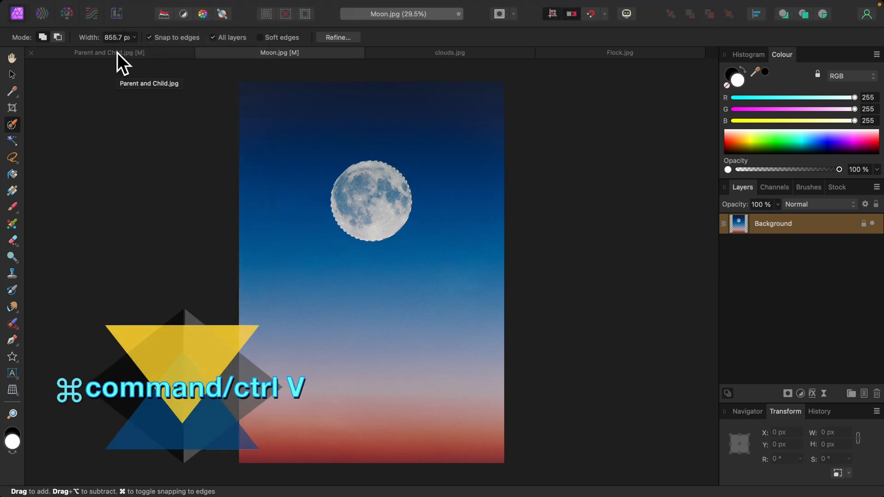
# Paste the moon into Parent and Child.jpg and position it just above the figures
pyautogui.click(108, 52)
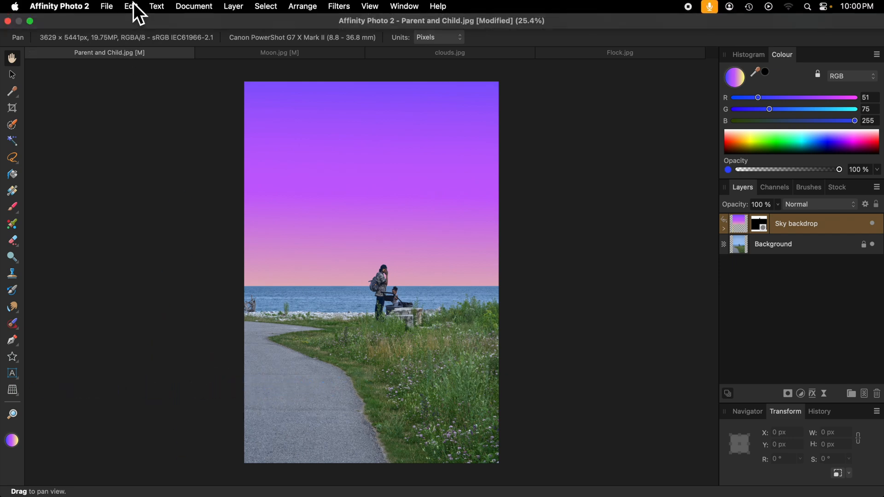
pyautogui.click(130, 6)
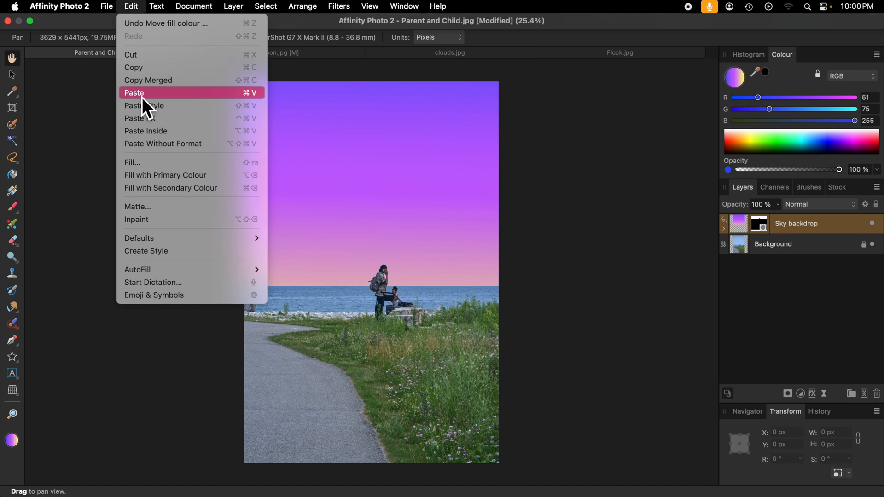
pyautogui.click(134, 92)
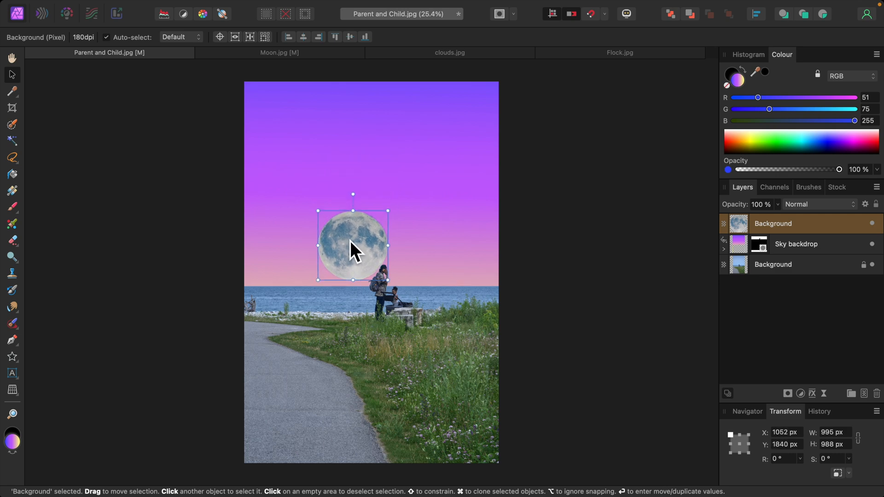
pyautogui.moveTo(353, 245); pyautogui.dragTo(356, 248)
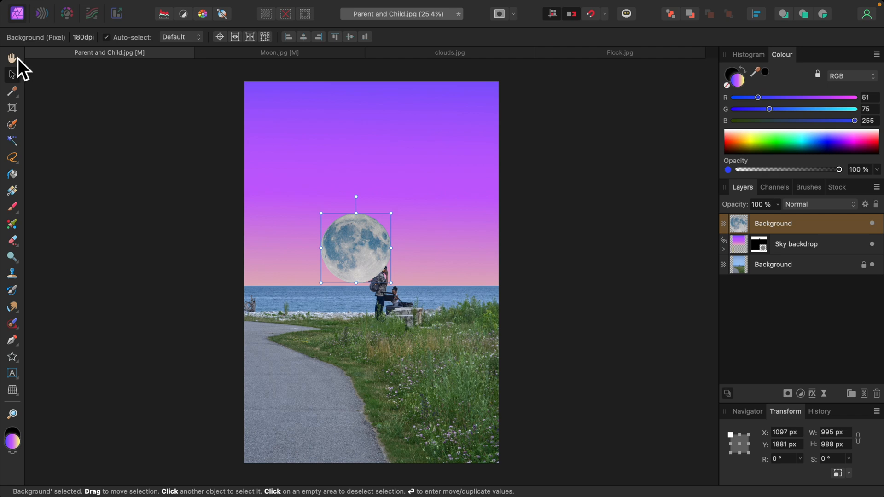
pyautogui.click(9, 56)
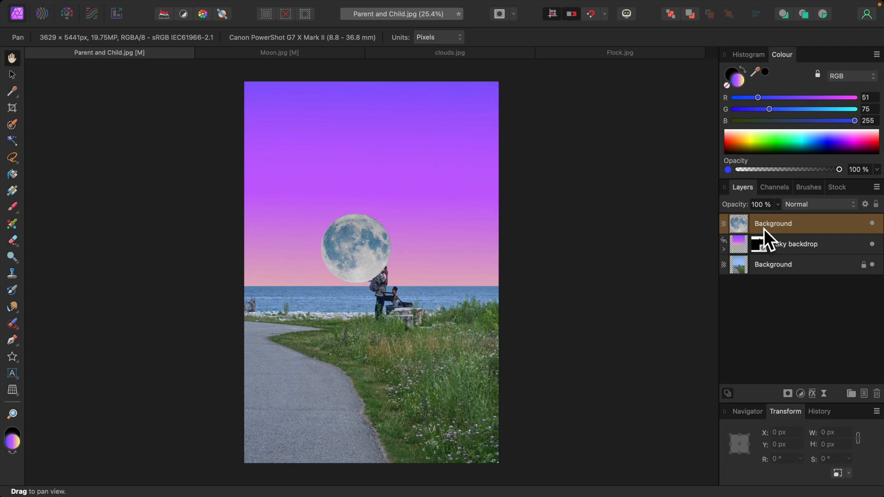
# Rename the pasted layer 'Moon', mask it to the sky and deselect
pyautogui.doubleClick(772, 224)
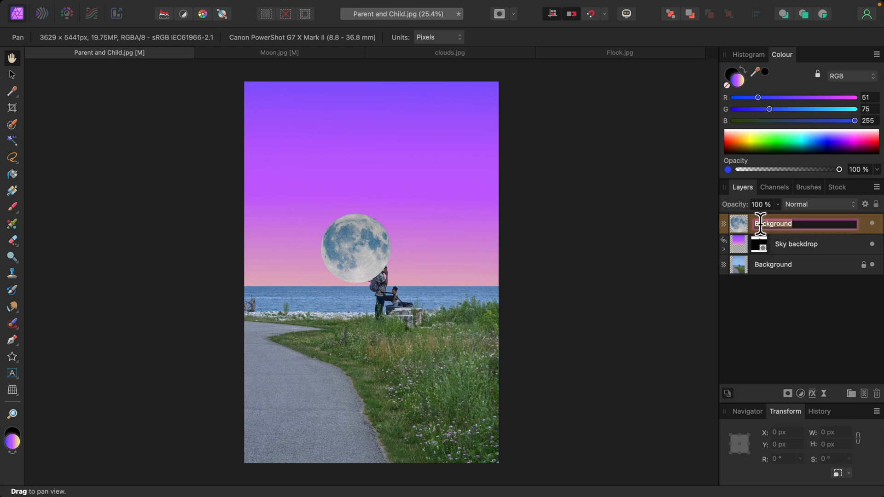
pyautogui.write('Moon')
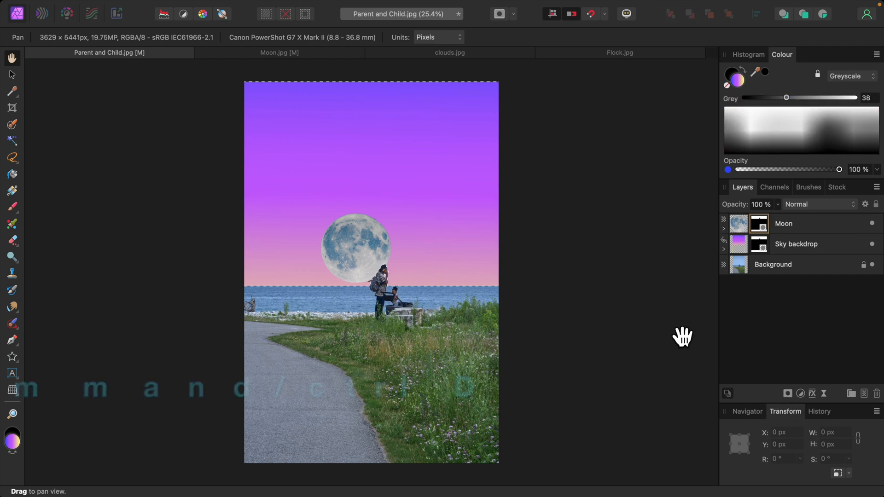
pyautogui.press('Cmd+D')
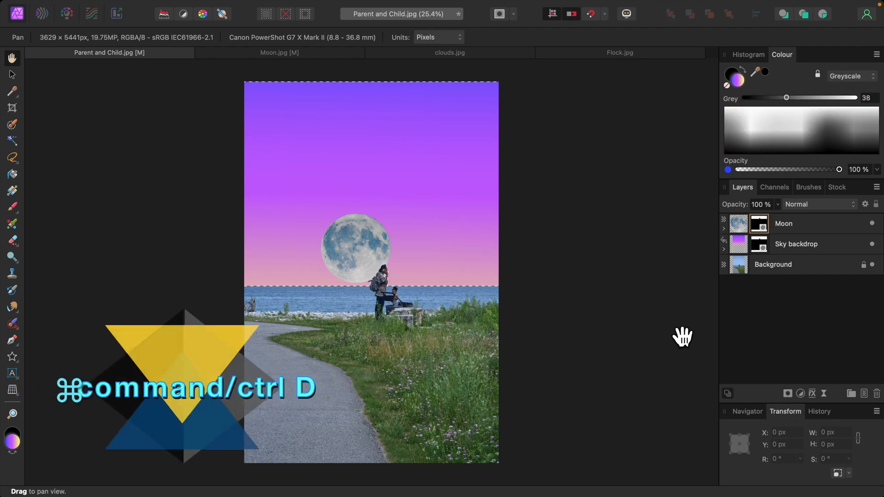
pyautogui.press('cmd+d')
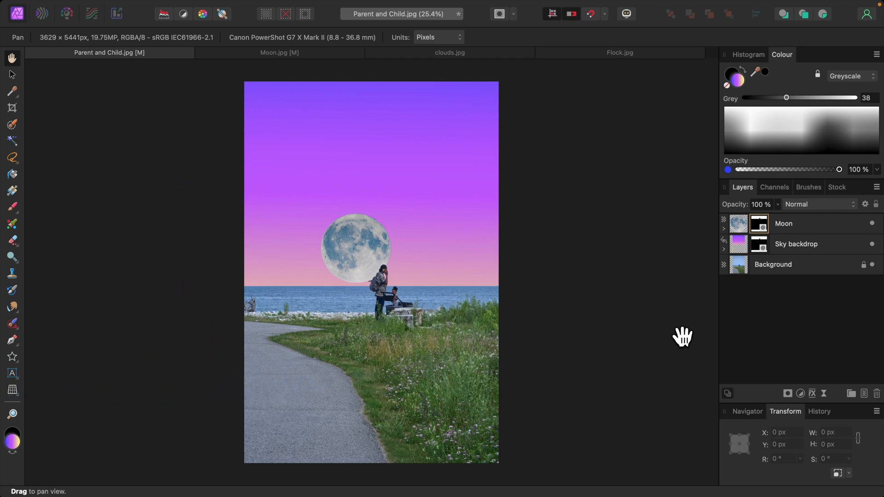
pyautogui.moveTo(797, 230)
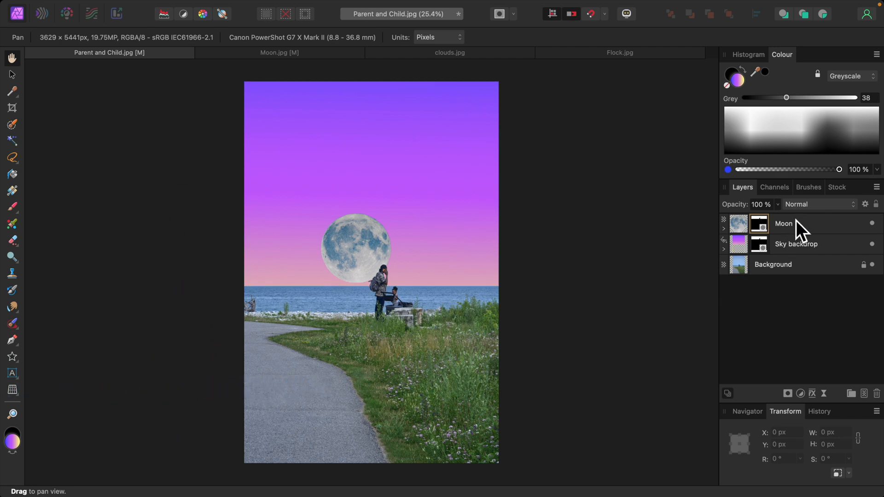
pyautogui.moveTo(799, 244)
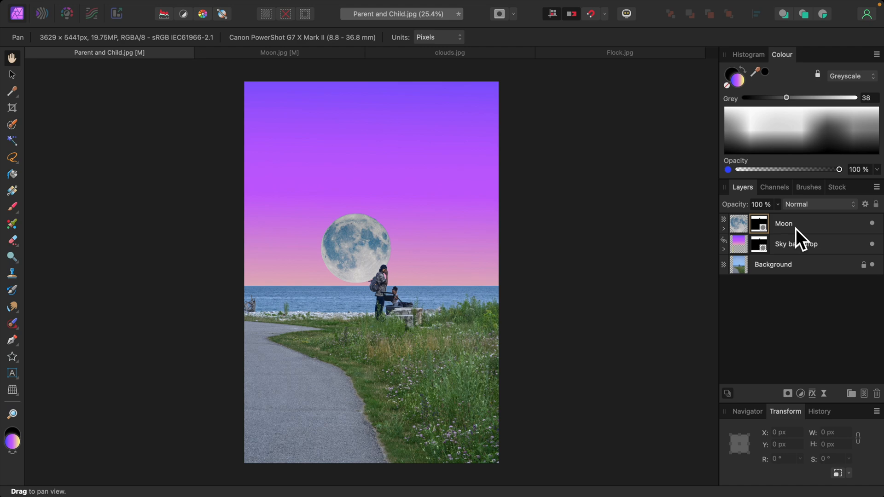
# Set the Moon layer's blend mode to Overlay
pyautogui.click(801, 224)
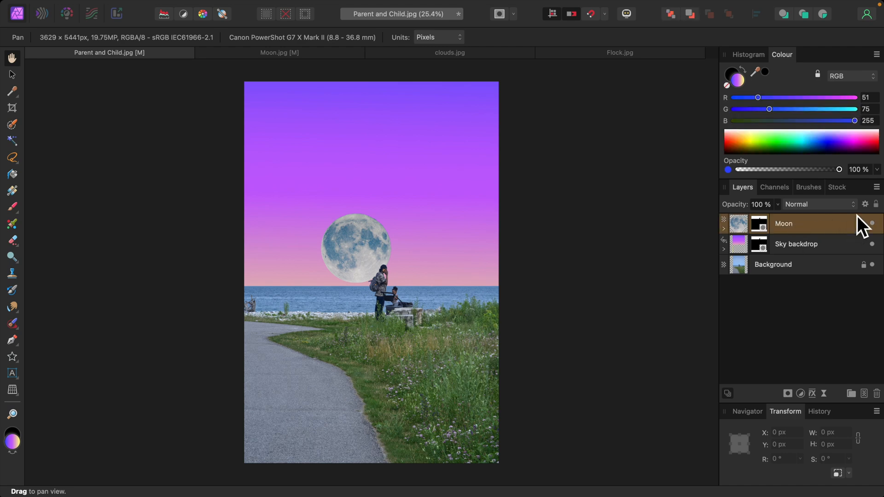
pyautogui.click(817, 205)
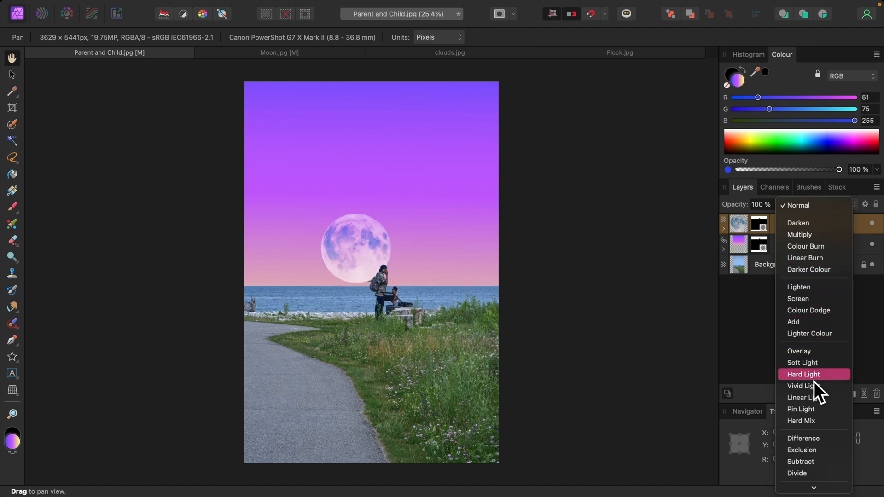
pyautogui.moveTo(799, 360)
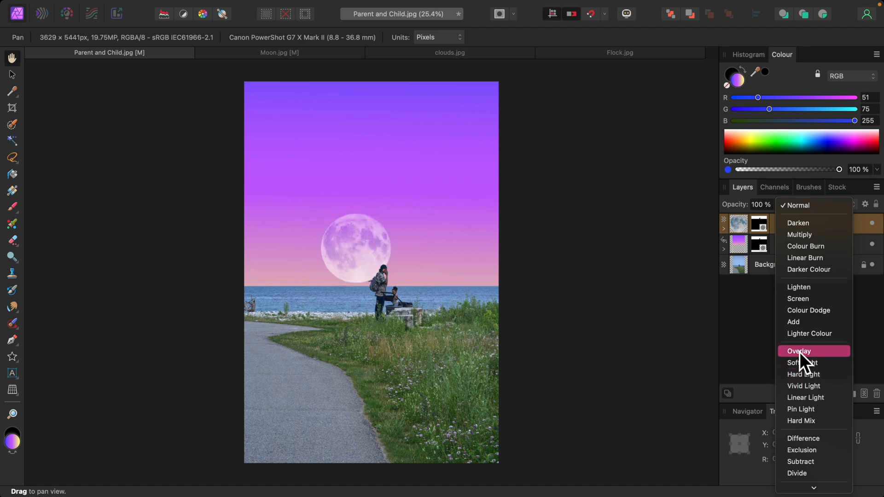
pyautogui.click(798, 351)
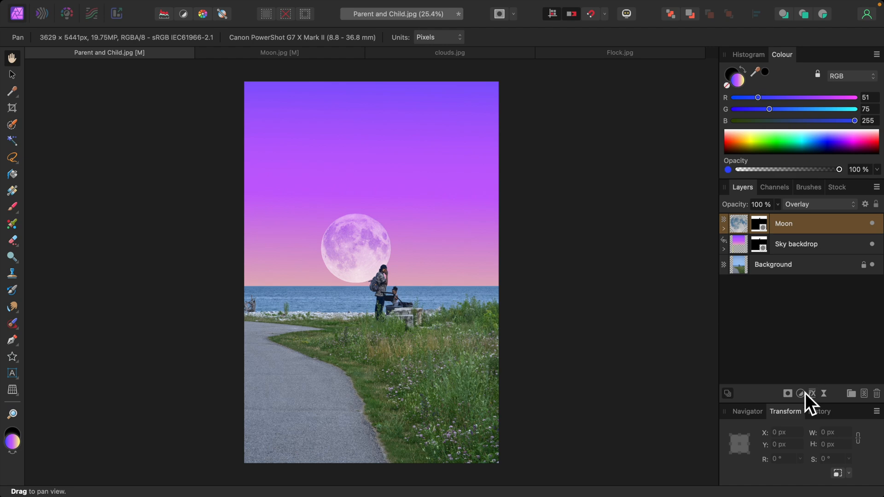
# Shape the master curve into a steep S — midtones pulled down, highlights lifted — then close the Curves dialog
pyautogui.click(798, 394)
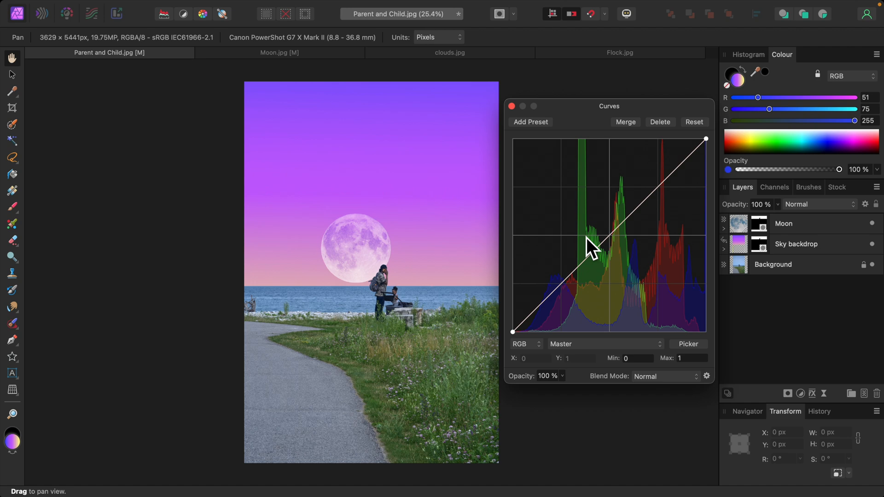
pyautogui.click(609, 240)
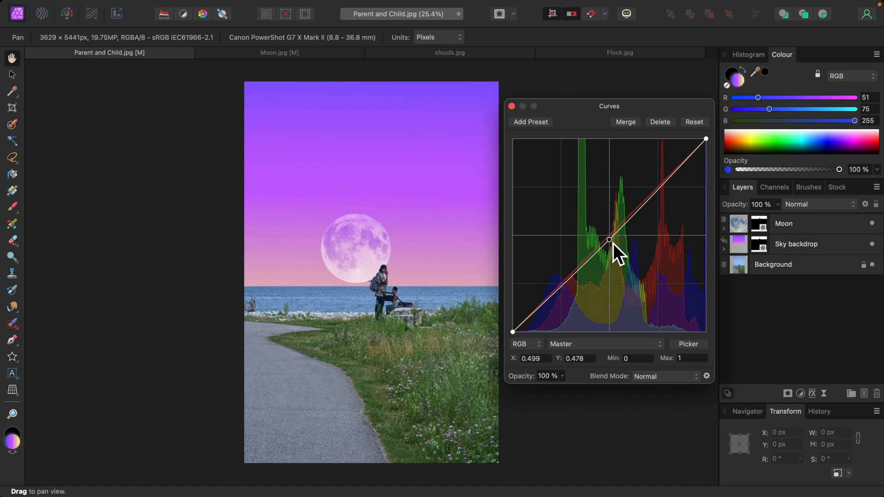
pyautogui.moveTo(609, 240); pyautogui.dragTo(657, 201)
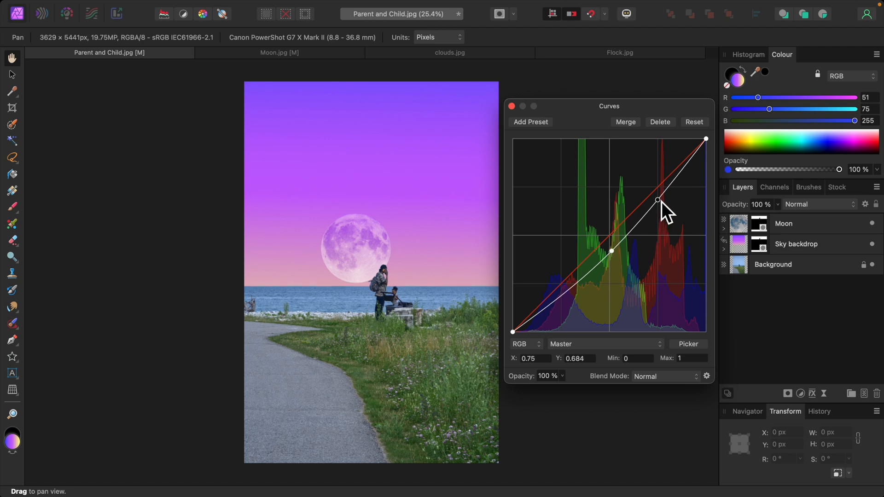
pyautogui.moveTo(657, 199); pyautogui.dragTo(656, 186)
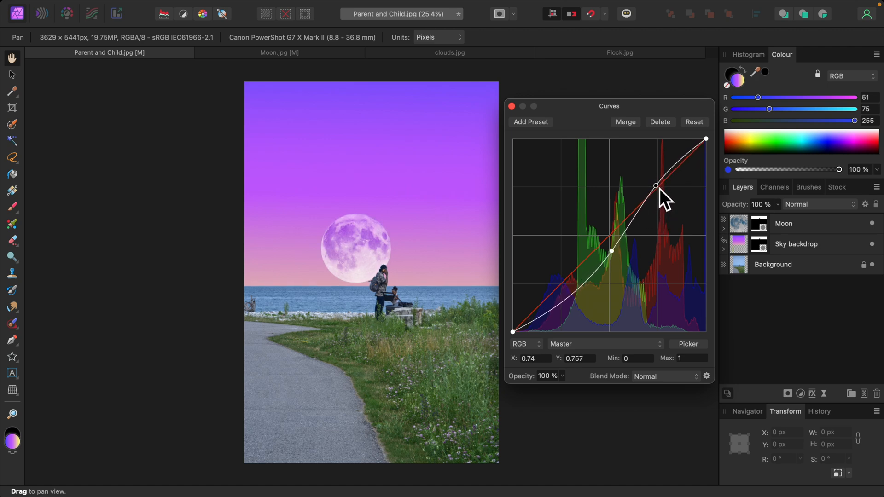
pyautogui.moveTo(655, 186); pyautogui.dragTo(610, 251)
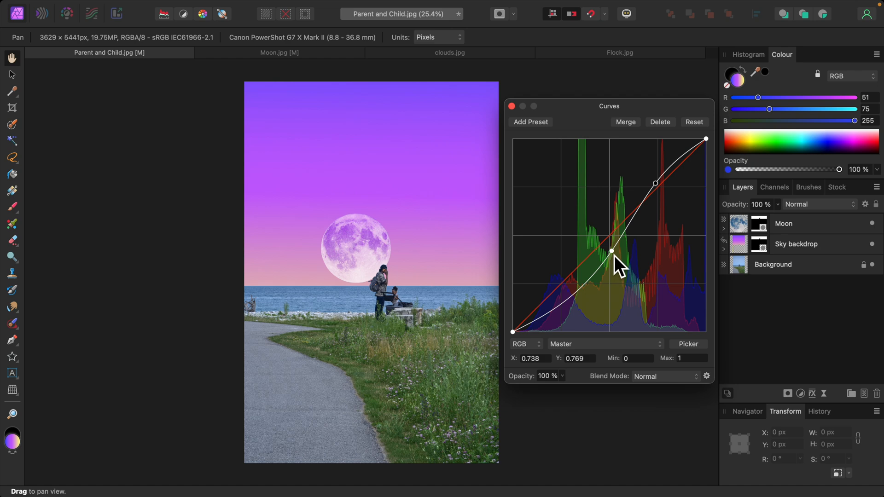
pyautogui.moveTo(611, 250); pyautogui.dragTo(655, 183)
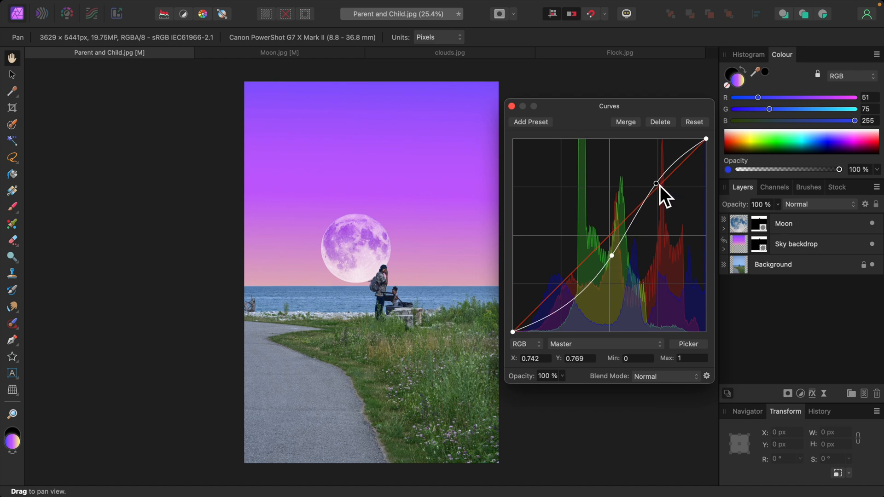
pyautogui.moveTo(655, 184); pyautogui.dragTo(656, 176)
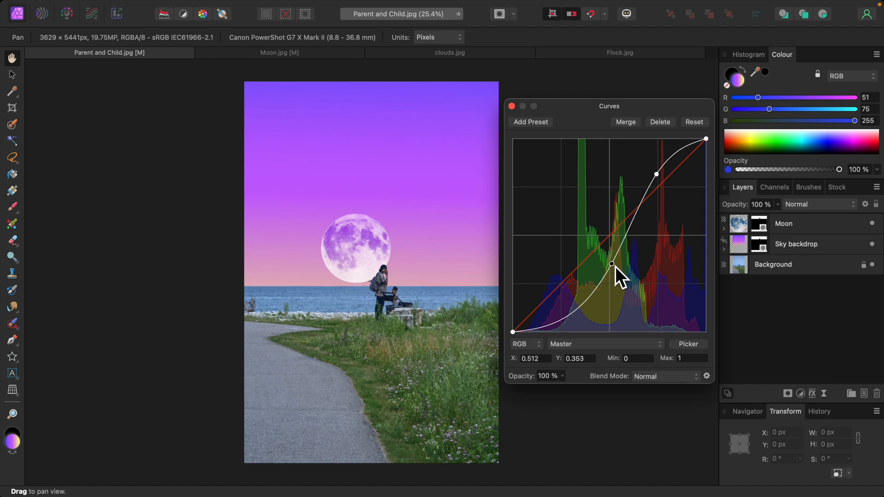
pyautogui.moveTo(611, 265); pyautogui.dragTo(610, 255)
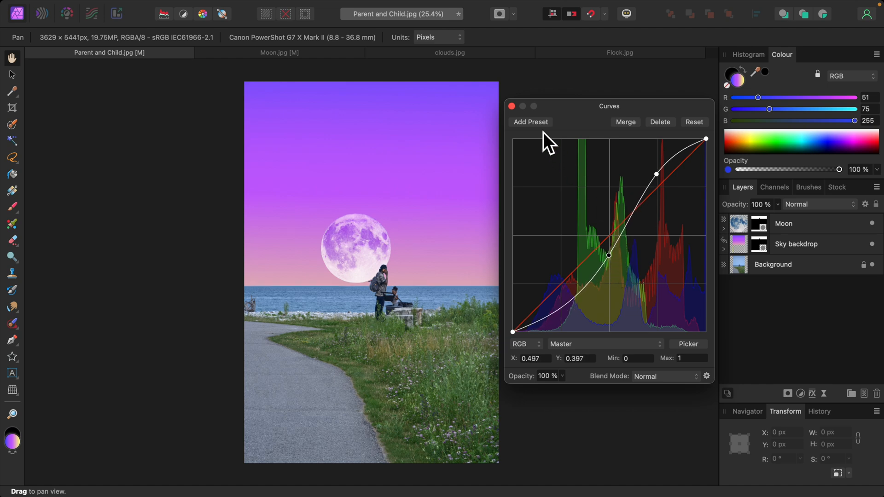
pyautogui.click(512, 106)
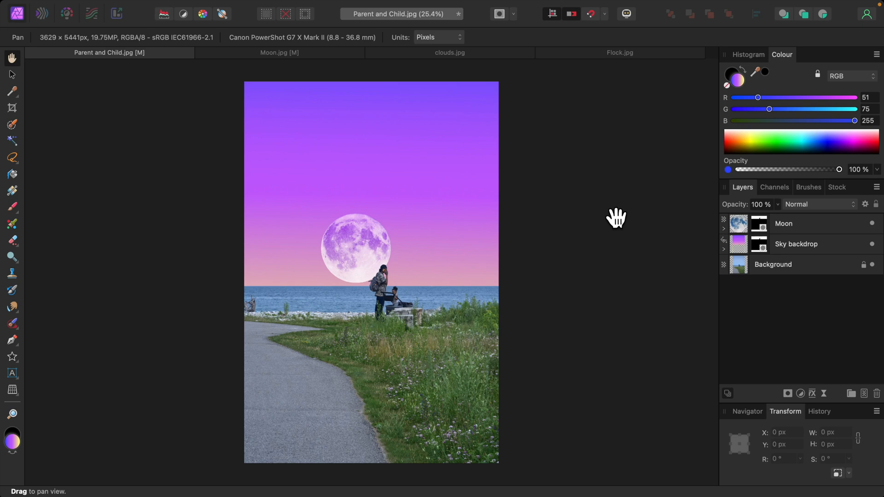
pyautogui.moveTo(811, 234)
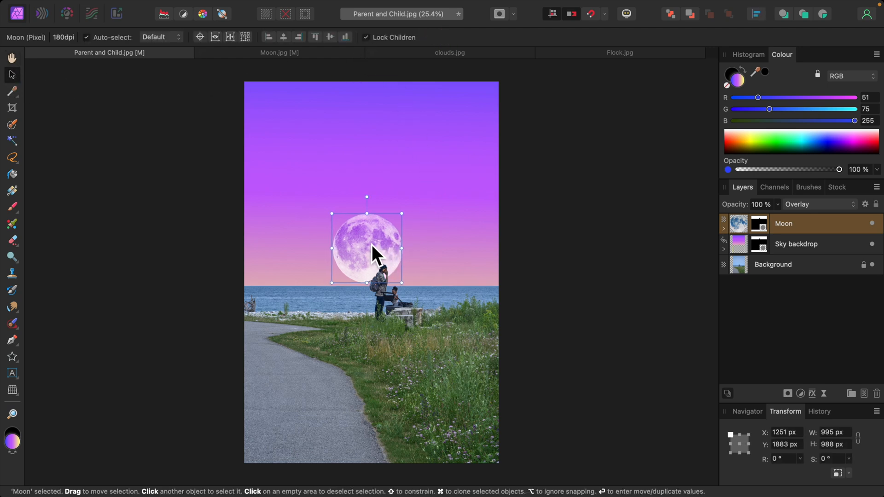
pyautogui.moveTo(366, 248); pyautogui.dragTo(351, 245)
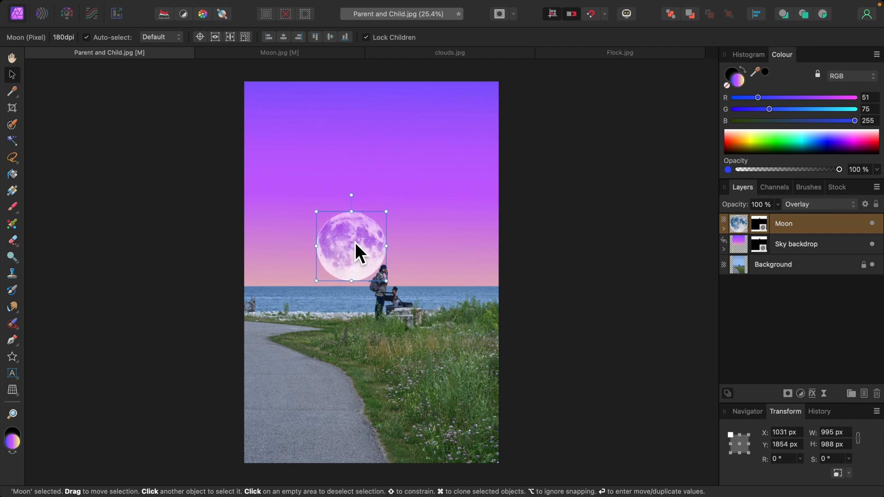
pyautogui.moveTo(351, 247); pyautogui.dragTo(393, 248)
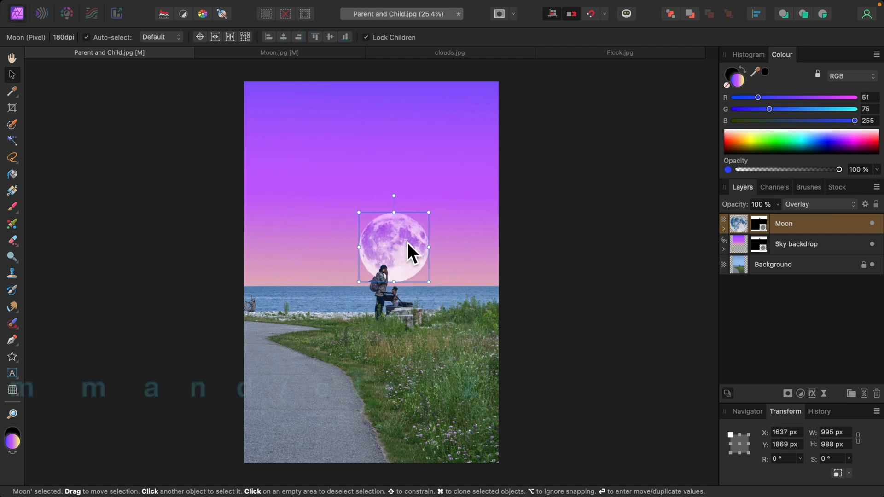
pyautogui.press('cmd+z')
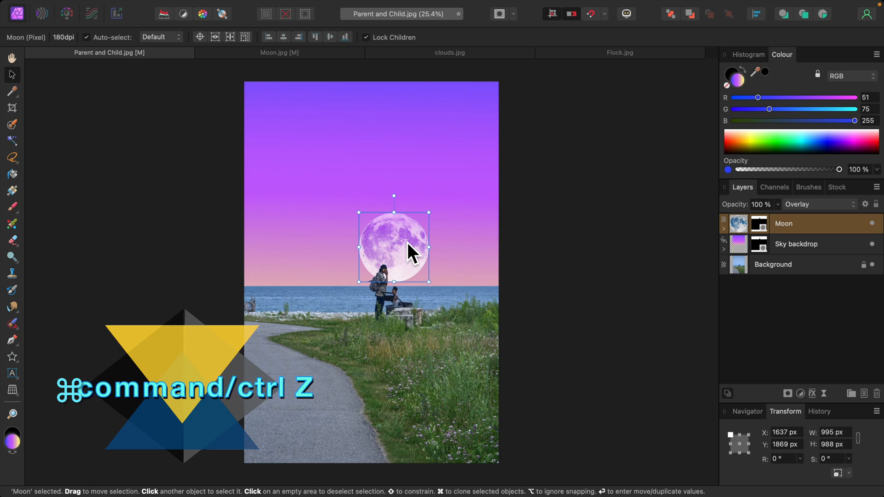
pyautogui.press('cmd+z')
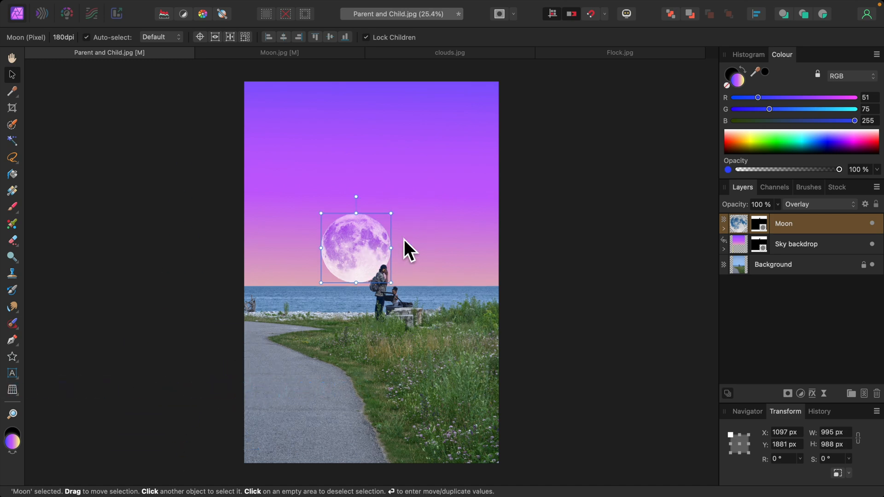
pyautogui.moveTo(376, 56)
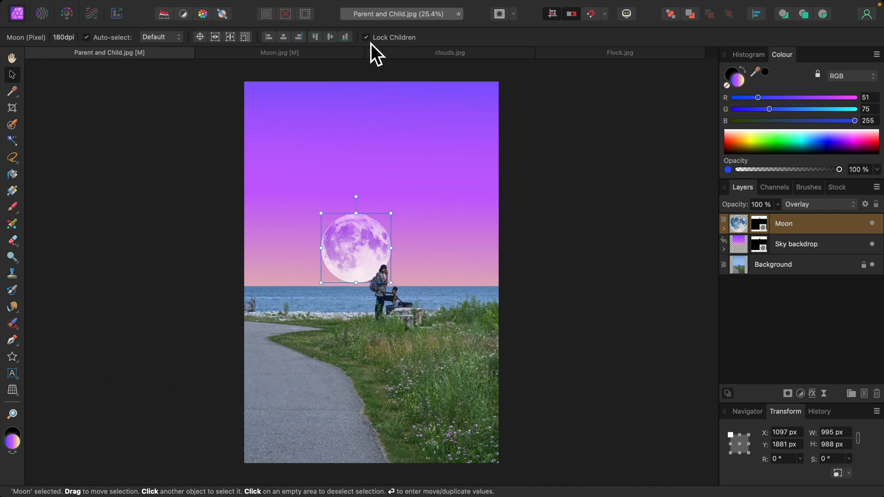
pyautogui.moveTo(355, 247); pyautogui.dragTo(375, 243)
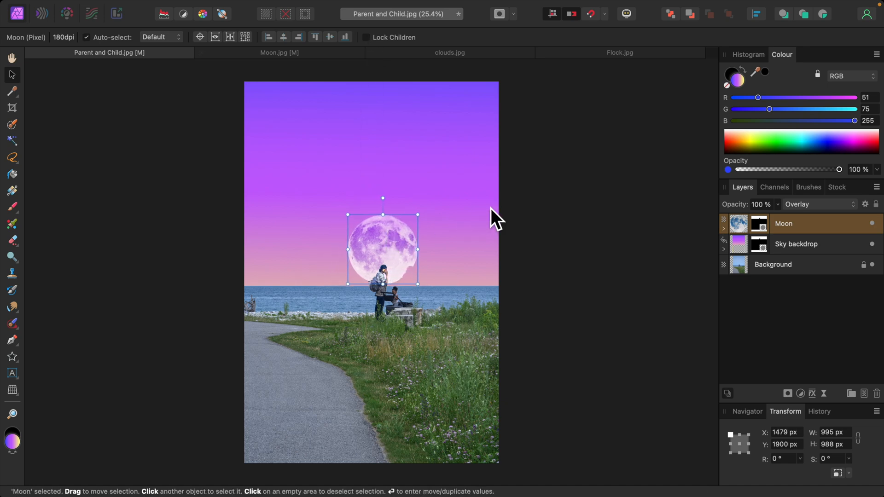
pyautogui.moveTo(383, 248); pyautogui.dragTo(356, 248)
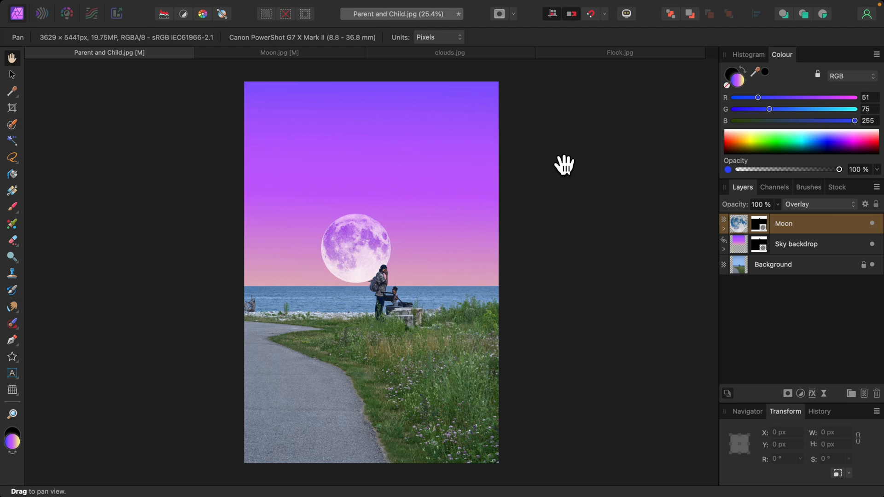
# On clouds.jpg, paint a Selection Brush selection over the large upper-left cloud
pyautogui.click(449, 53)
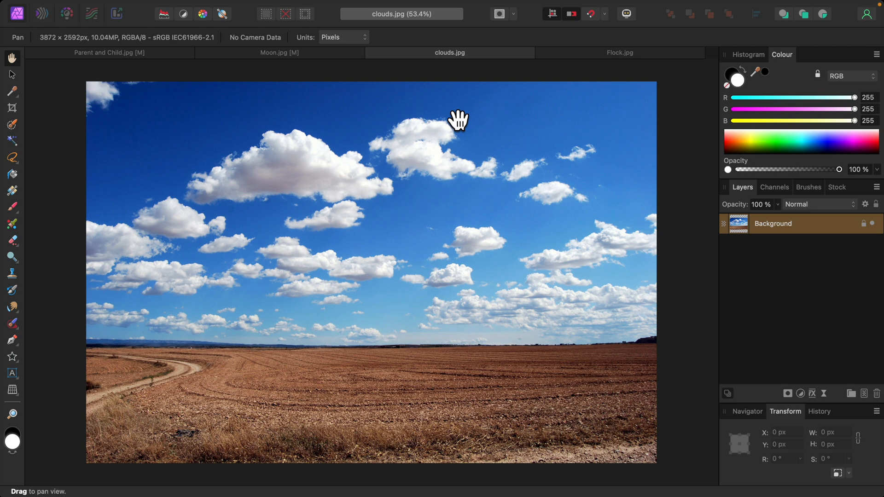
pyautogui.moveTo(77, 99)
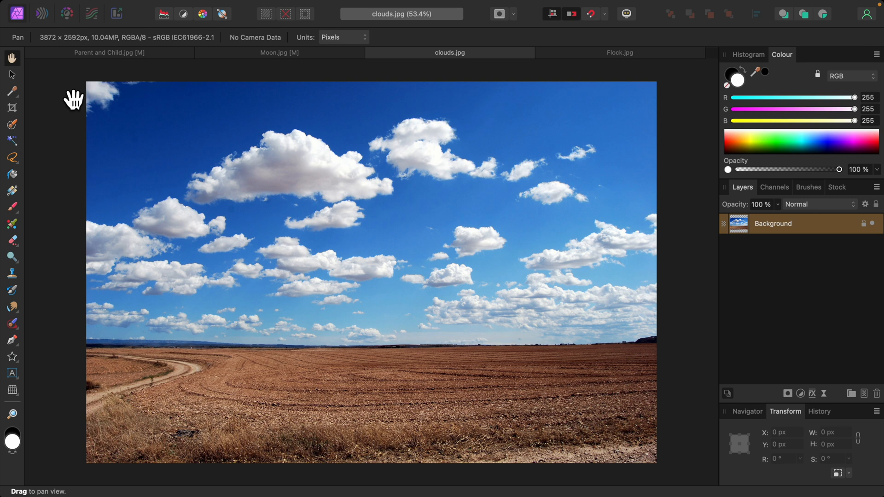
pyautogui.click(11, 124)
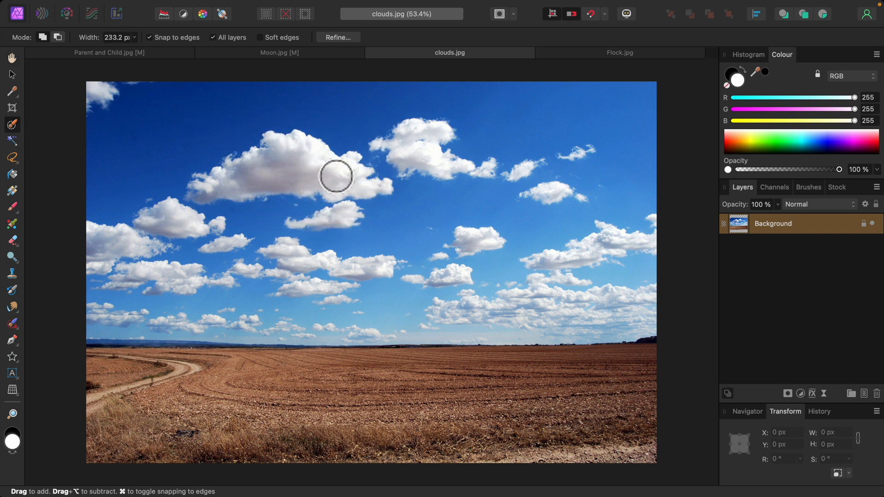
pyautogui.moveTo(335, 175); pyautogui.dragTo(279, 179)
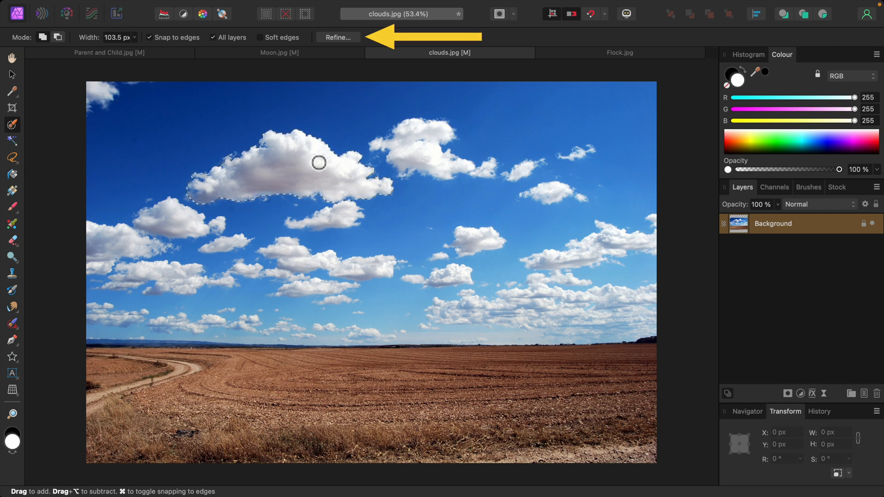
# In Refine Selection, matte along the cloud's lower and left edges
pyautogui.click(336, 37)
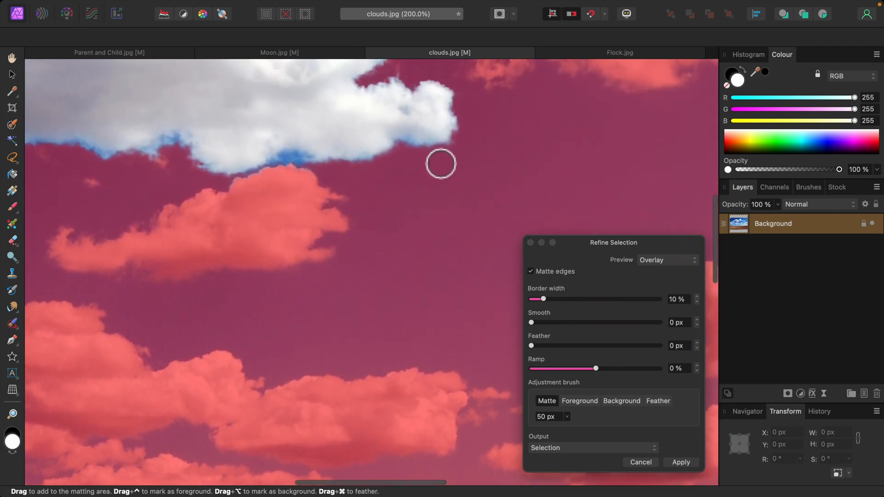
pyautogui.moveTo(441, 164); pyautogui.dragTo(305, 159)
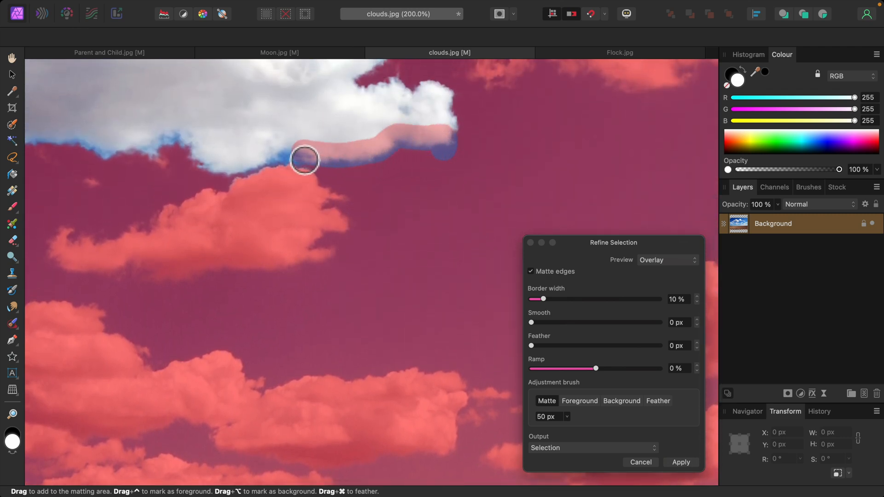
pyautogui.moveTo(305, 159); pyautogui.dragTo(183, 139)
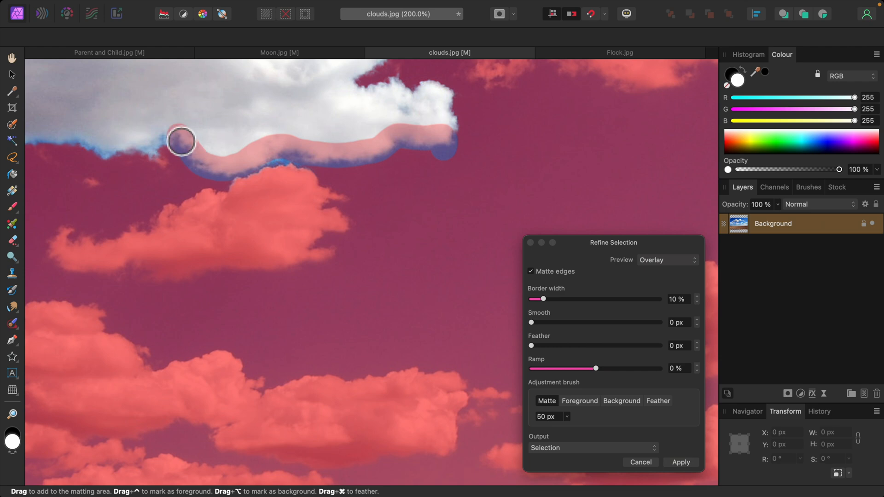
pyautogui.moveTo(182, 139); pyautogui.dragTo(178, 173)
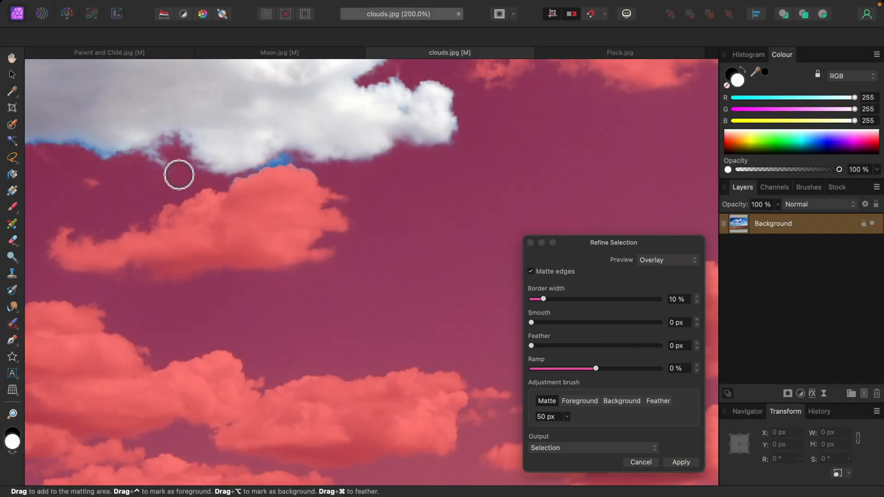
pyautogui.moveTo(178, 173); pyautogui.dragTo(354, 173)
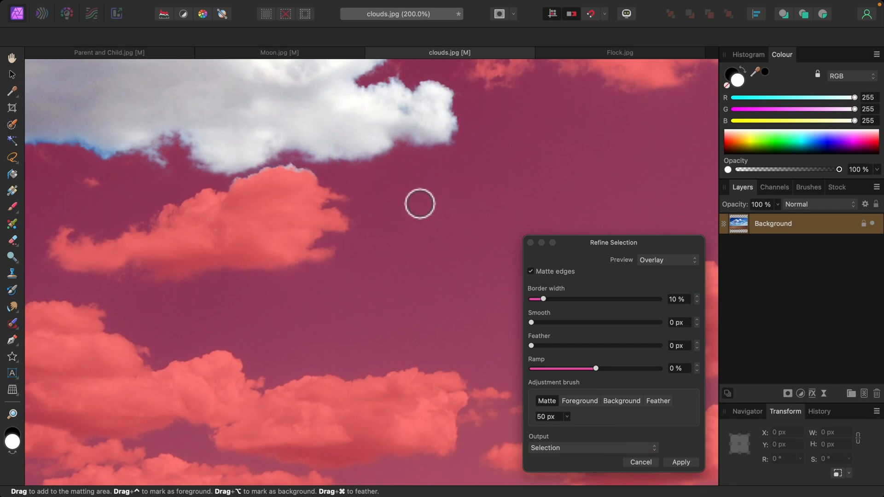
pyautogui.moveTo(534, 326)
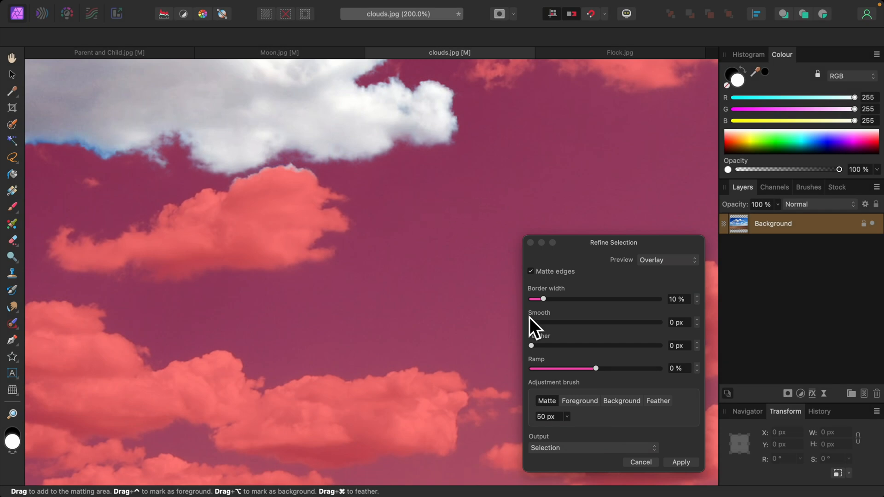
# Switch the refine brush to Background and bring another part of the cloud into view
pyautogui.click(621, 401)
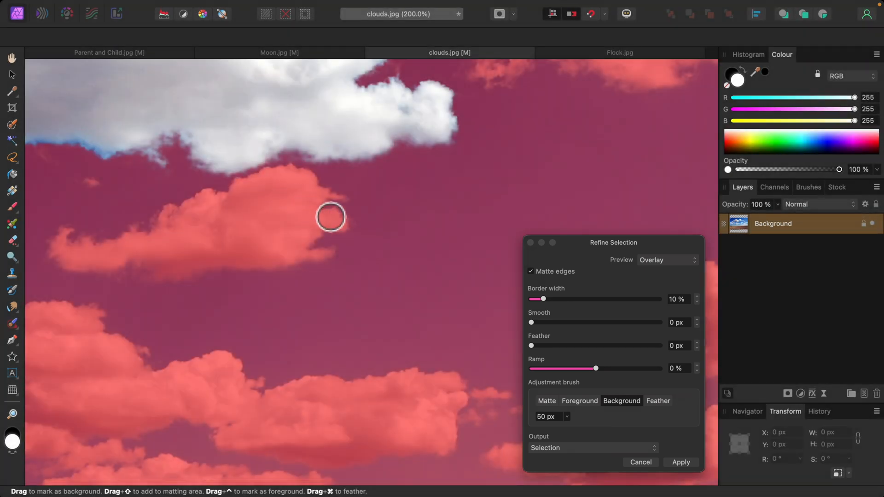
pyautogui.moveTo(385, 243)
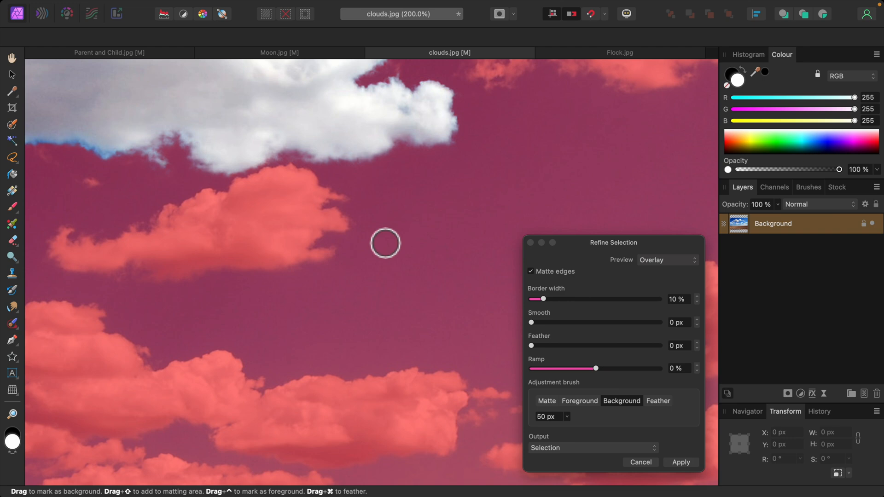
pyautogui.click(547, 400)
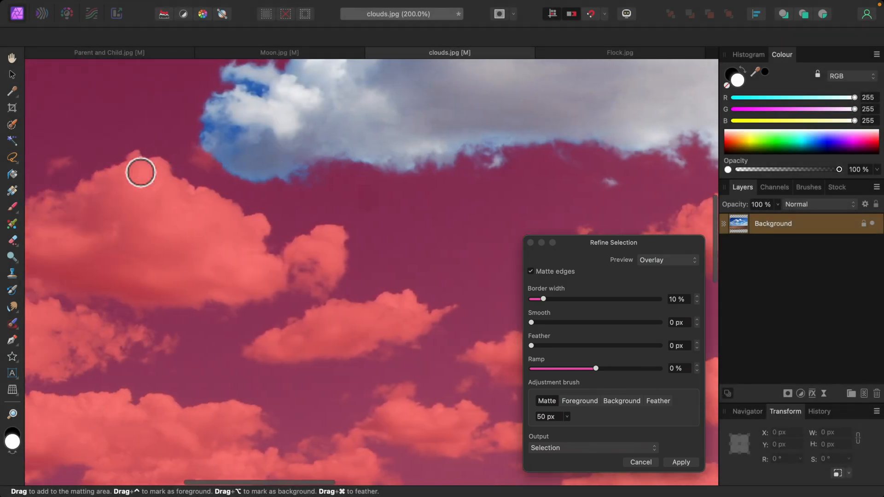
pyautogui.moveTo(140, 172); pyautogui.dragTo(378, 187)
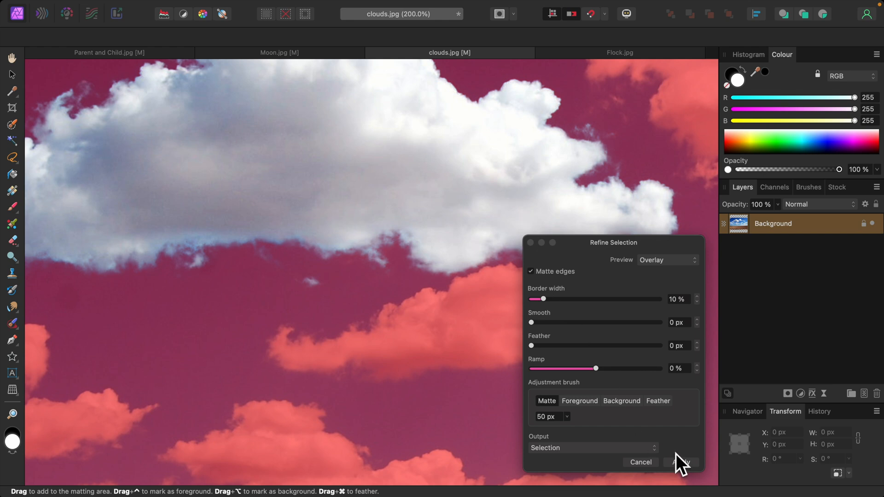
# Apply the refinement as a new layer, copy the cut-out cloud and return to Parent and Child.jpg
pyautogui.click(593, 447)
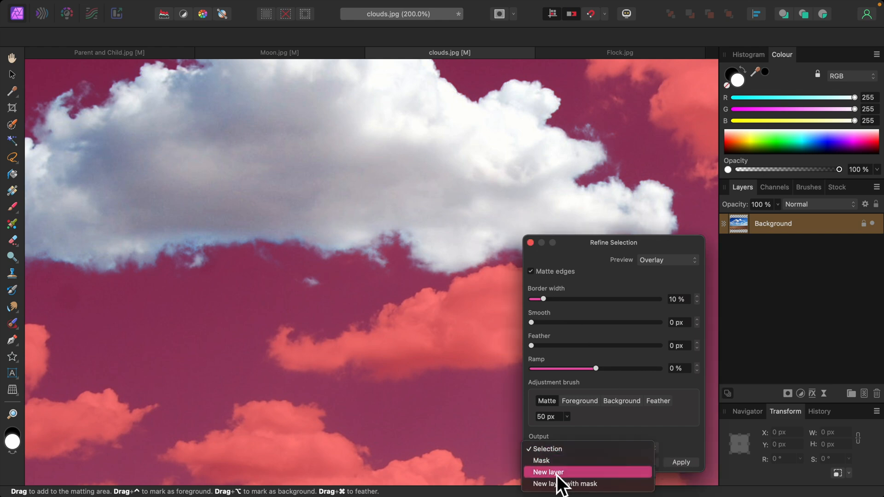
pyautogui.click(550, 471)
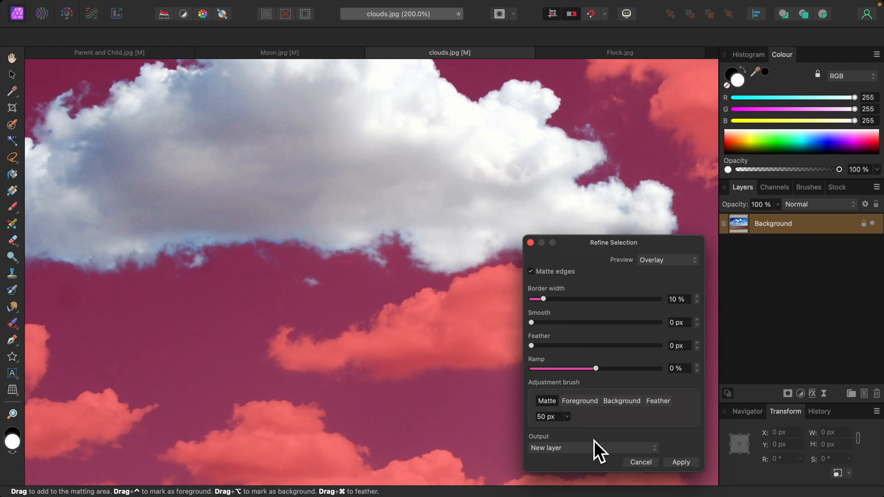
pyautogui.moveTo(491, 292)
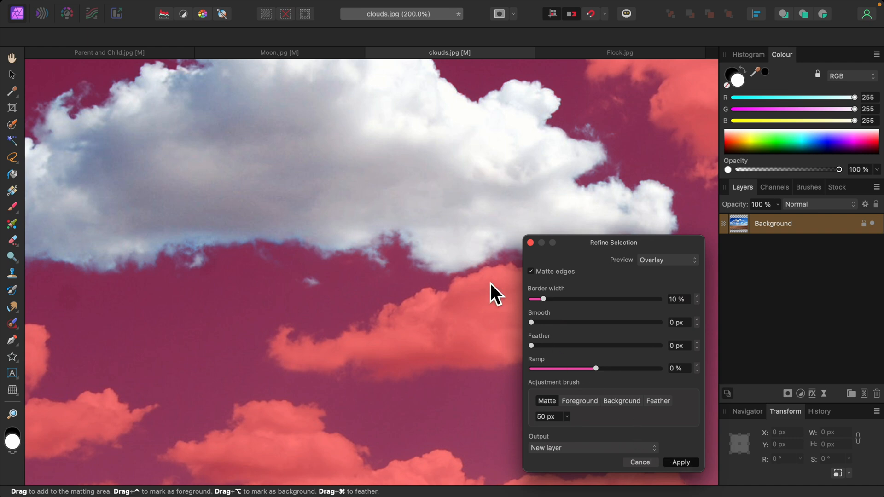
pyautogui.click(681, 462)
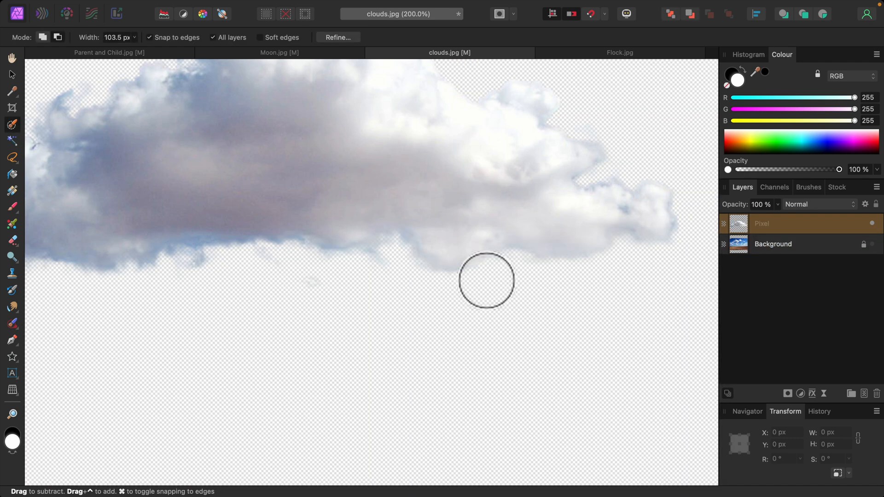
pyautogui.press('cmd+c')
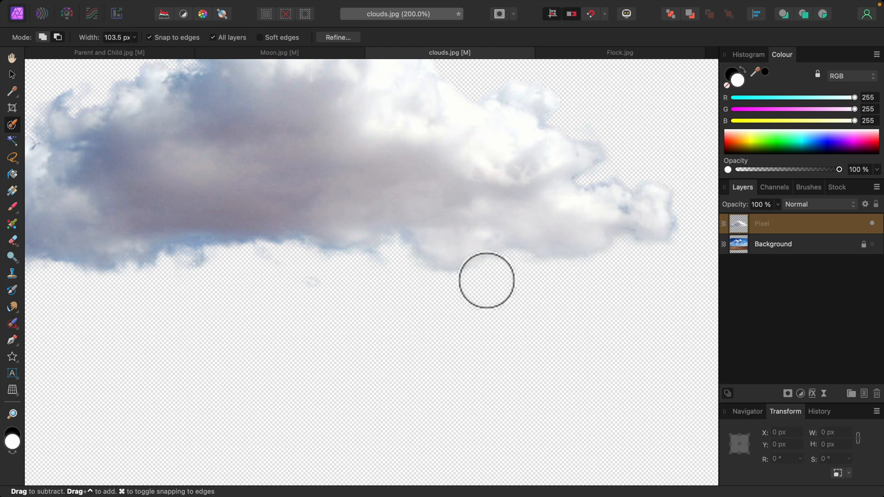
pyautogui.click(109, 52)
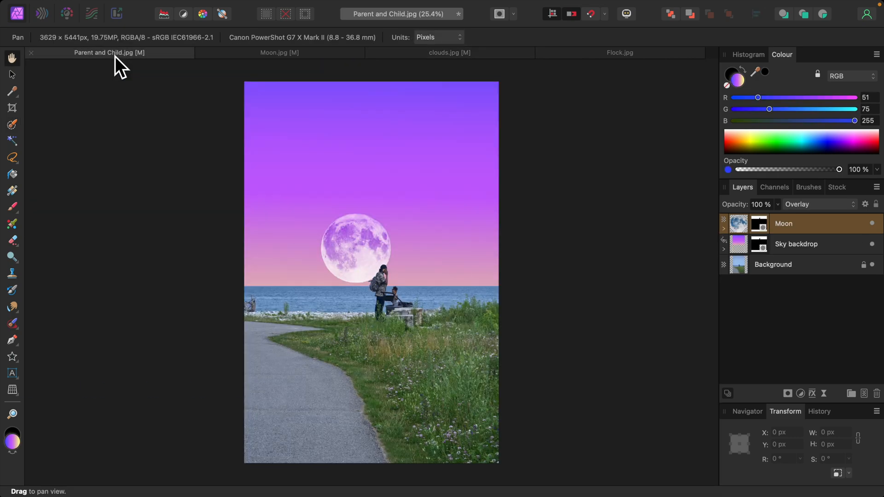
# Paste the cloud into the upper-right sky, enlarge it, and rename its layer 'Cloud'
pyautogui.press('Cmd+V')
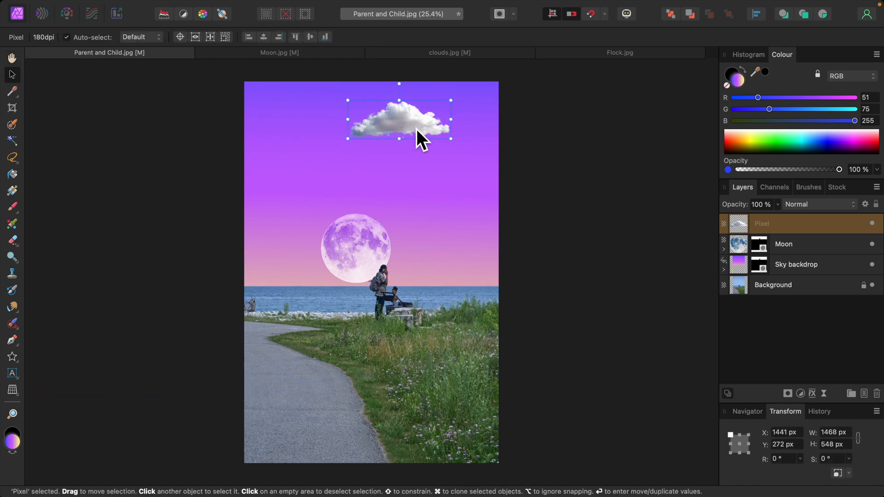
pyautogui.moveTo(450, 139); pyautogui.dragTo(478, 142)
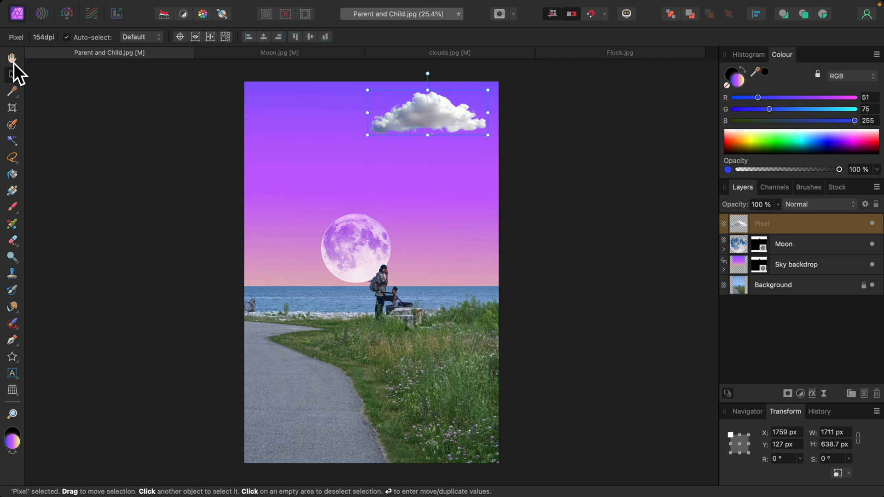
pyautogui.click(9, 56)
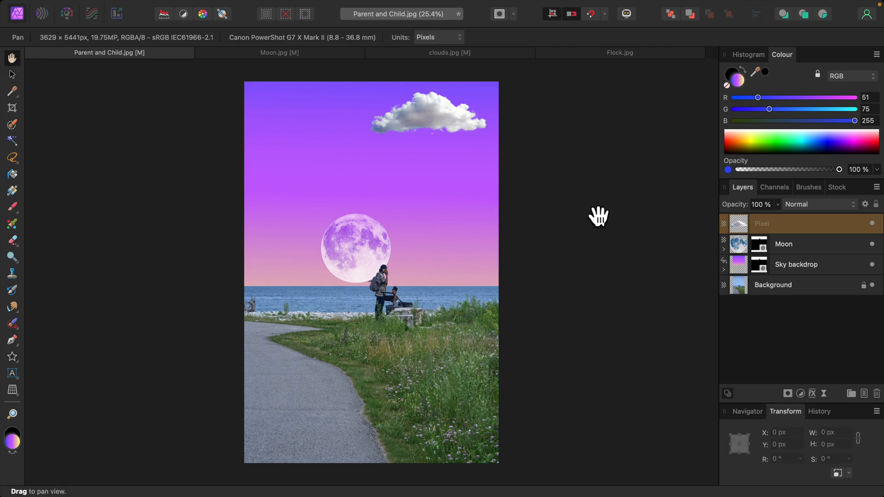
pyautogui.moveTo(764, 233)
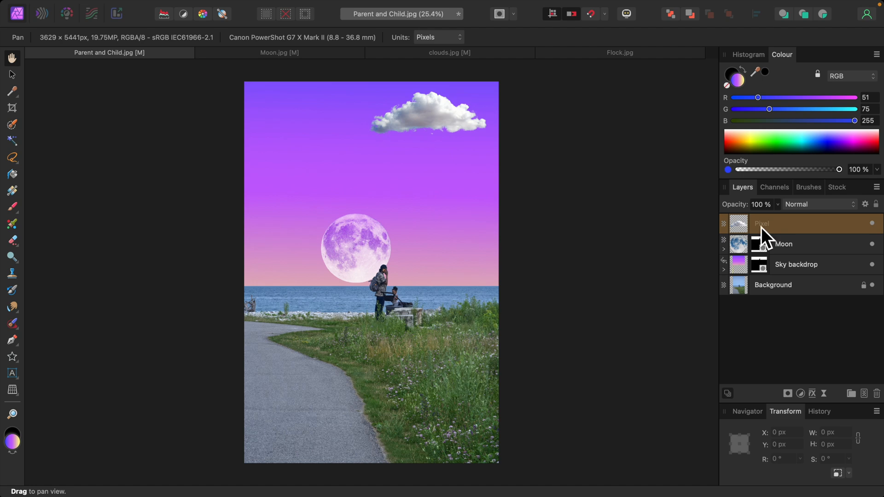
pyautogui.doubleClick(761, 224)
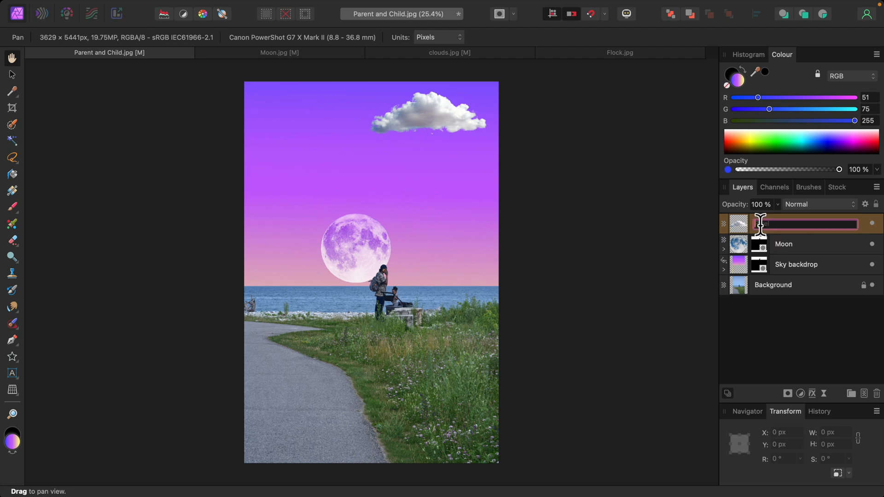
pyautogui.write('Cloud')
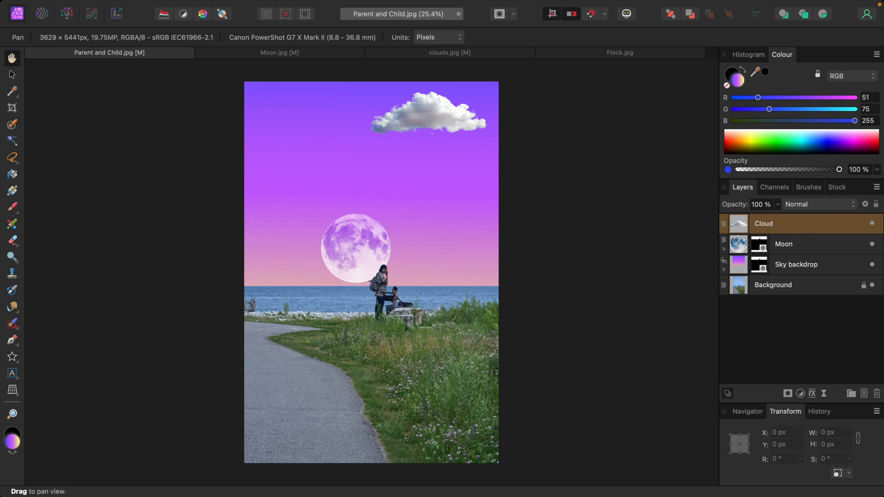
pyautogui.moveTo(741, 229)
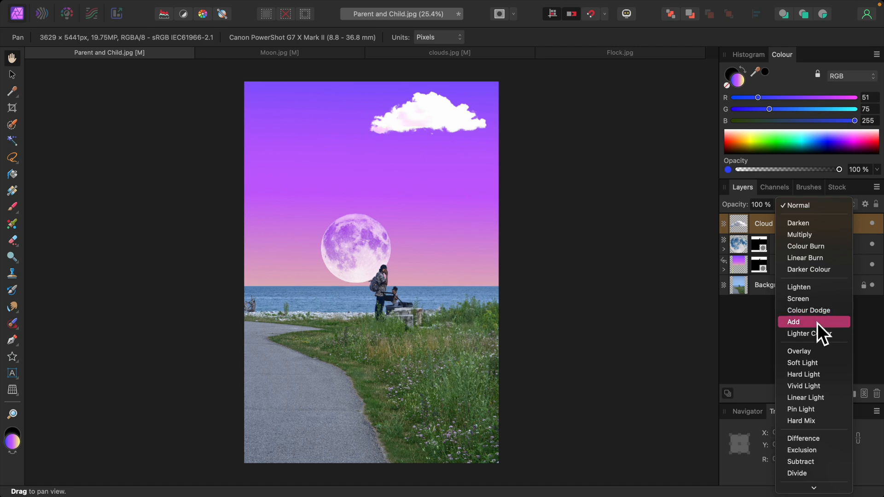
pyautogui.moveTo(802, 290)
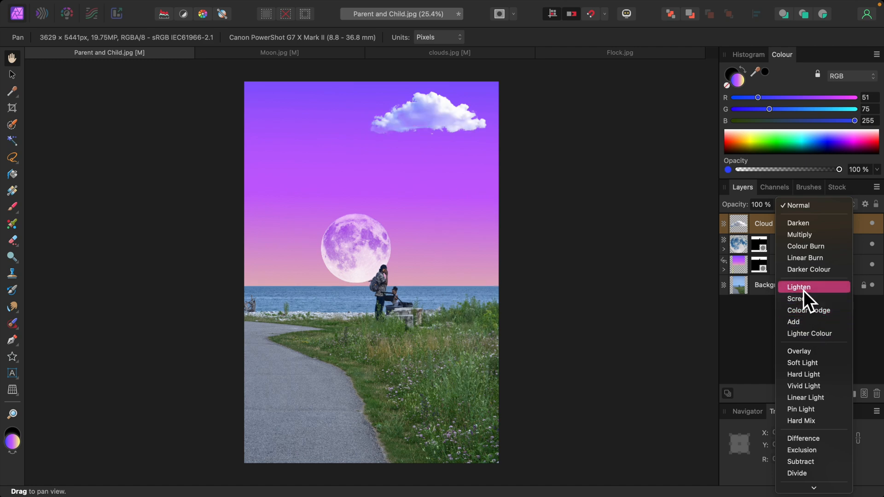
# Set the Cloud layer to Lighten blend mode at about 53% opacity
pyautogui.click(798, 287)
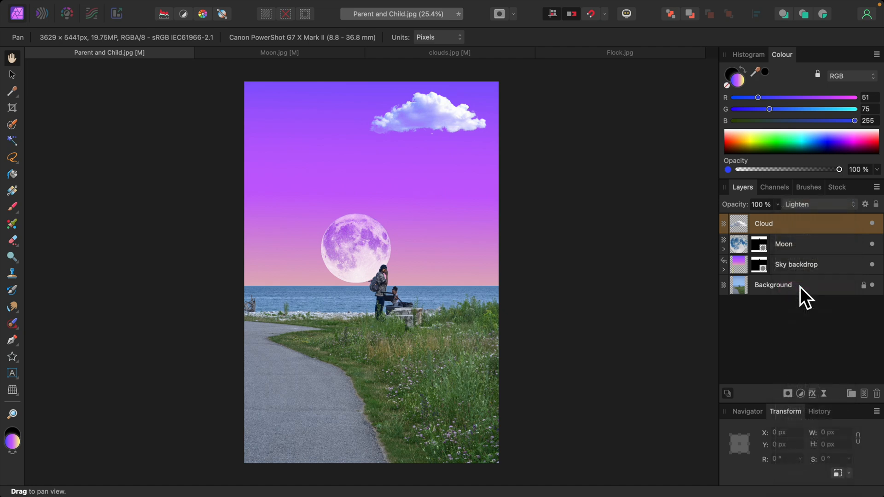
pyautogui.click(776, 205)
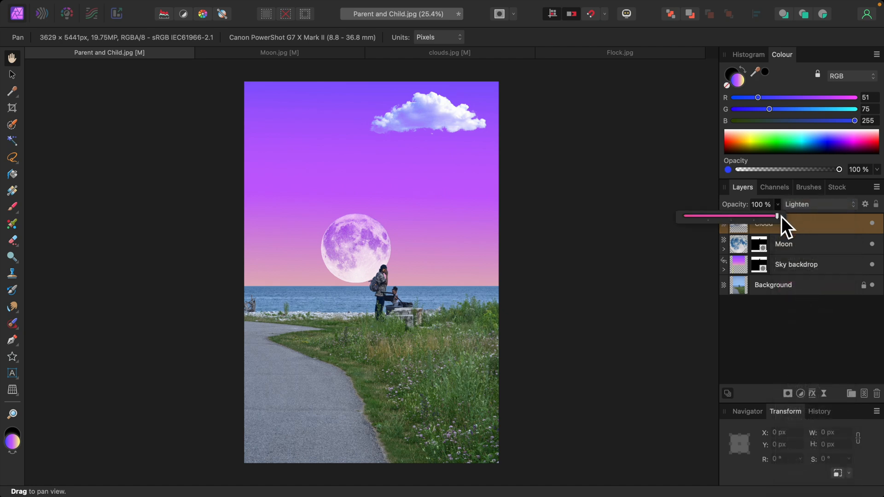
pyautogui.moveTo(775, 215); pyautogui.dragTo(735, 216)
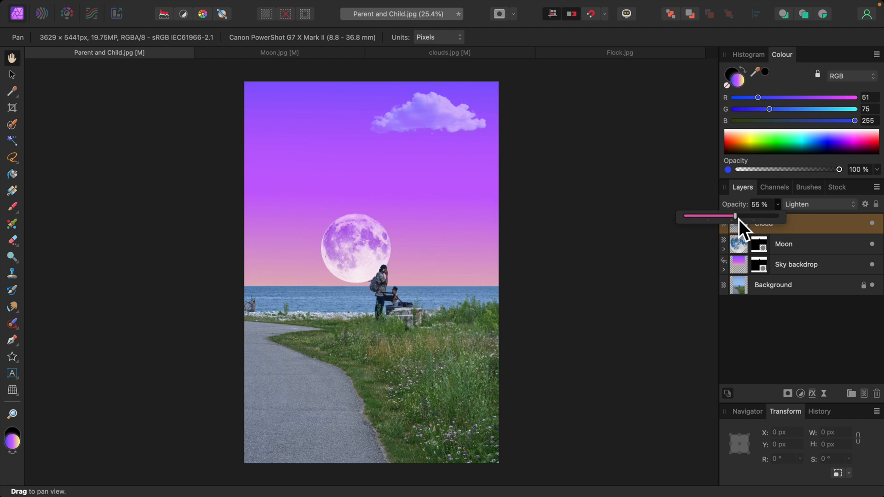
pyautogui.moveTo(734, 215); pyautogui.dragTo(733, 216)
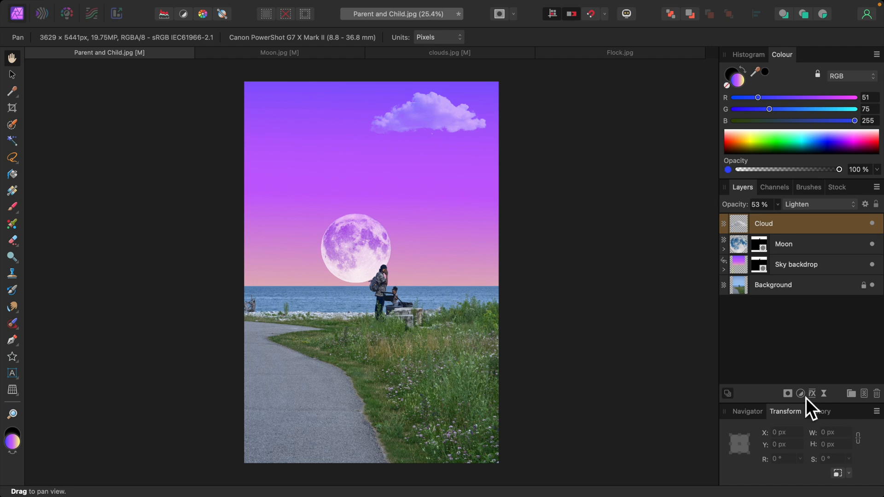
# Add a Brightness and Contrast adjustment to the cloud at -25% brightness and -44% contrast
pyautogui.click(801, 393)
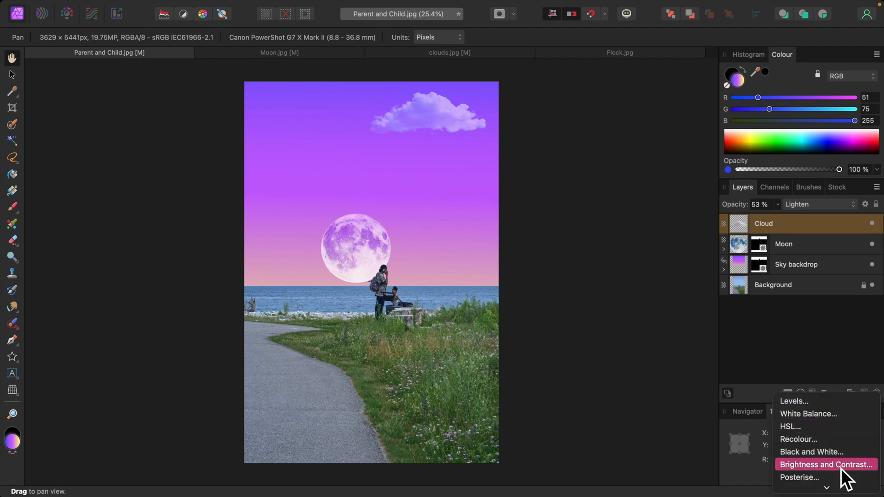
pyautogui.click(831, 464)
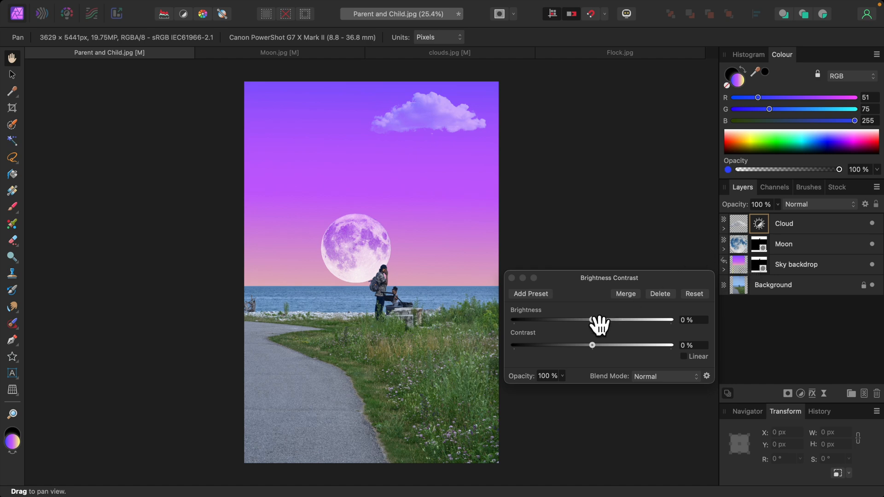
pyautogui.moveTo(605, 319); pyautogui.dragTo(588, 319)
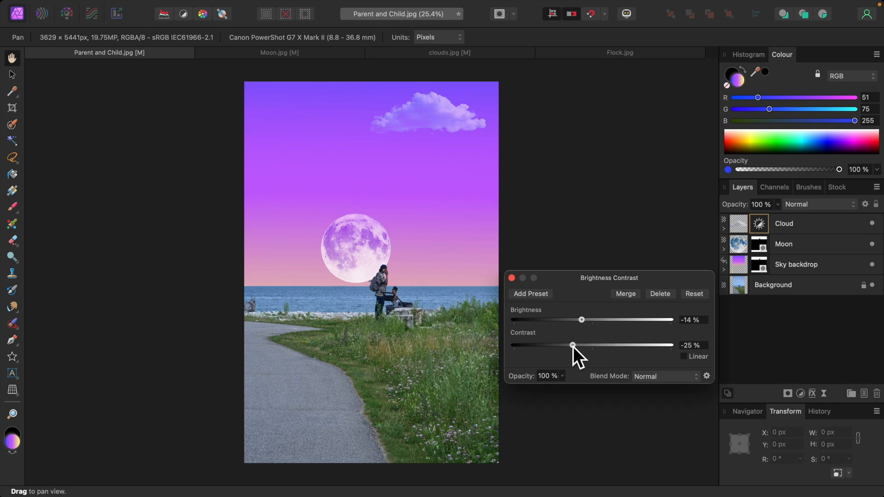
pyautogui.moveTo(572, 345); pyautogui.dragTo(557, 345)
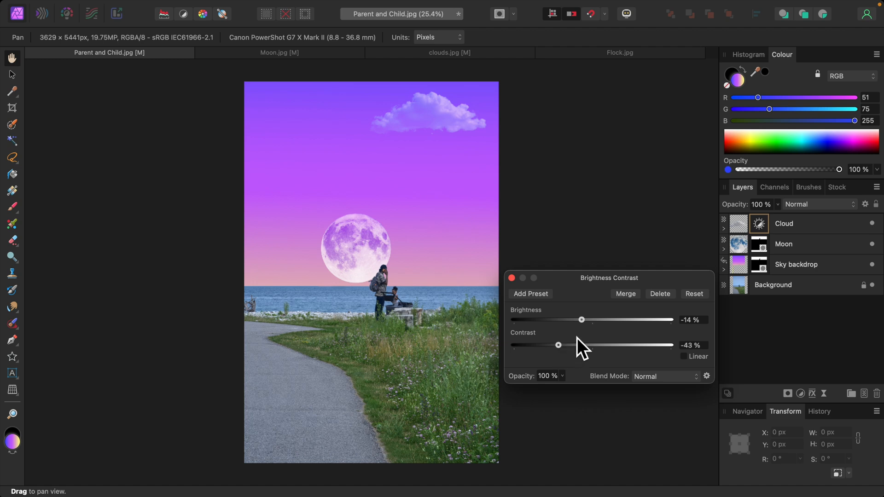
pyautogui.moveTo(580, 320); pyautogui.dragTo(572, 319)
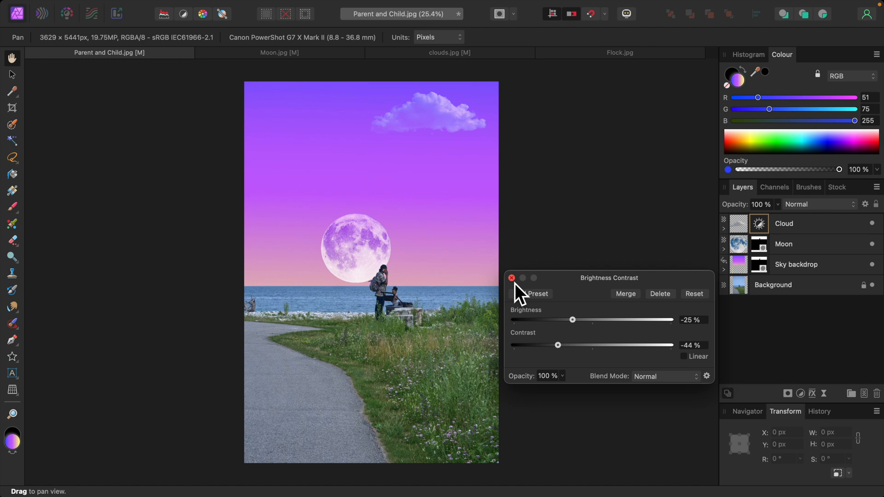
pyautogui.click(512, 278)
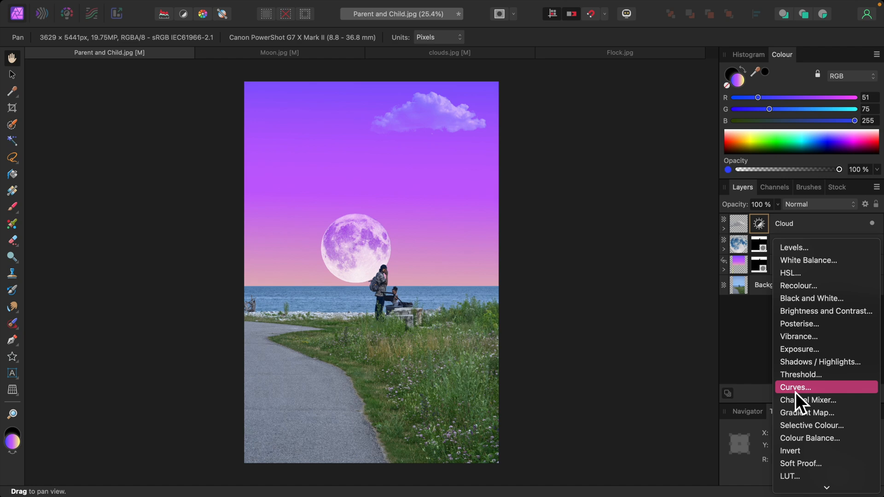
# Add a Curves adjustment to the cloud with the midtones pulled down to darken it
pyautogui.click(794, 386)
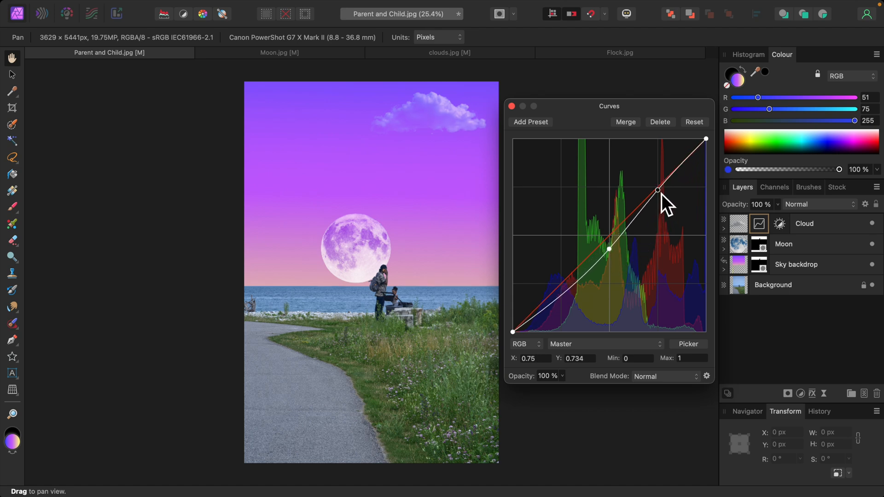
pyautogui.moveTo(658, 190); pyautogui.dragTo(609, 250)
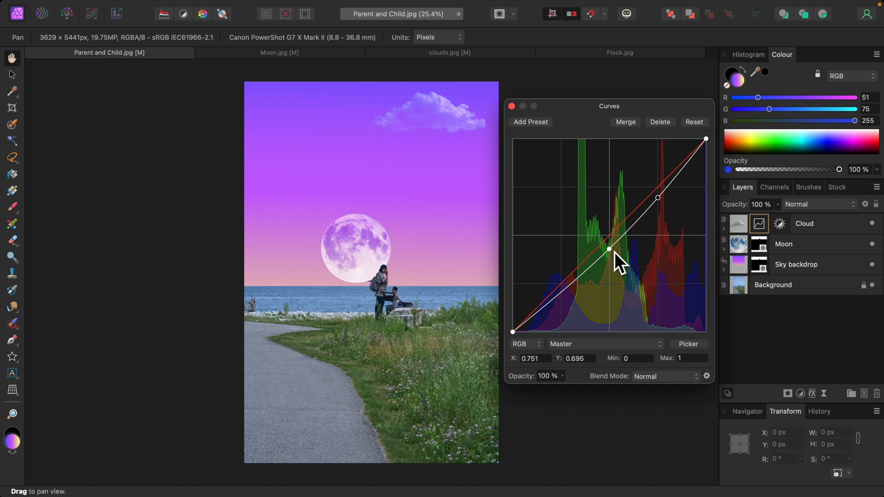
pyautogui.moveTo(608, 250); pyautogui.dragTo(609, 254)
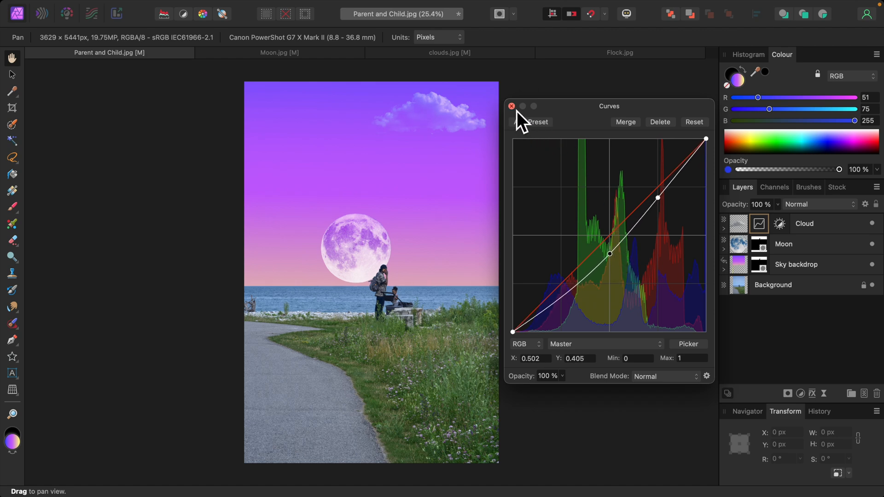
pyautogui.click(512, 107)
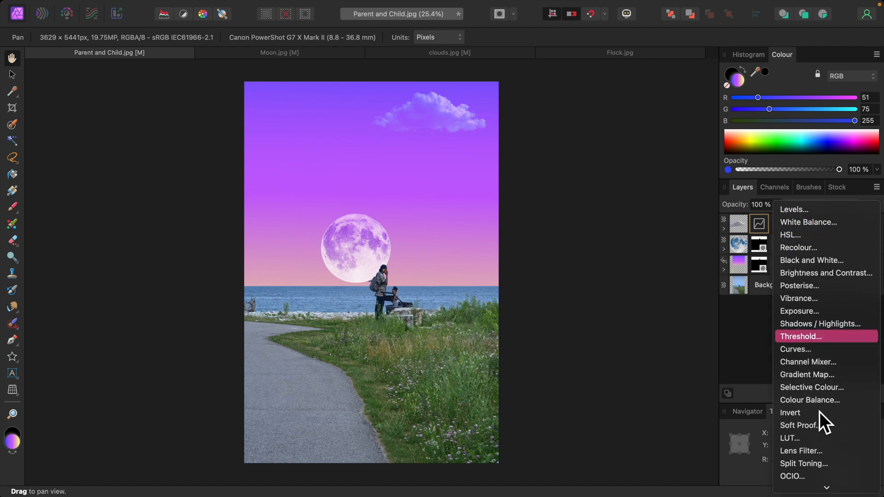
# Add a Colour Balance adjustment shifting midtones (-23%) and shadows (-19%) toward magenta
pyautogui.click(809, 400)
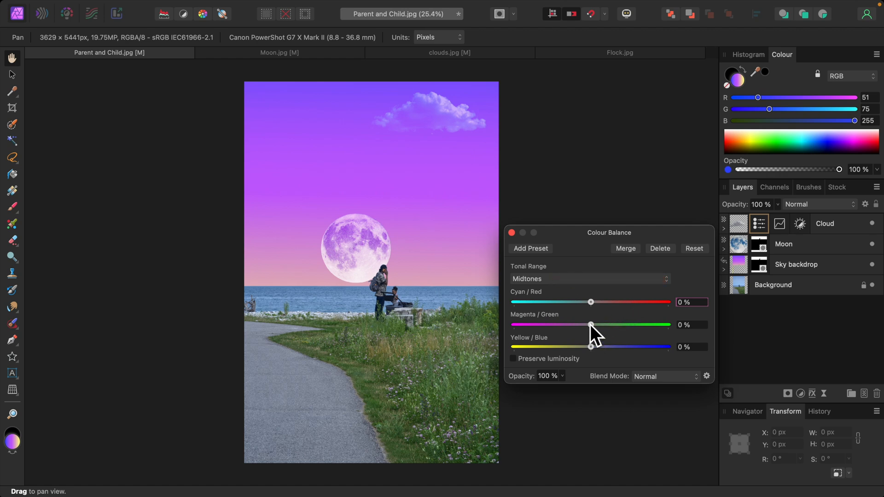
pyautogui.moveTo(591, 325); pyautogui.dragTo(573, 325)
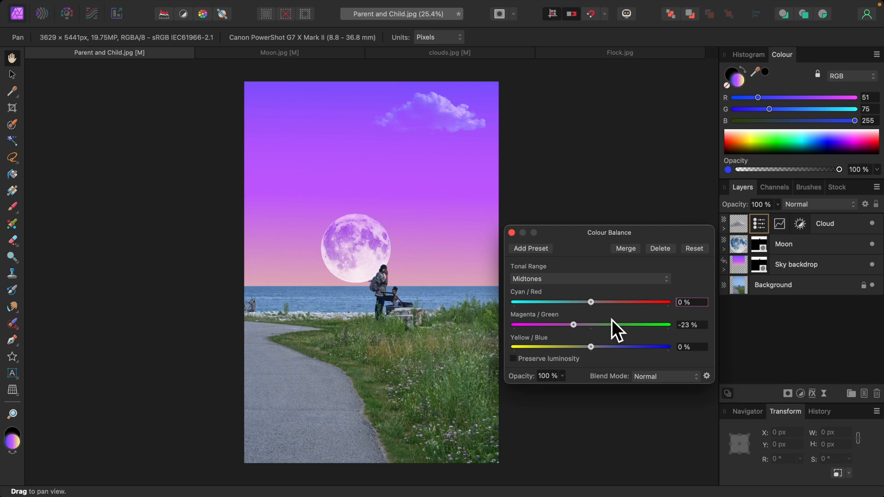
pyautogui.click(589, 278)
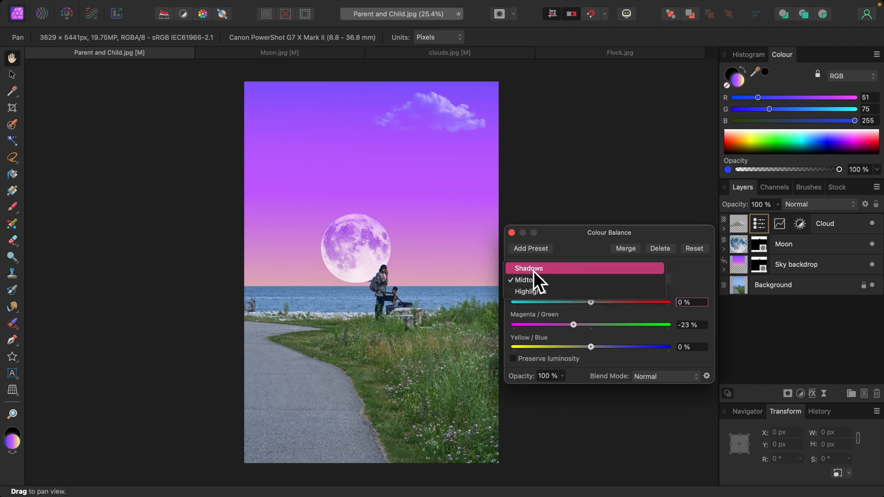
pyautogui.click(528, 268)
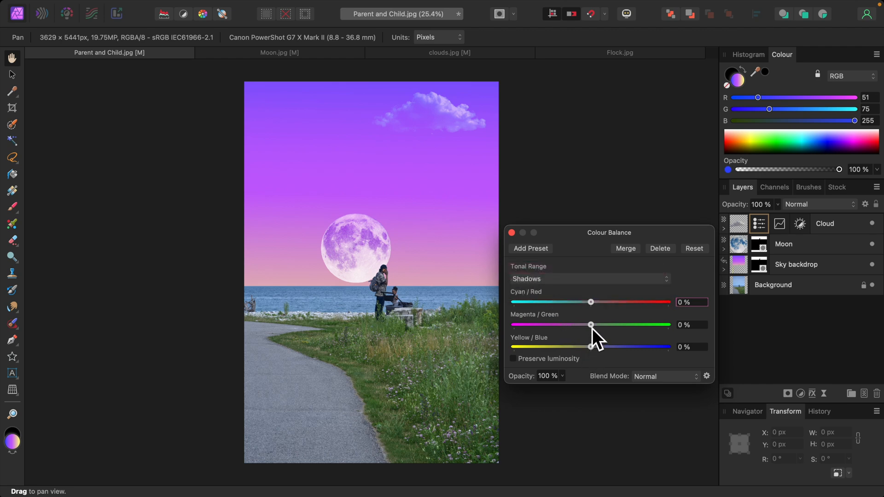
pyautogui.moveTo(591, 325); pyautogui.dragTo(575, 325)
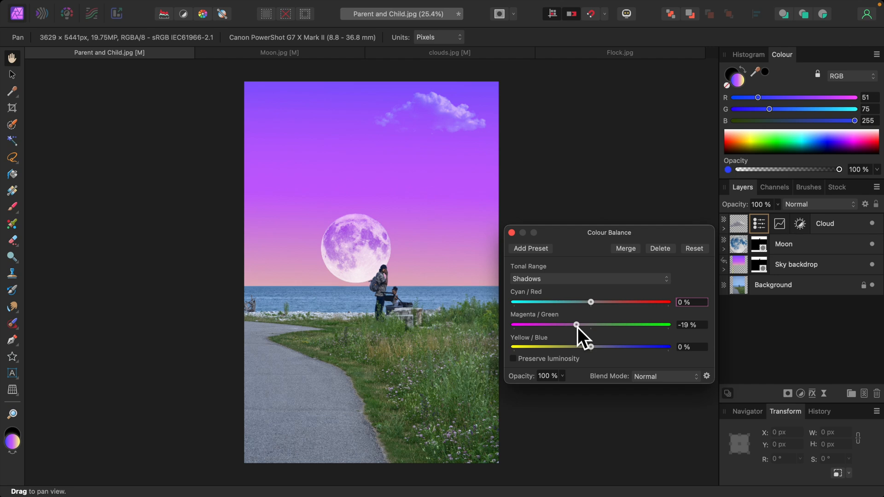
pyautogui.moveTo(617, 333)
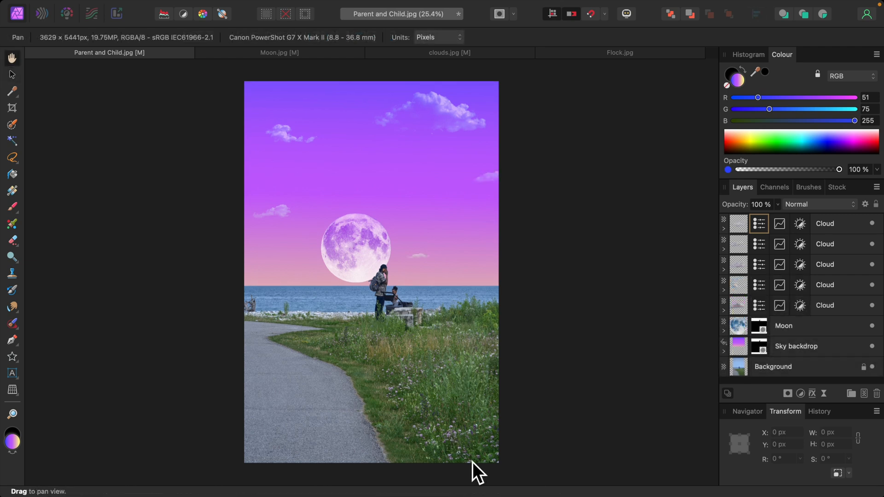
pyautogui.moveTo(592, 205)
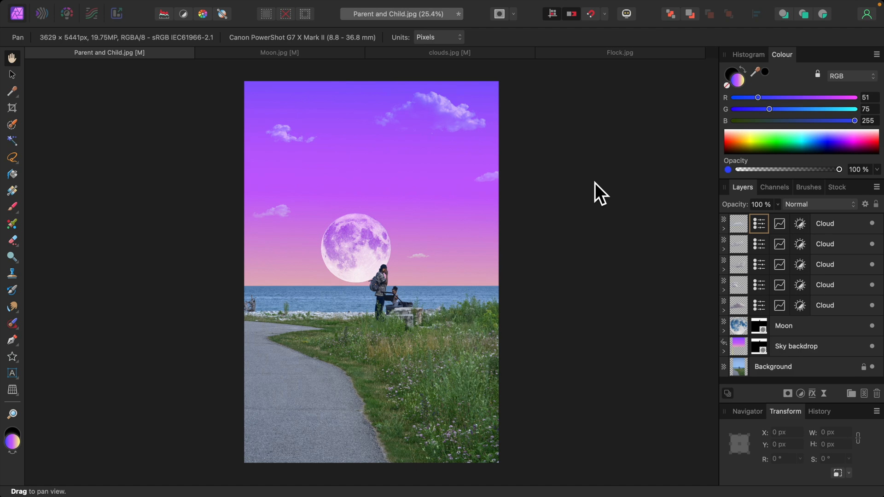
# Switch to the Flock photo of geese after scattering the cloud copies
pyautogui.click(620, 52)
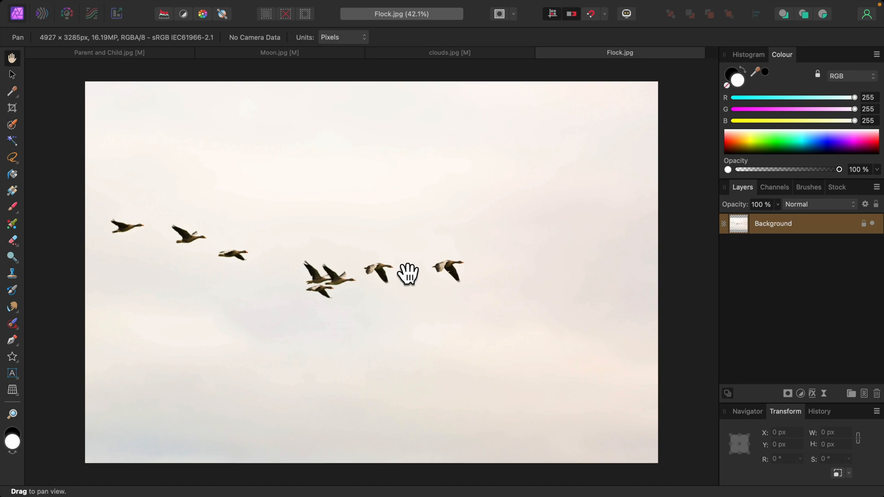
pyautogui.moveTo(24, 155)
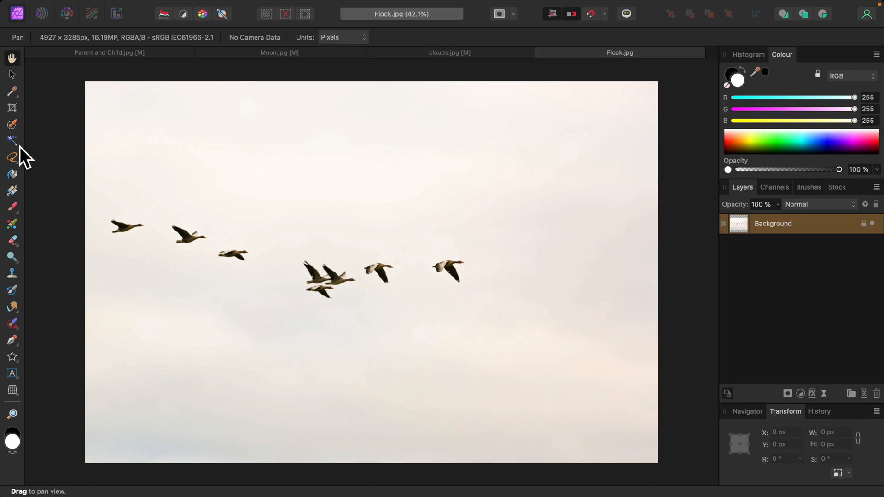
# Flood-select the sky in Flock.jpg, invert onto the geese and start edge refinement
pyautogui.click(10, 139)
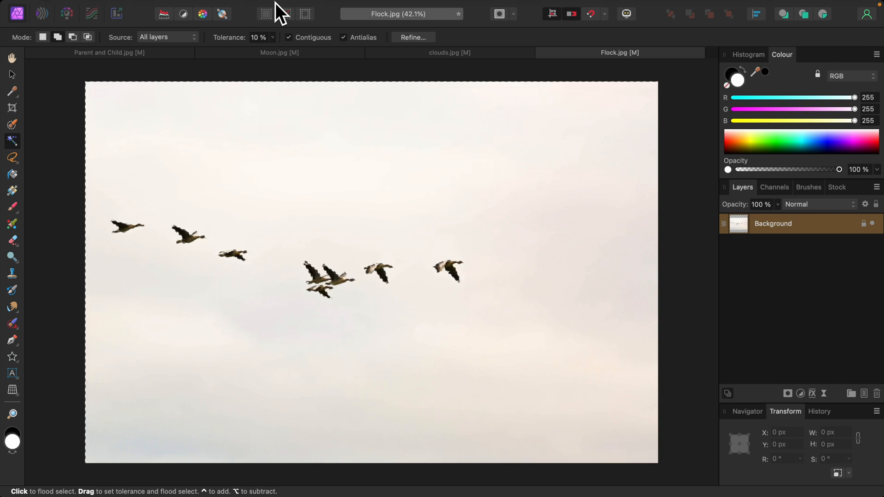
pyautogui.click(265, 6)
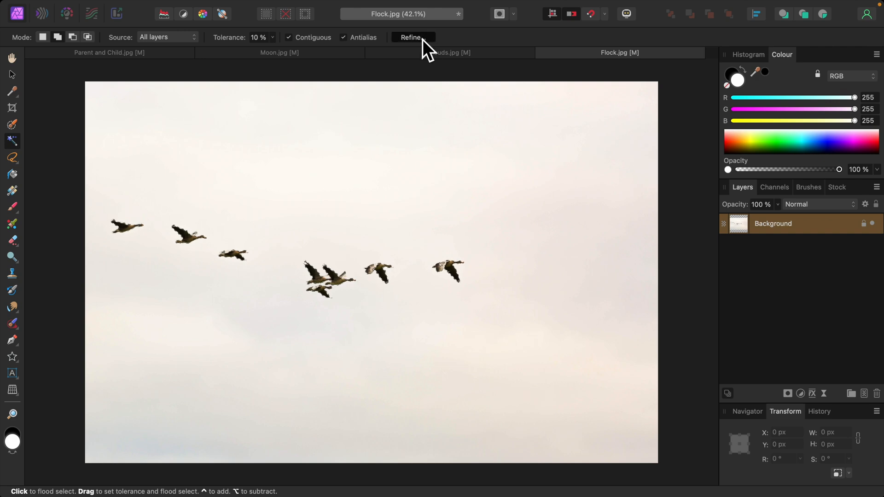
pyautogui.click(413, 36)
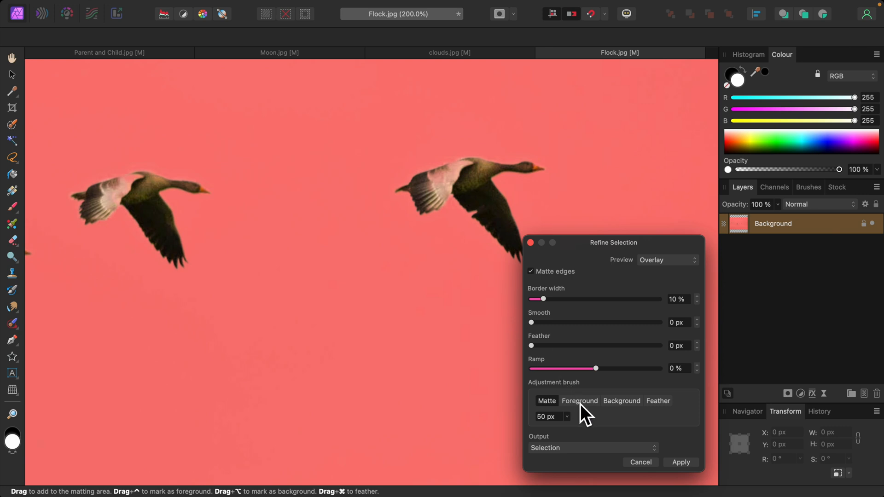
# Paint the geese edges with the Foreground brush and apply the refined selection
pyautogui.click(580, 400)
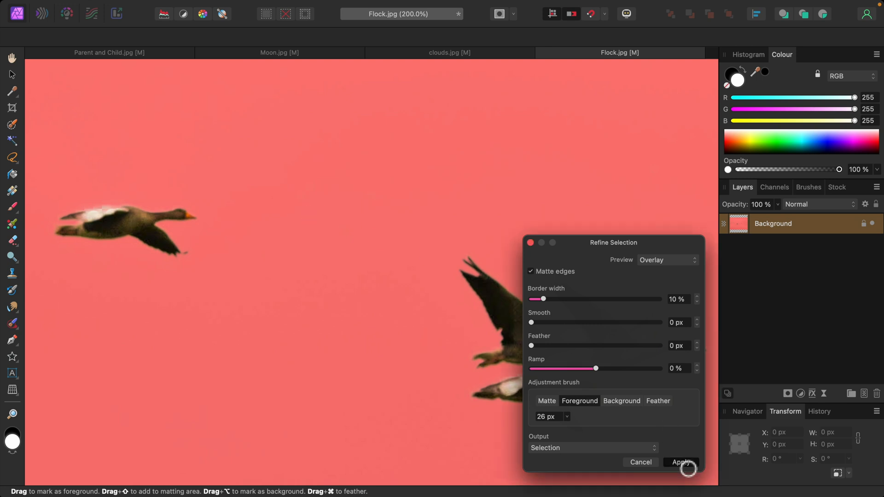
pyautogui.click(681, 462)
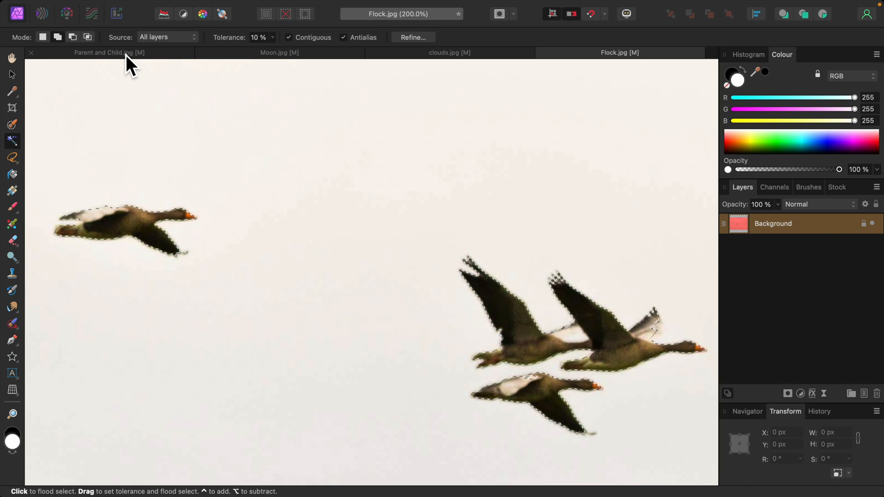
# Paste the geese into Parent and Child.jpg and resize them across the purple sky
pyautogui.click(107, 53)
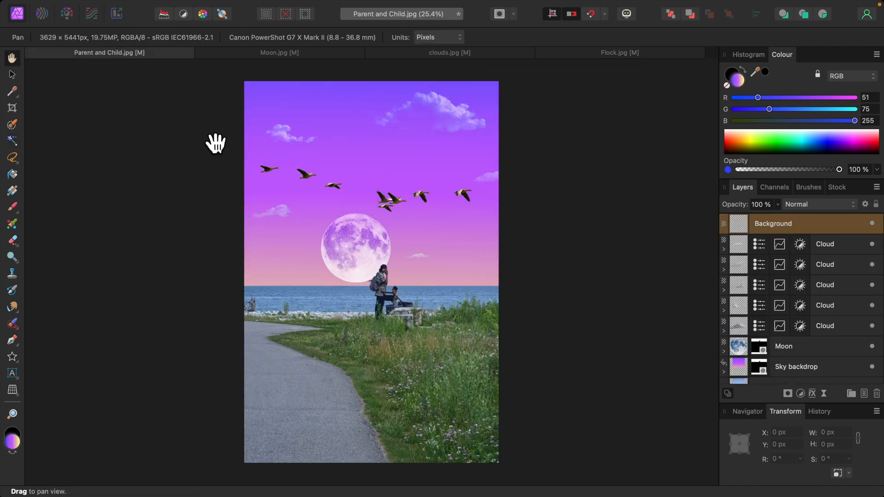
pyautogui.moveTo(224, 151)
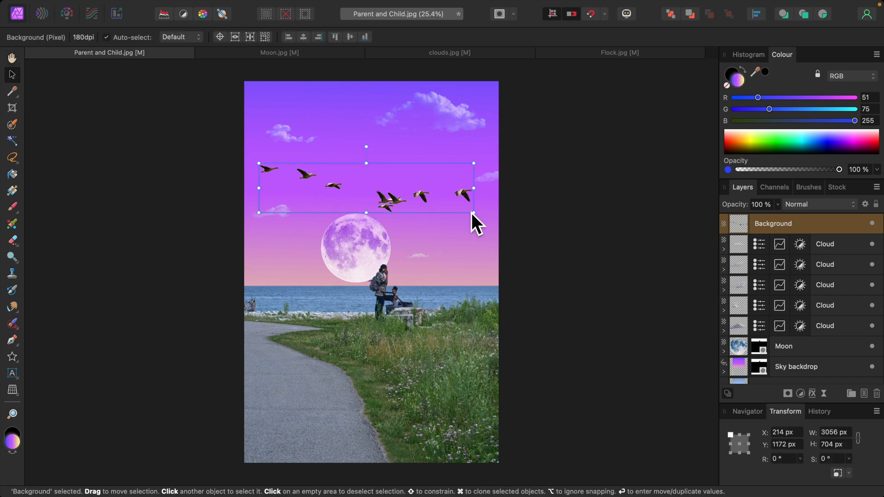
pyautogui.moveTo(473, 212); pyautogui.dragTo(371, 189)
pyautogui.write('Geese')
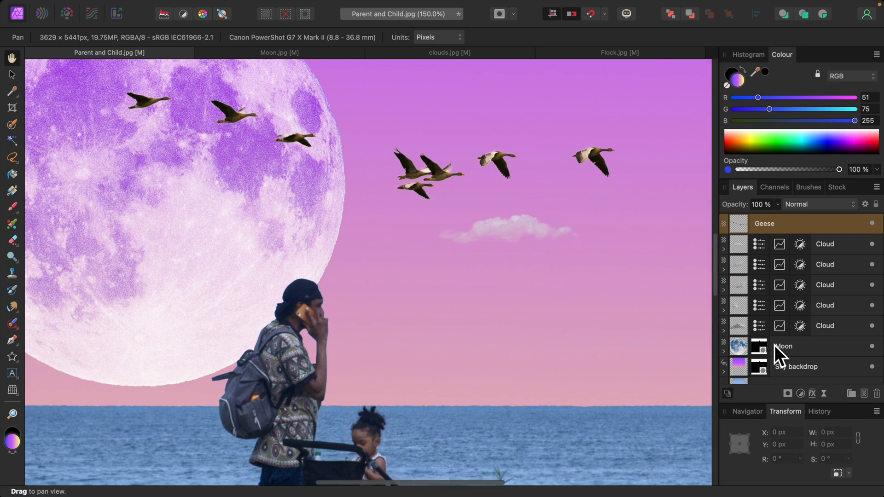
# Add a Brightness and Contrast adjustment to the Geese layer with brightness at -51%
pyautogui.click(801, 394)
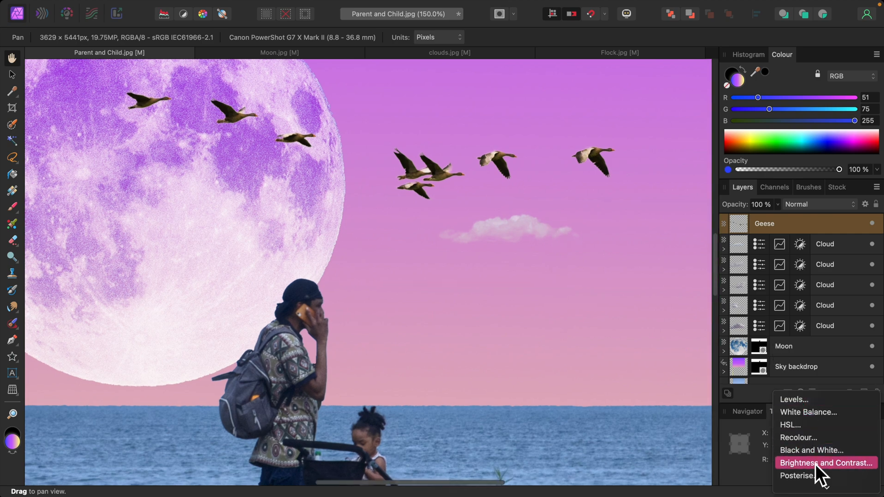
pyautogui.click(824, 463)
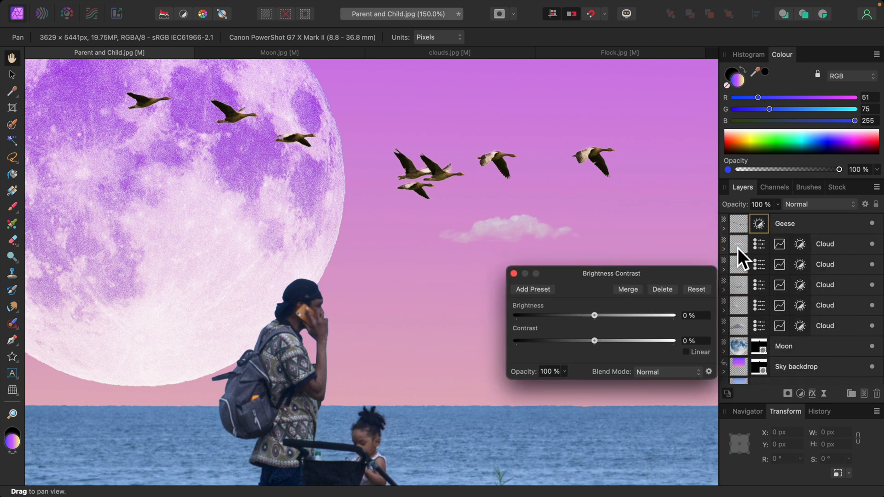
pyautogui.moveTo(738, 253)
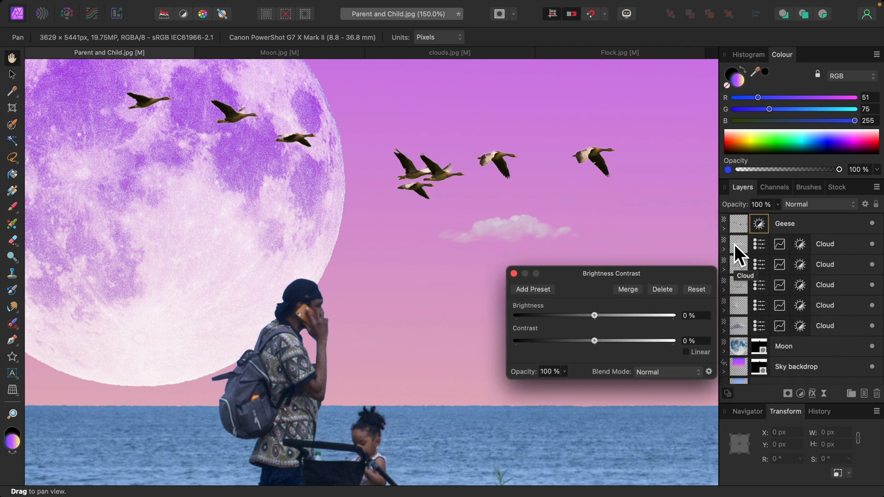
pyautogui.moveTo(600, 328)
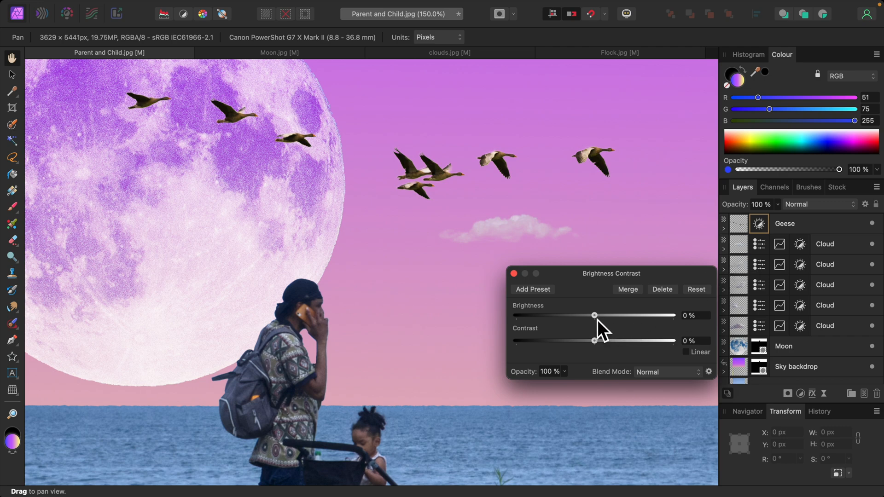
pyautogui.moveTo(594, 314); pyautogui.dragTo(559, 315)
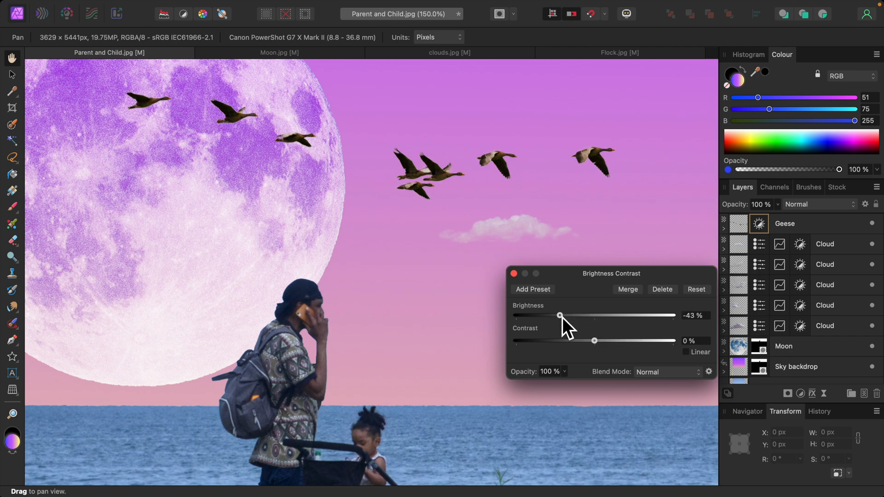
pyautogui.moveTo(559, 314); pyautogui.dragTo(554, 314)
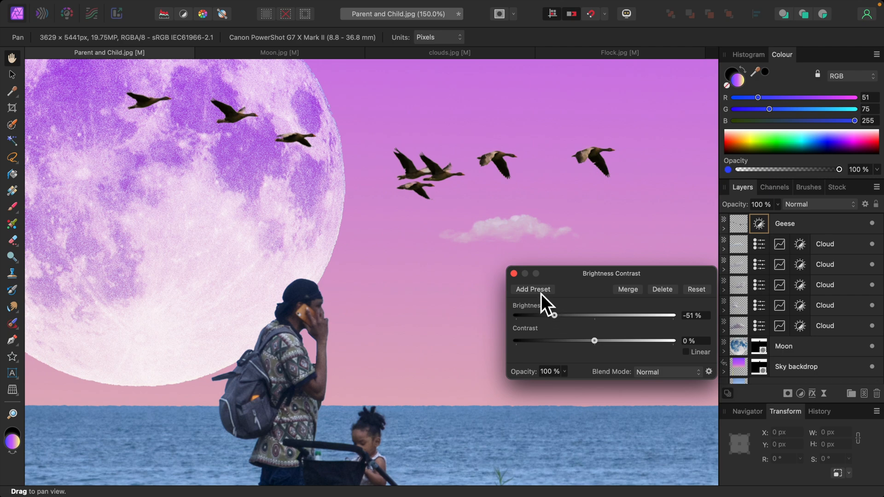
pyautogui.click(512, 273)
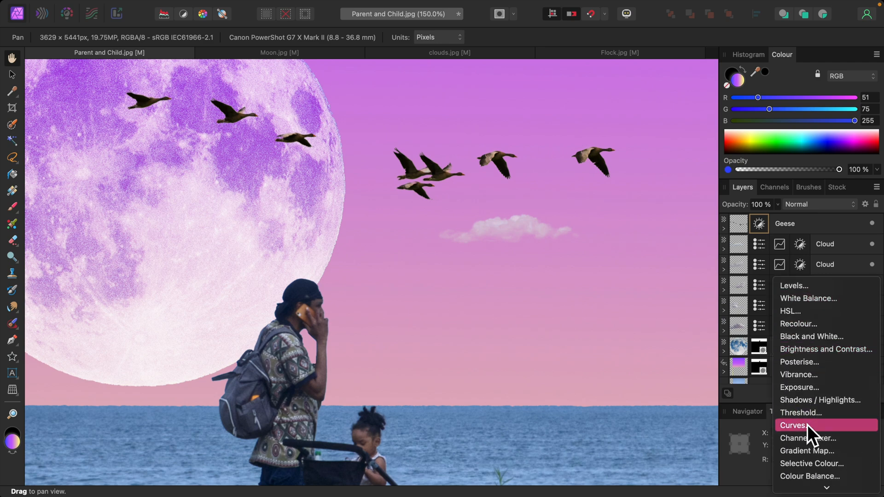
# Add a Curves adjustment to the Geese layer and pull the midtones down to darken the birds
pyautogui.click(799, 425)
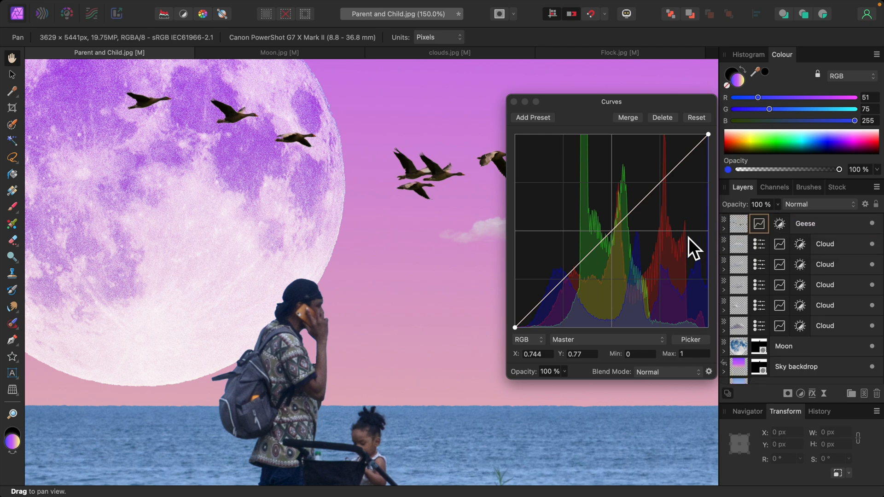
pyautogui.moveTo(597, 104)
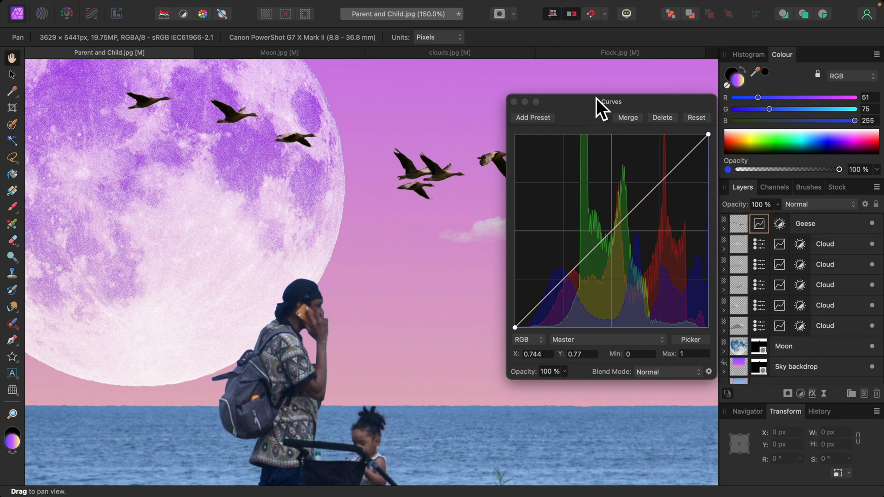
pyautogui.moveTo(610, 101); pyautogui.dragTo(676, 116)
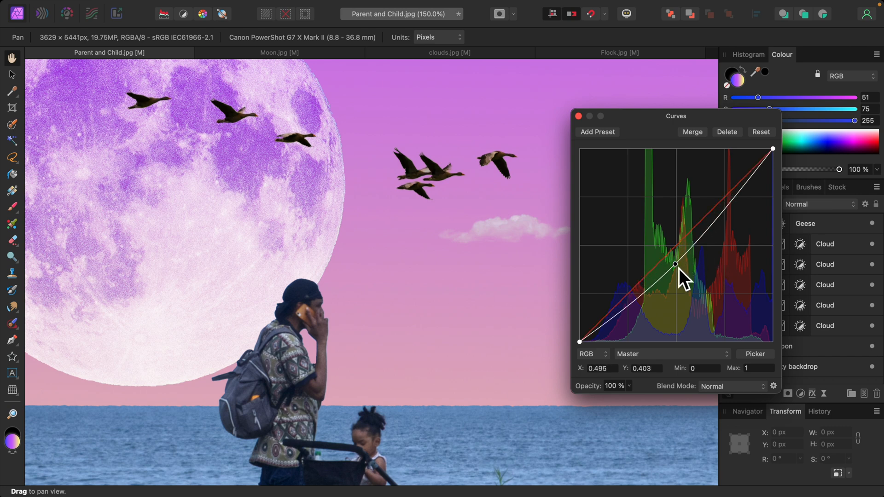
pyautogui.moveTo(674, 264); pyautogui.dragTo(676, 277)
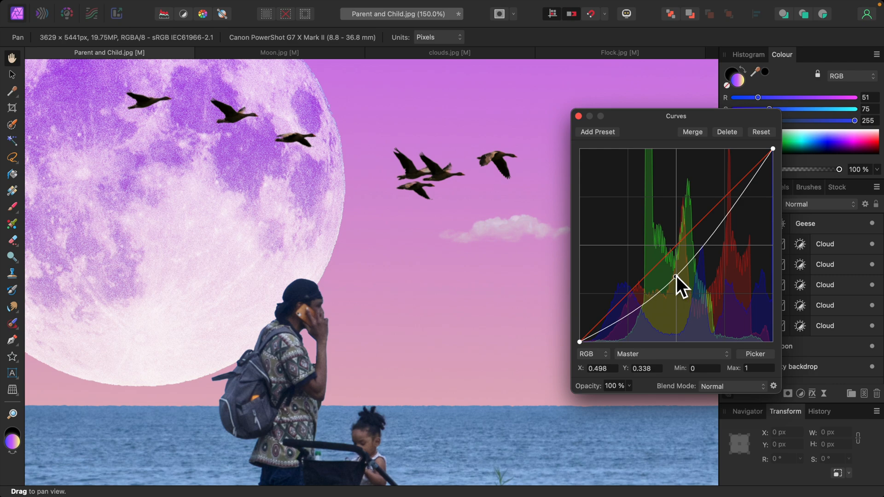
pyautogui.click(578, 116)
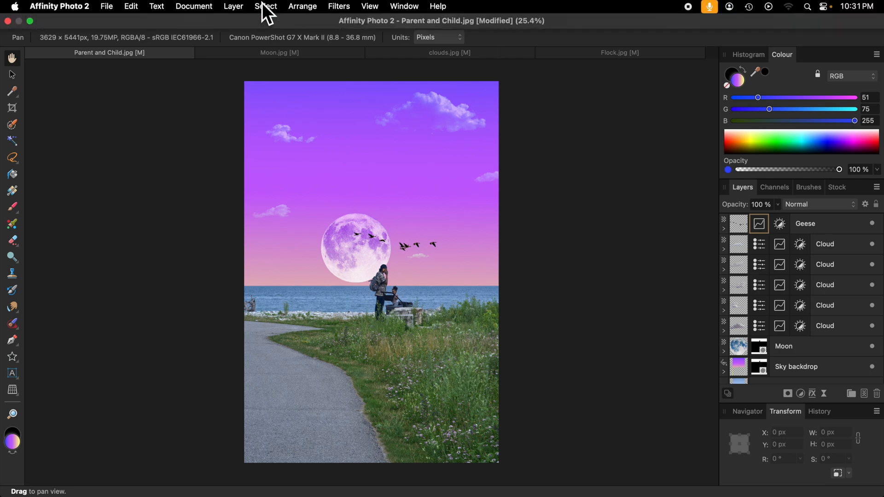
# Merge all visible content into a new Pixel layer via Layer > Merge Visible
pyautogui.click(234, 6)
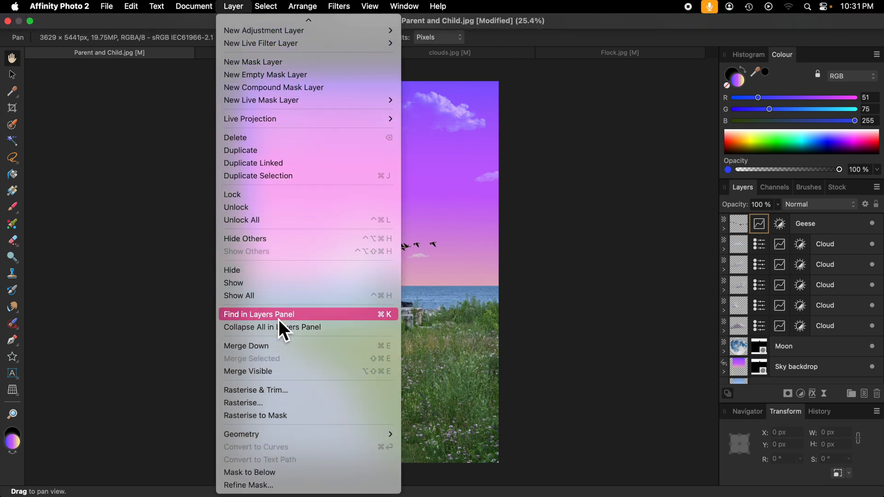
pyautogui.click(257, 314)
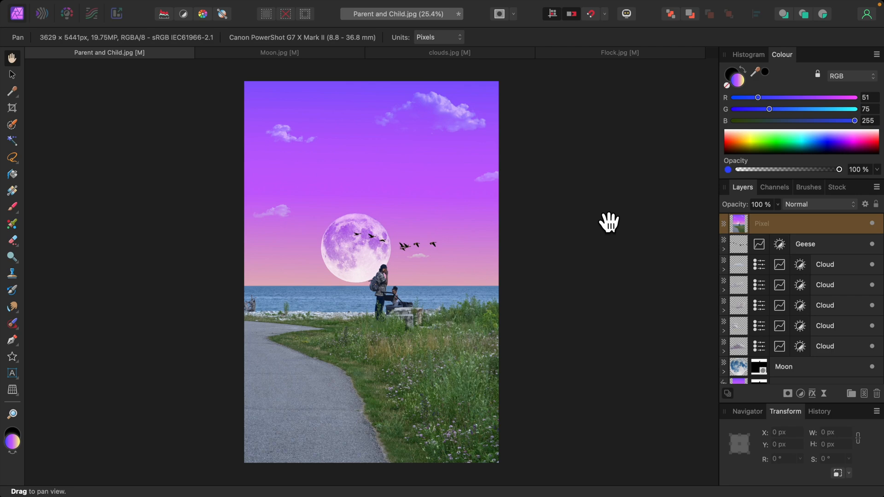
pyautogui.moveTo(312, 13)
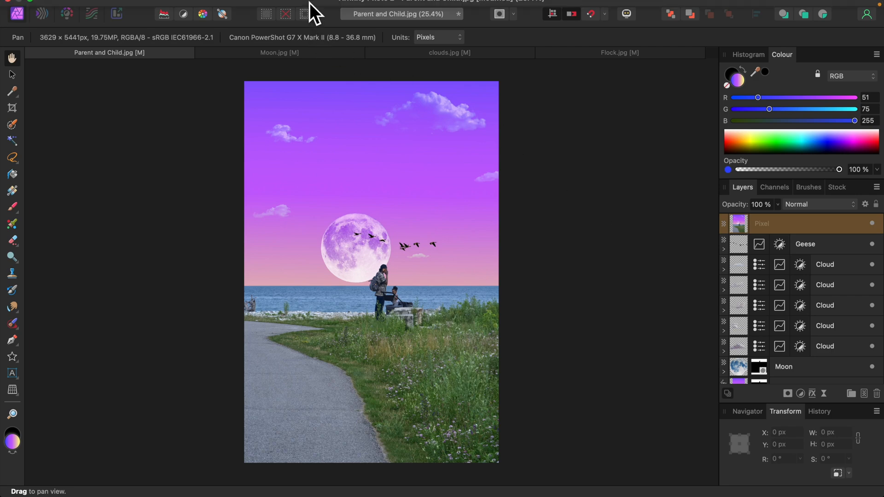
# Average-blur the merged layer into flat purple and blend it in Soft Light
pyautogui.click(339, 7)
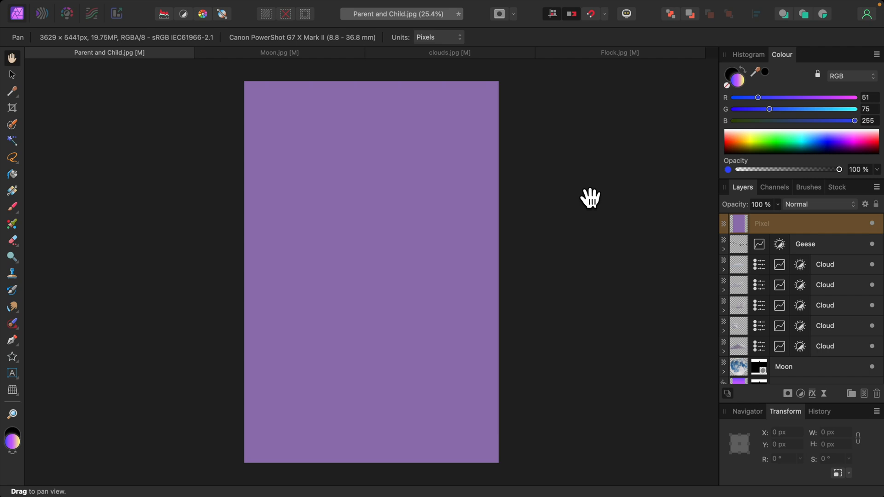
pyautogui.moveTo(859, 226)
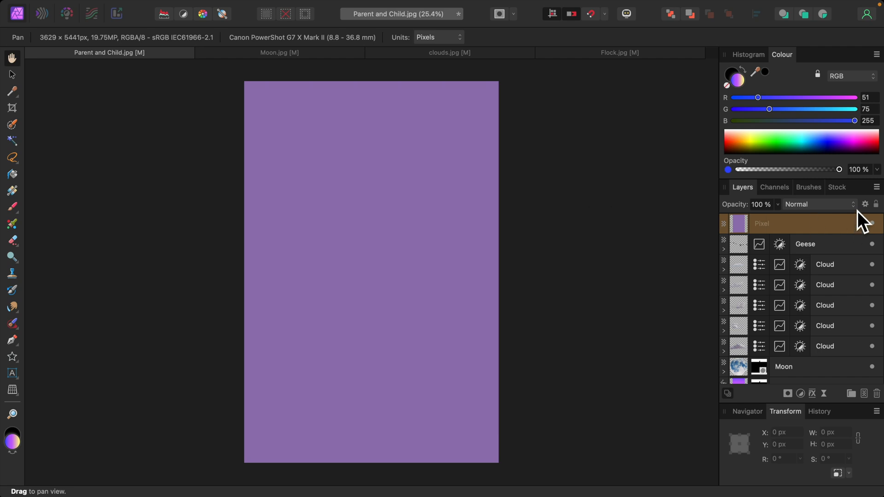
pyautogui.click(818, 204)
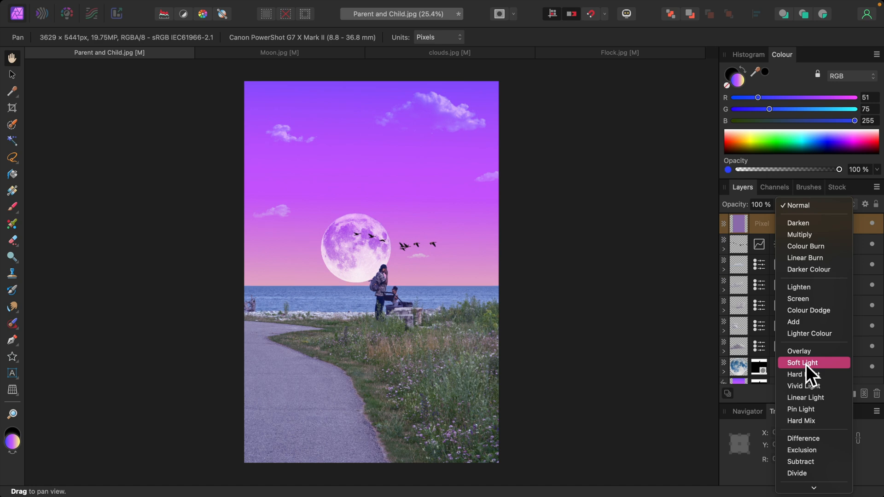
pyautogui.click(801, 362)
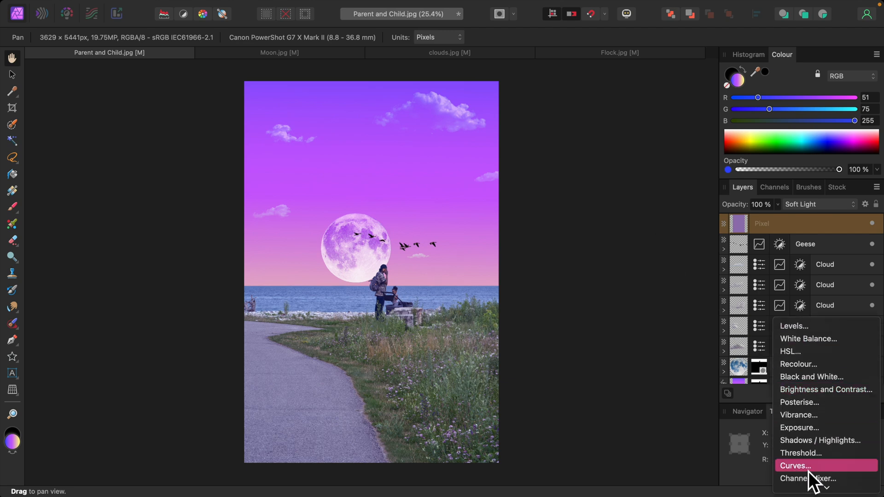
# Add a top-level Curves adjustment with a gentle downward midtone bend
pyautogui.click(799, 465)
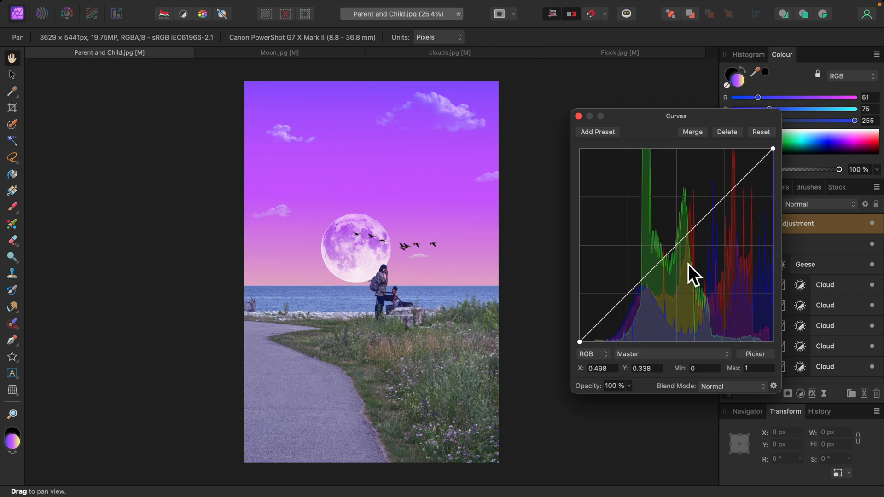
pyautogui.moveTo(692, 277); pyautogui.dragTo(675, 254)
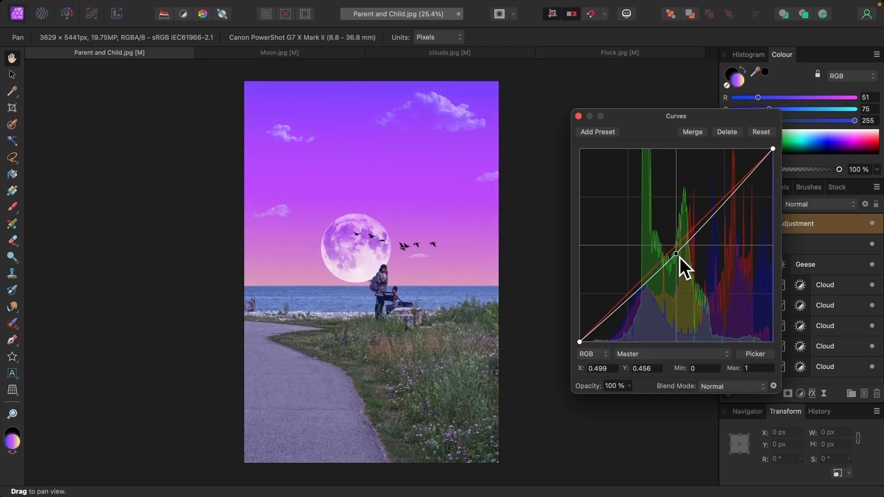
pyautogui.moveTo(675, 254); pyautogui.dragTo(676, 257)
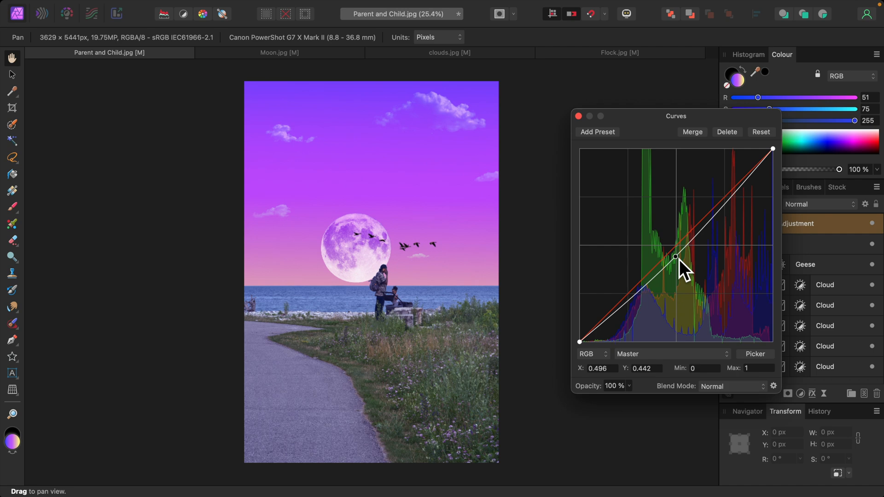
pyautogui.moveTo(676, 257); pyautogui.dragTo(679, 254)
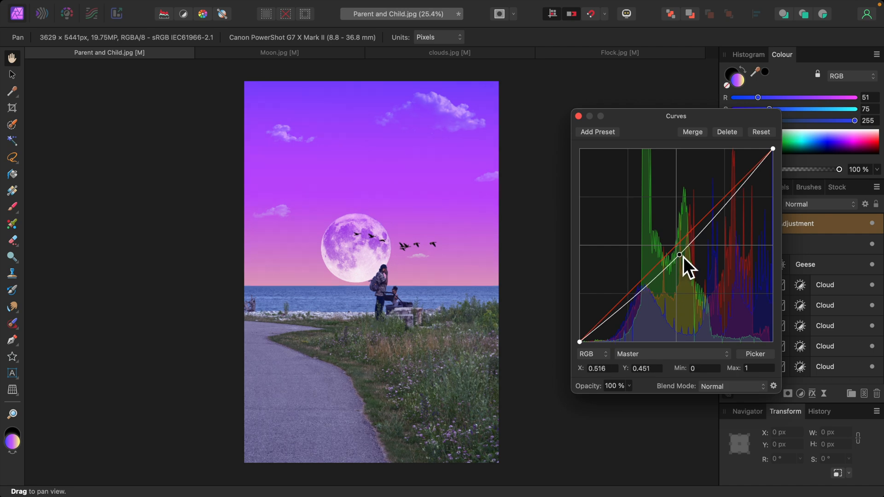
pyautogui.moveTo(604, 143)
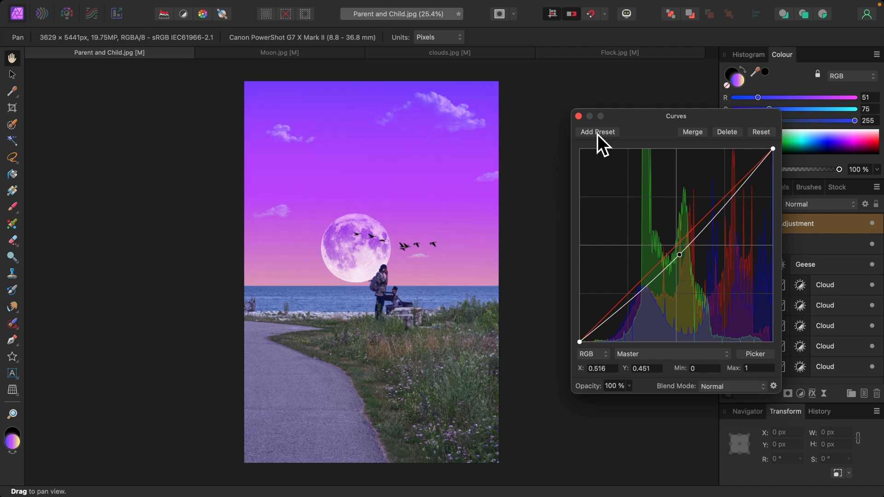
pyautogui.click(578, 116)
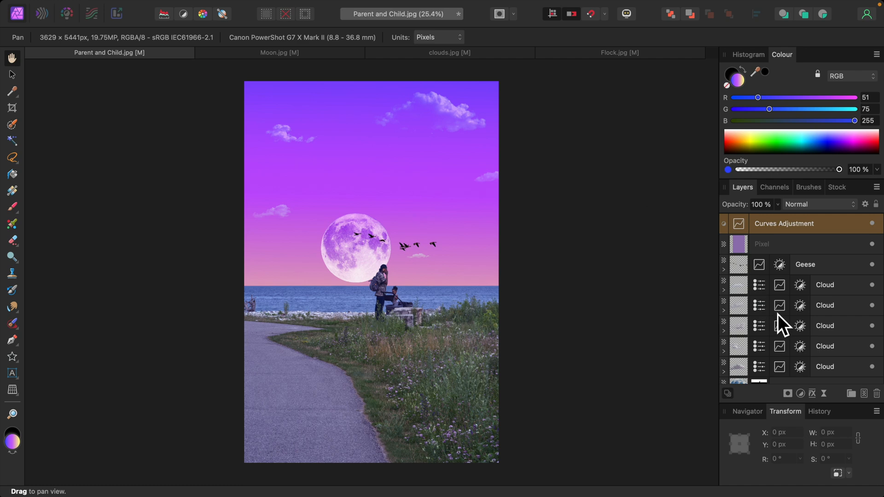
pyautogui.moveTo(779, 325)
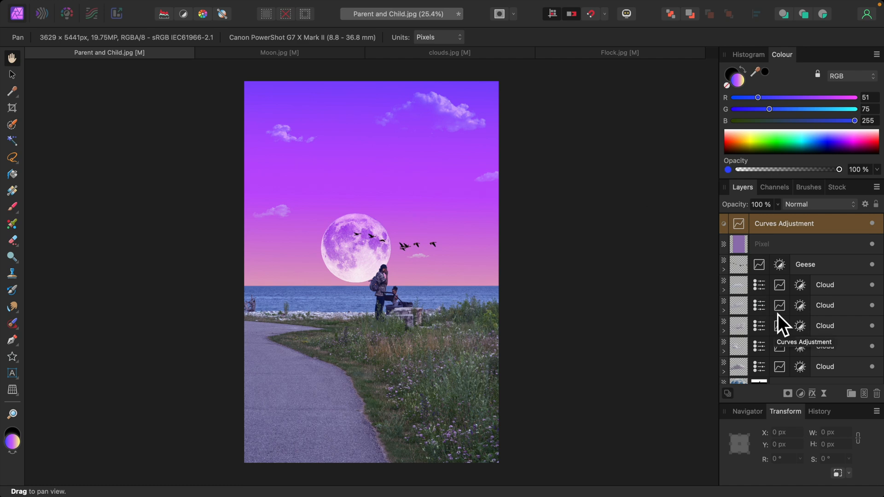
# Add an HSL adjustment to Background raising cyan saturation to ~18% and yellow to ~32%
pyautogui.scroll(-3)
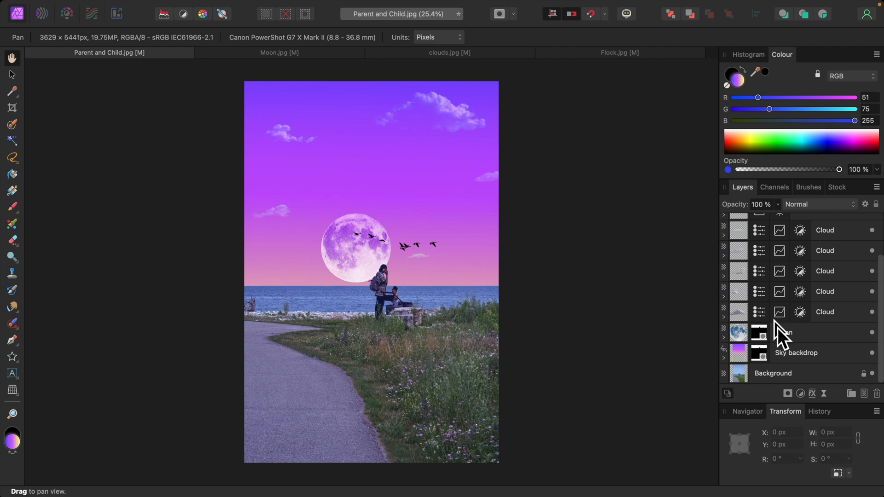
pyautogui.click(772, 374)
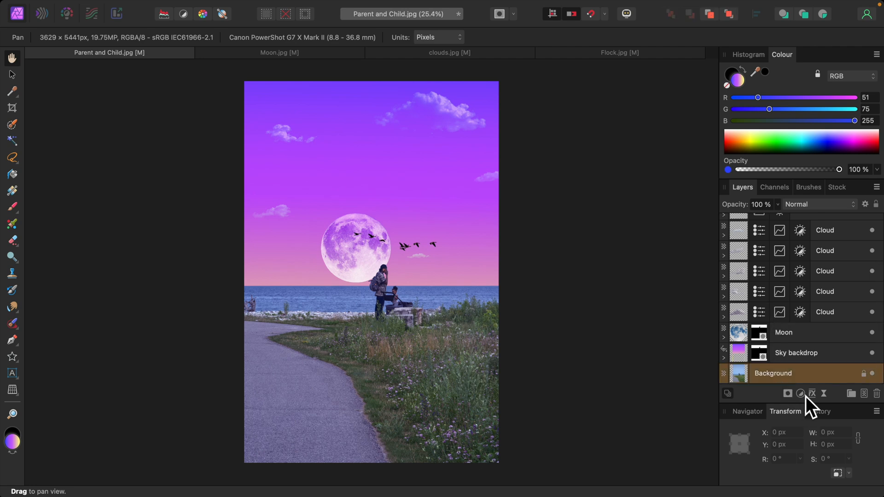
pyautogui.click(801, 394)
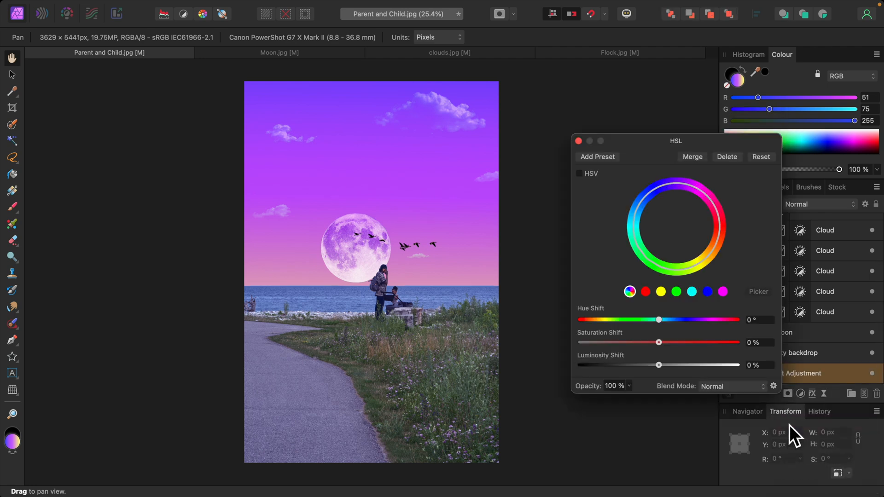
pyautogui.moveTo(675, 141); pyautogui.dragTo(621, 92)
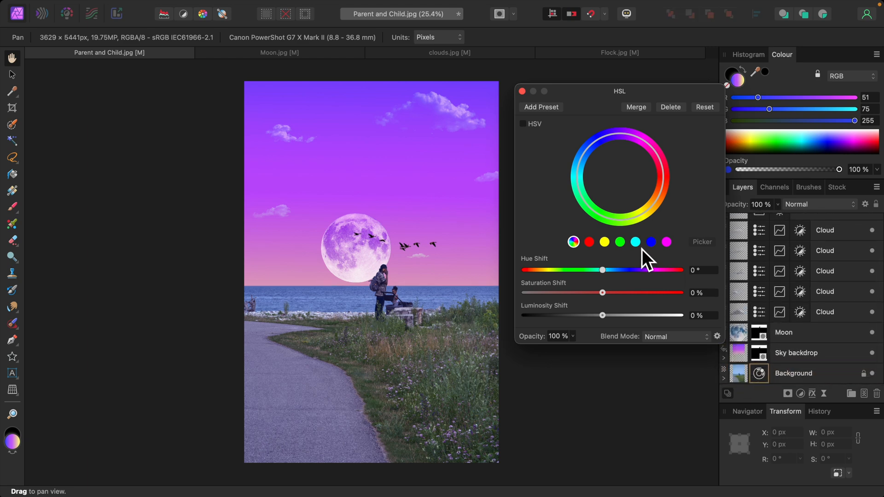
pyautogui.moveTo(602, 293); pyautogui.dragTo(606, 293)
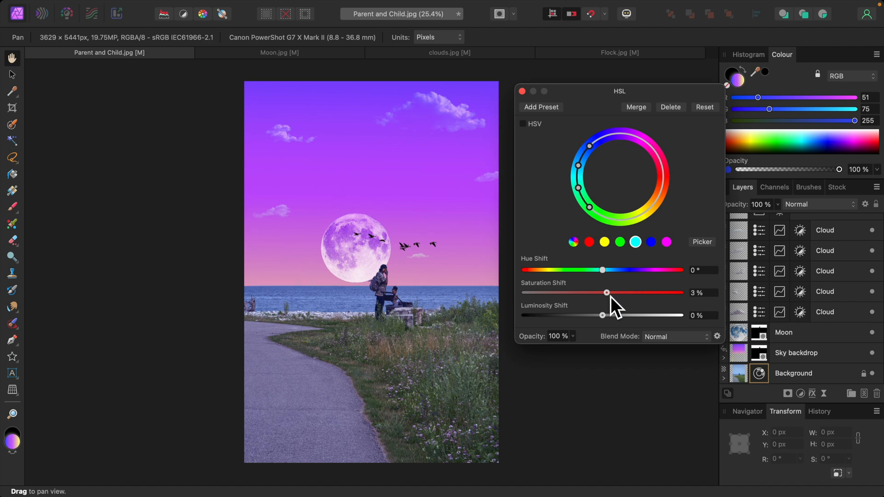
pyautogui.moveTo(606, 293); pyautogui.dragTo(616, 292)
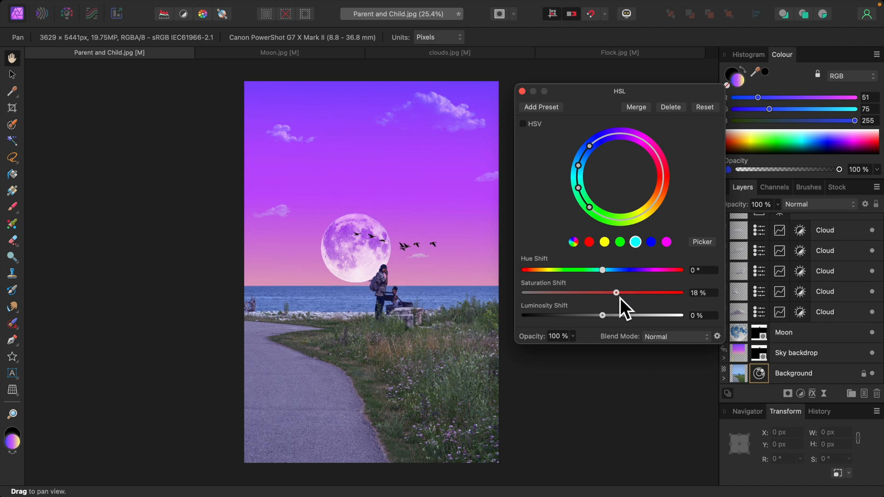
pyautogui.moveTo(615, 292); pyautogui.dragTo(617, 292)
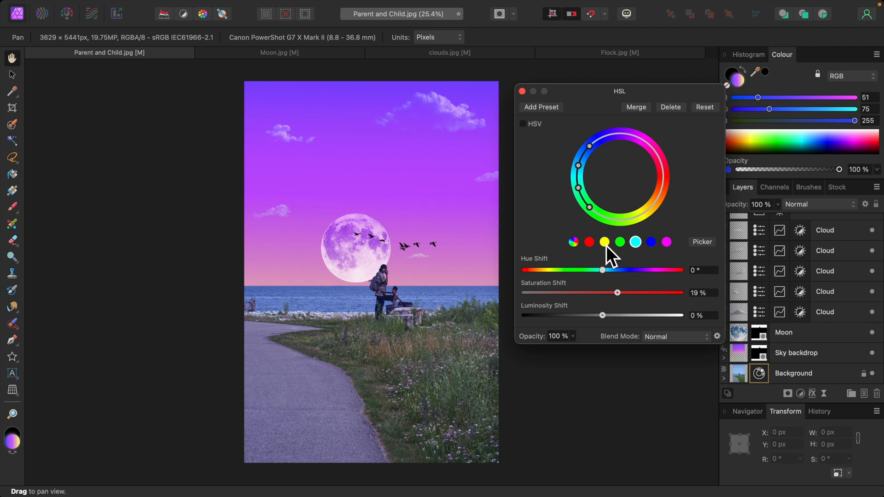
pyautogui.moveTo(616, 293); pyautogui.dragTo(622, 292)
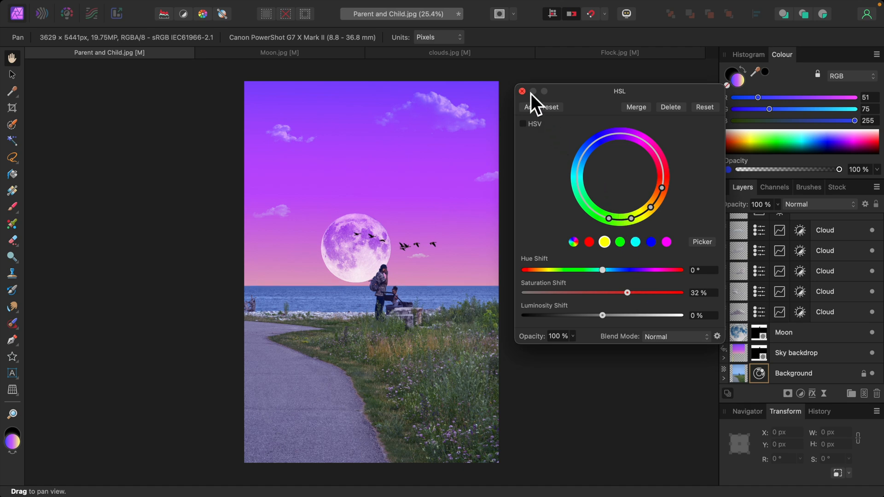
pyautogui.click(521, 91)
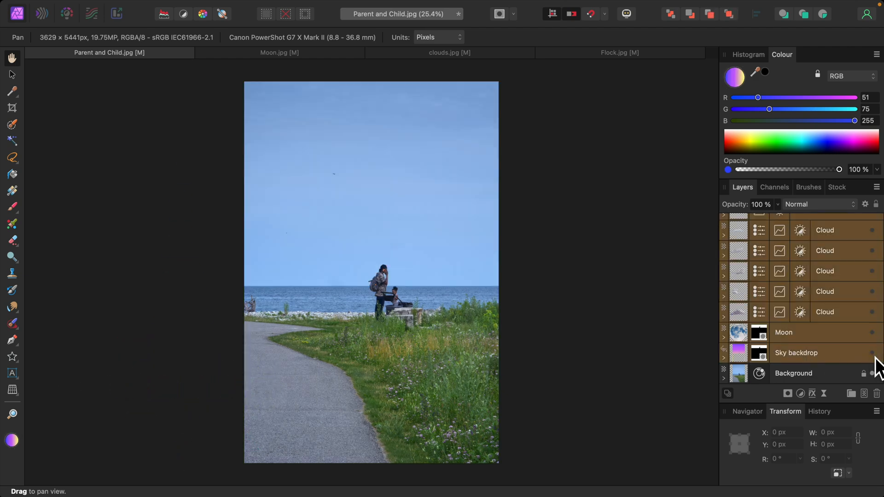
pyautogui.click(869, 353)
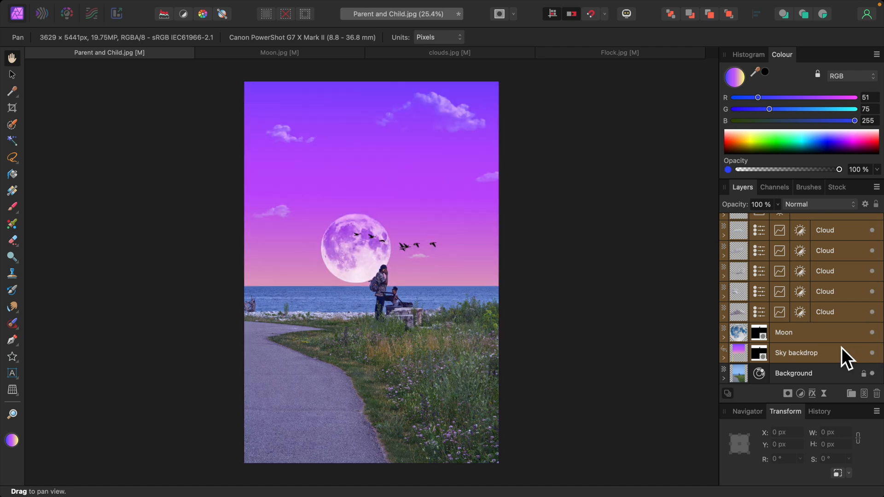
pyautogui.moveTo(646, 295)
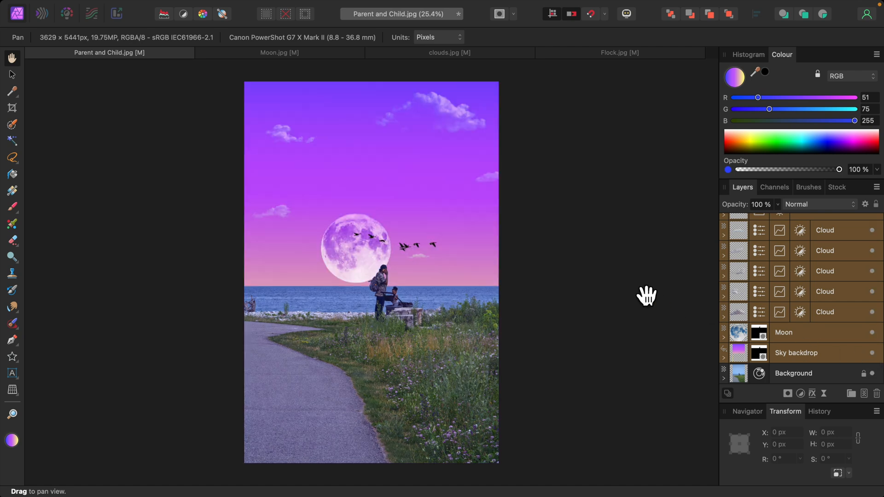